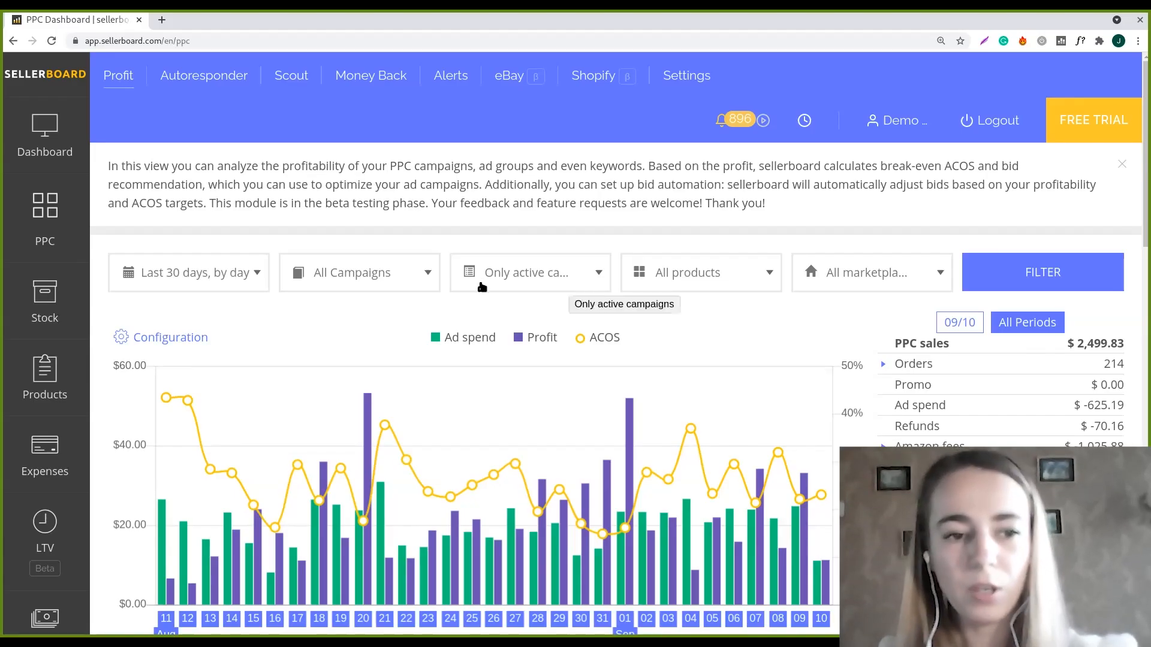
mouse_move(45, 231)
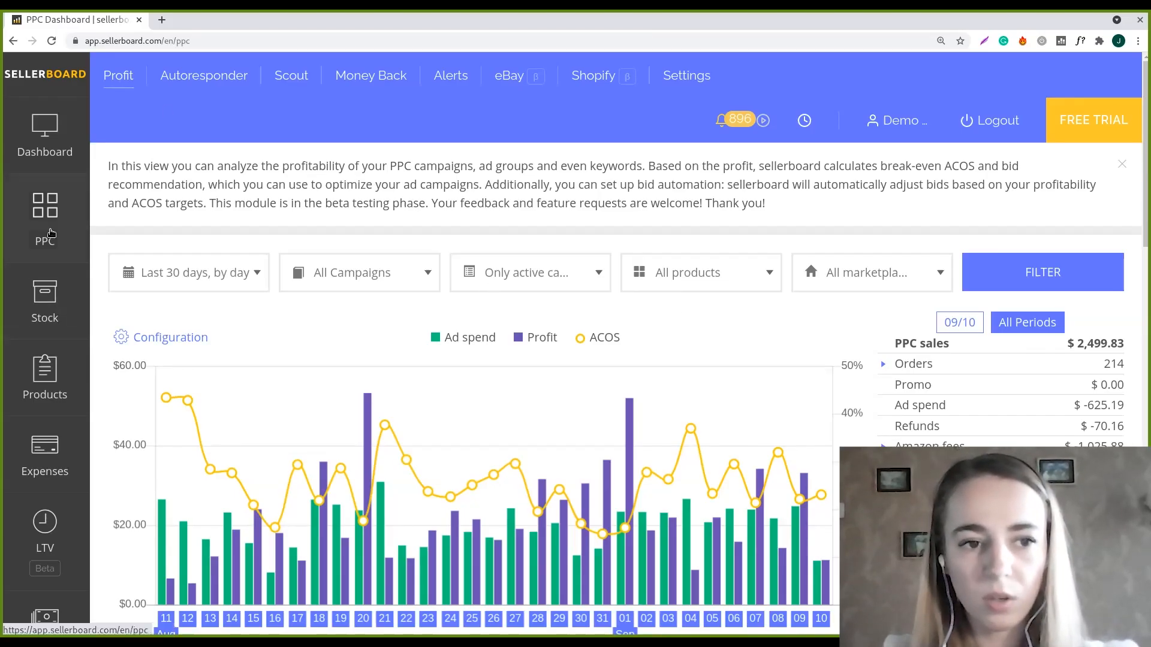
Step: Expand the Orders figure to reveal Impressions, CTR, Clicks and Conversion
left_click(44, 221)
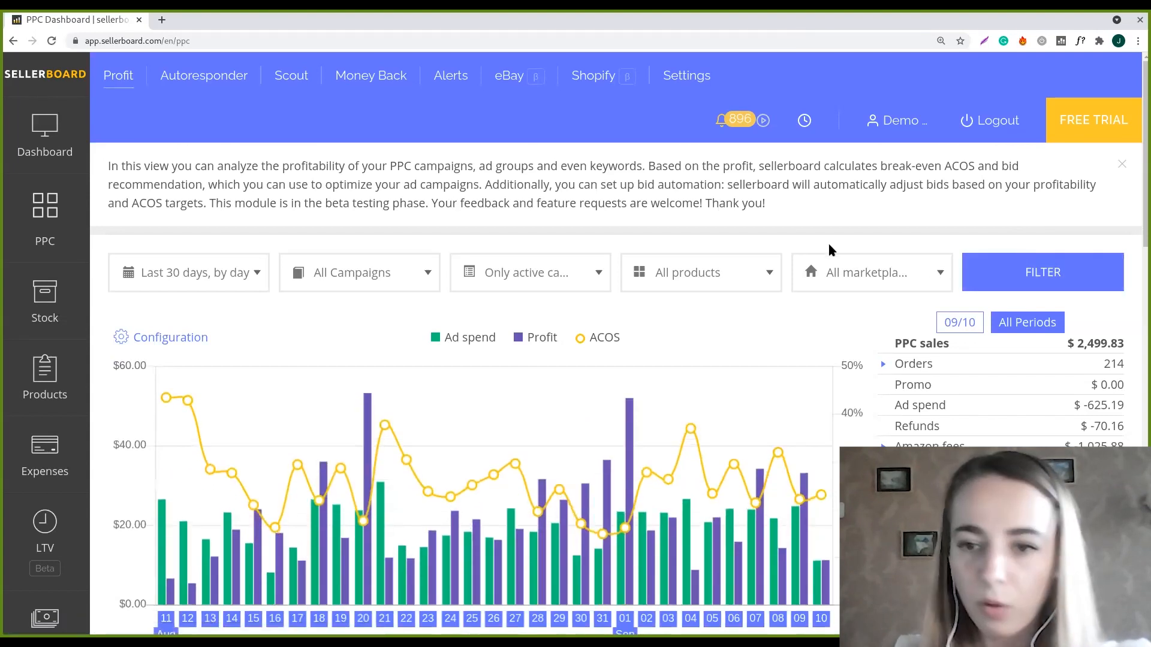
mouse_move(1140, 131)
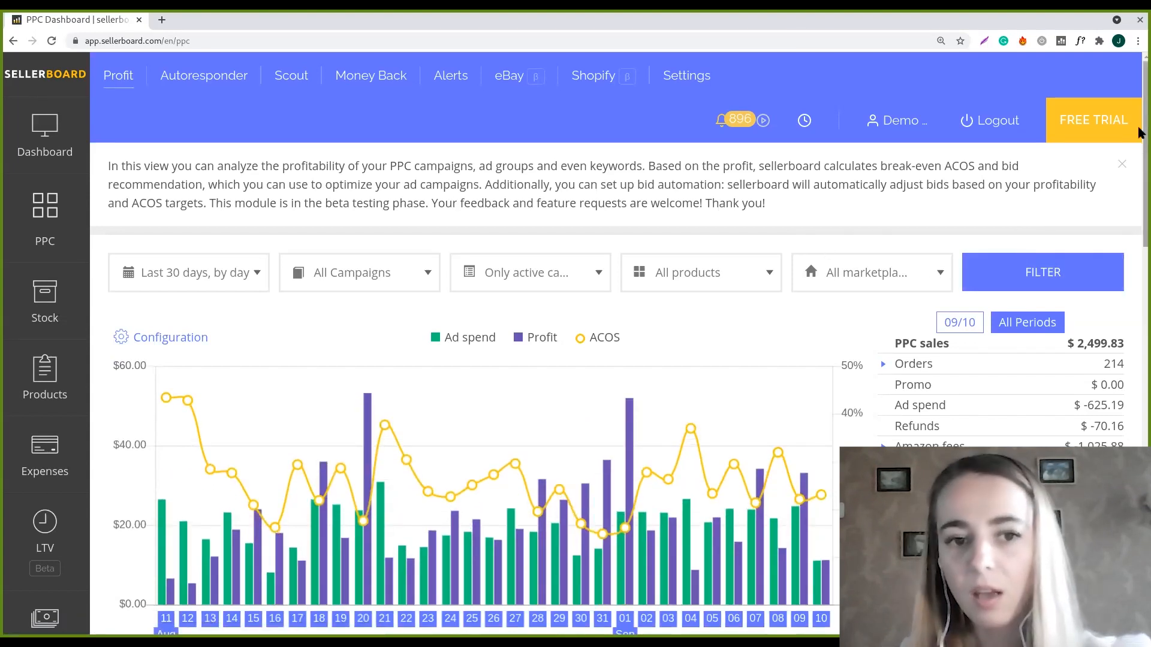
mouse_move(1133, 188)
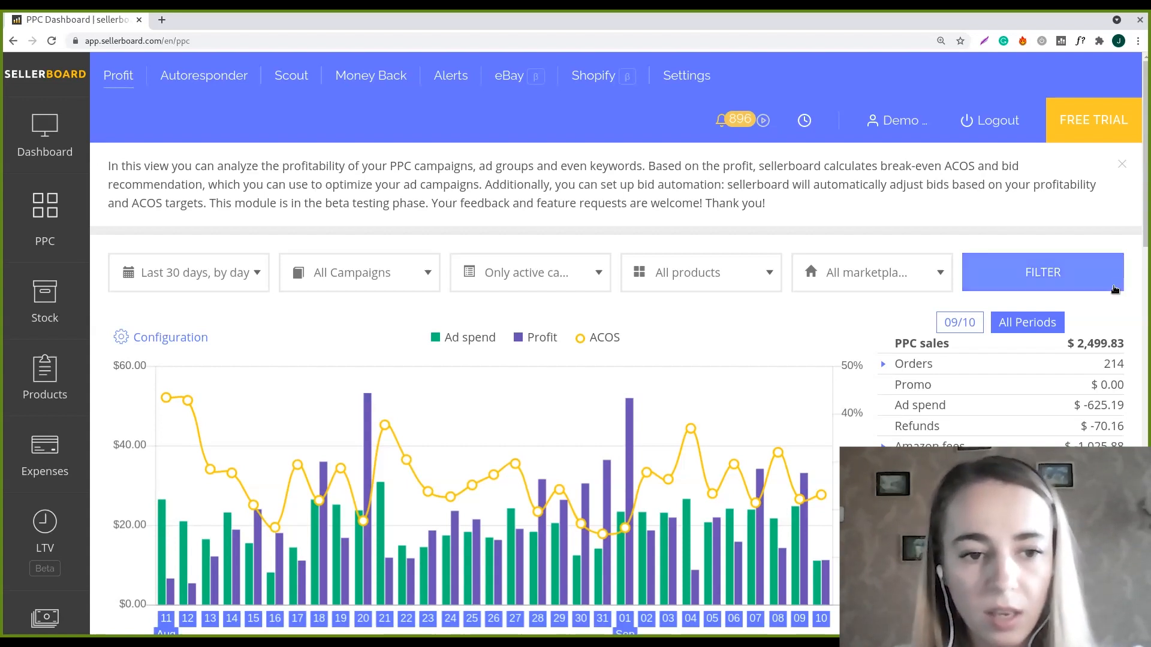
mouse_move(271, 287)
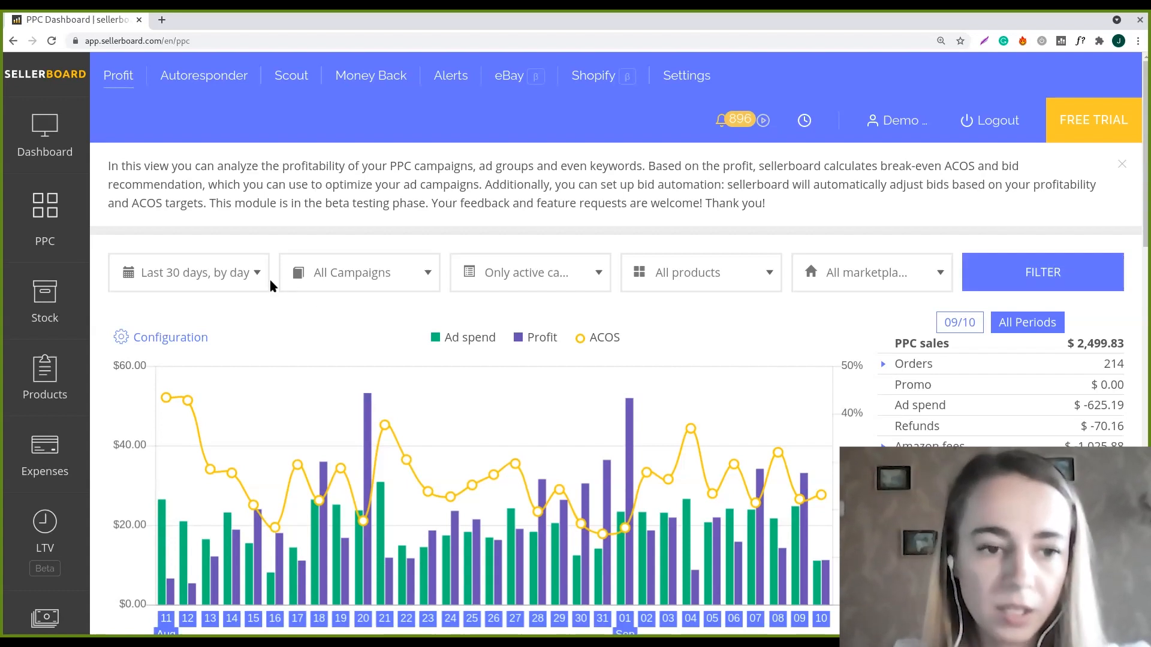
mouse_move(243, 300)
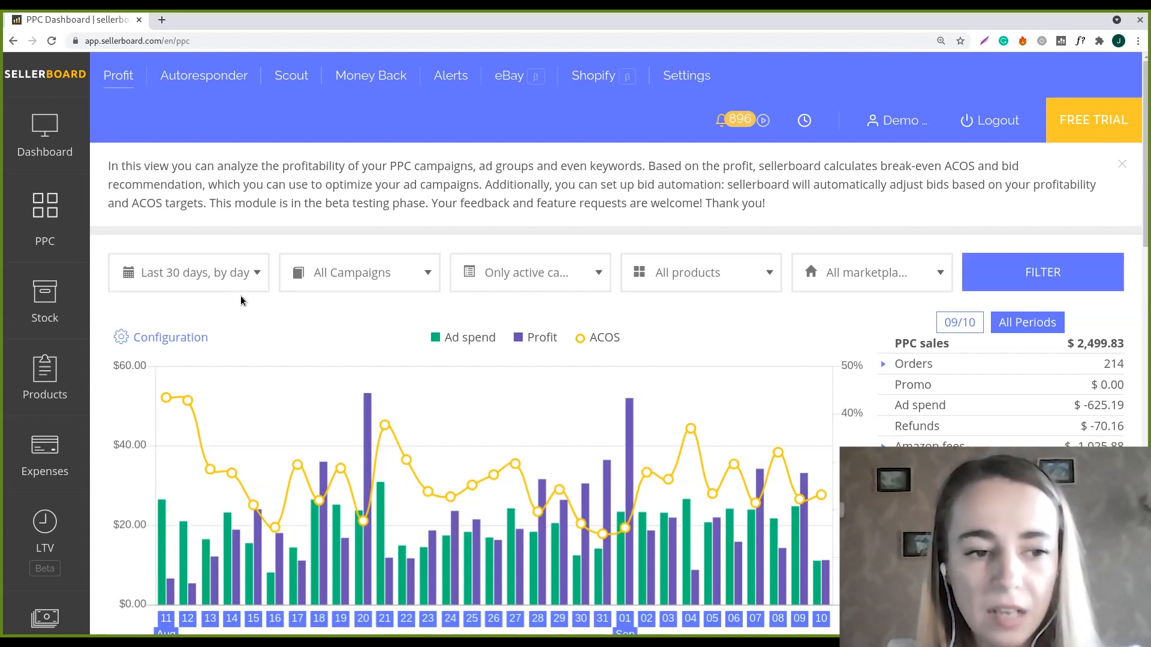
scroll("down", 3)
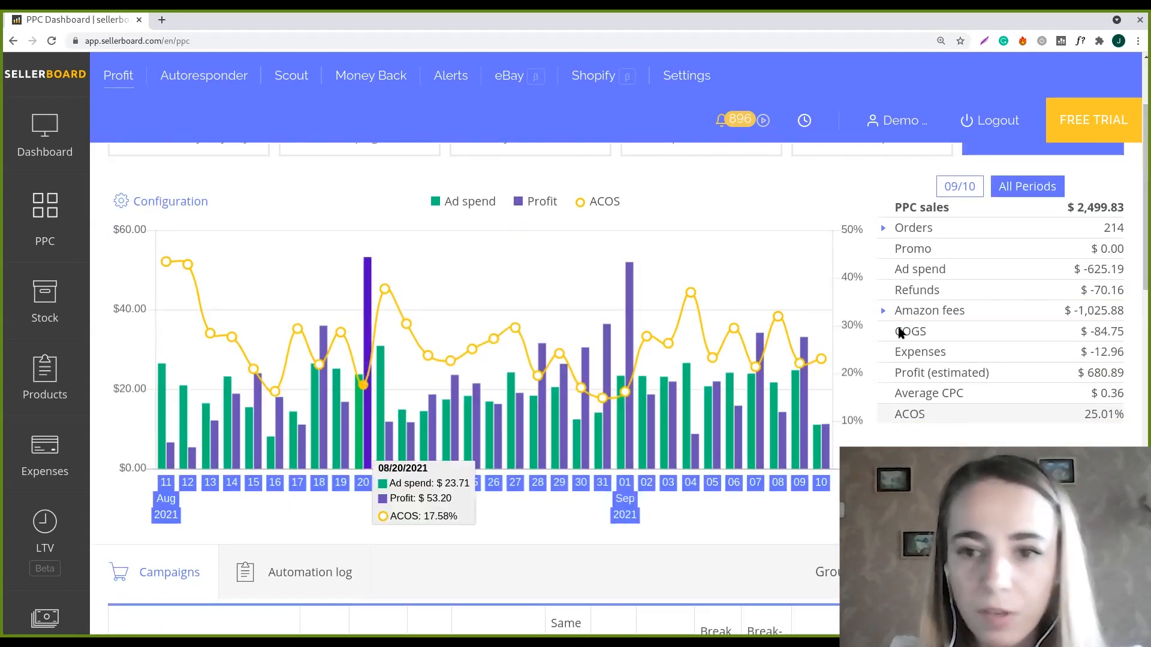
mouse_move(950, 410)
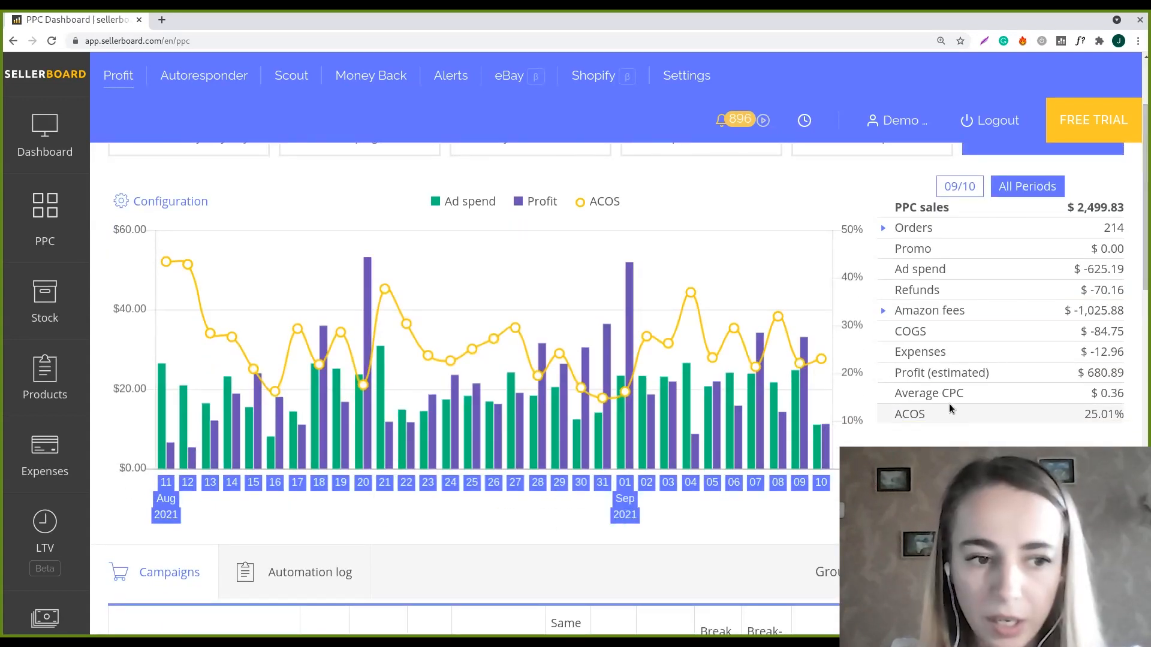
left_click(883, 228)
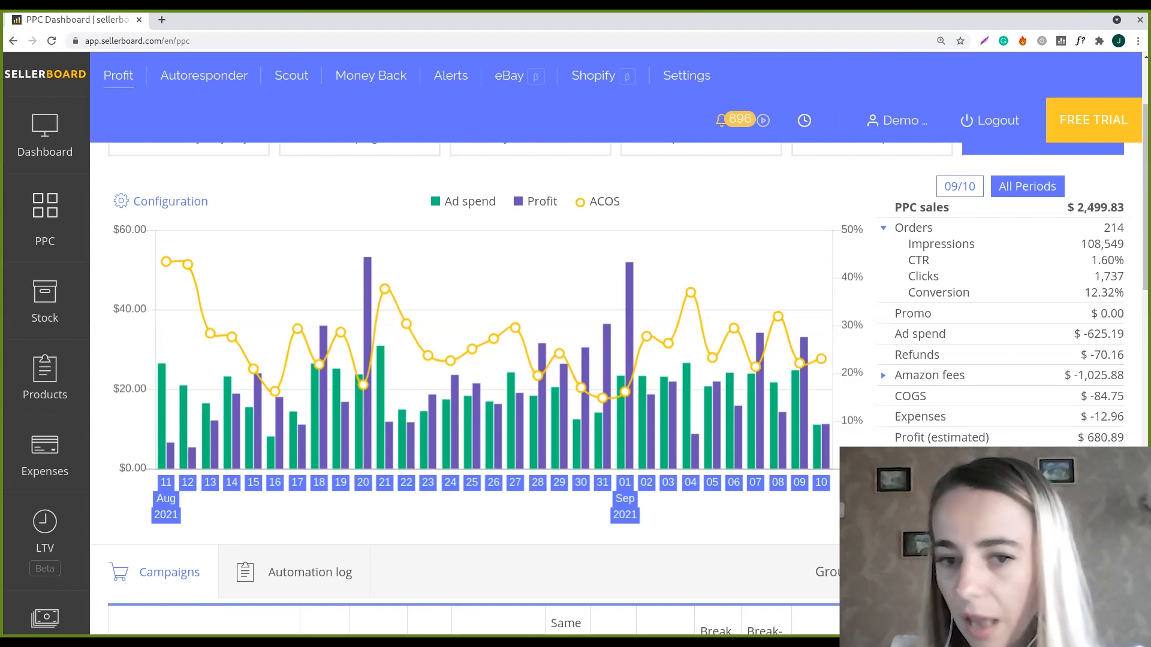
mouse_move(1136, 277)
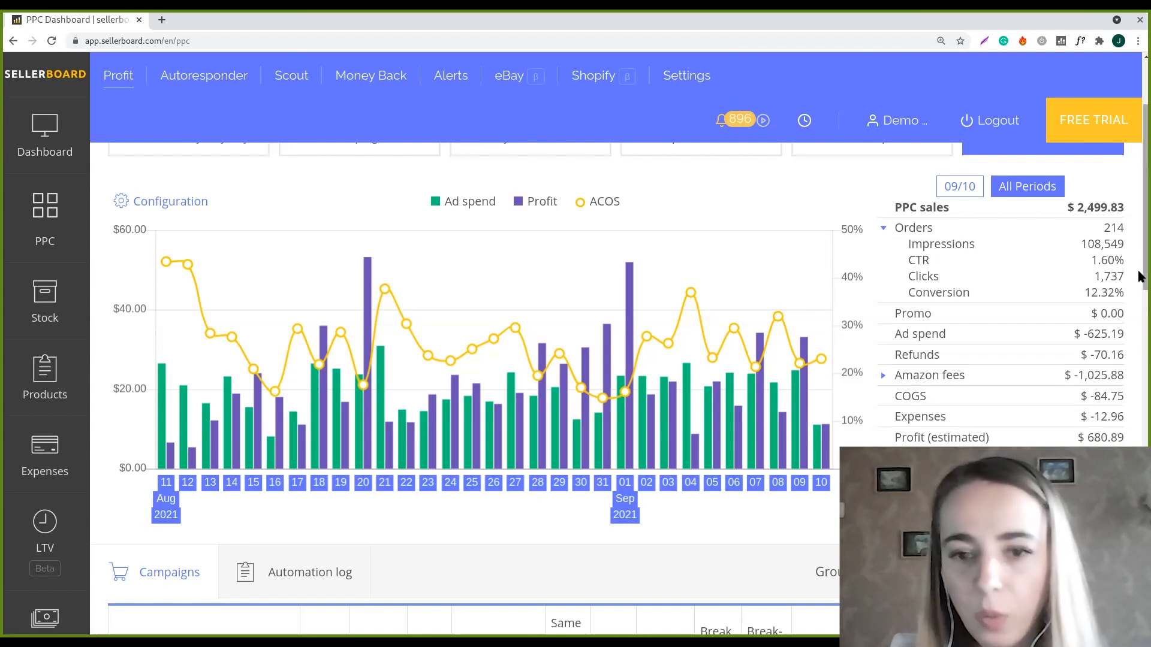
scroll("down", 3)
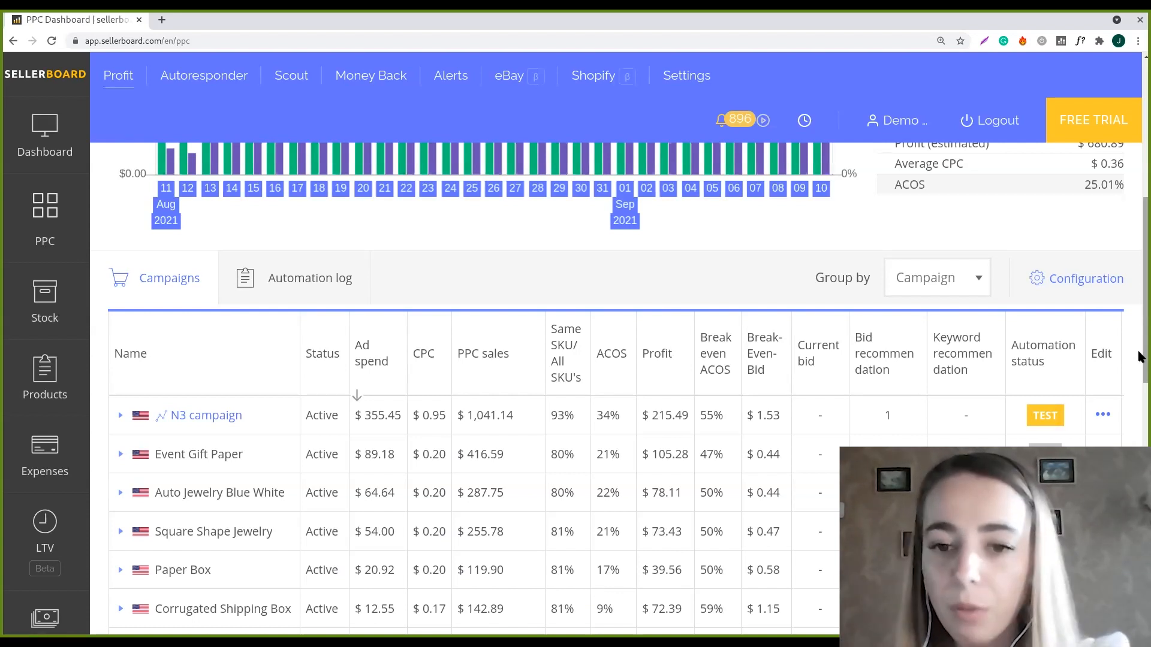
mouse_move(881, 387)
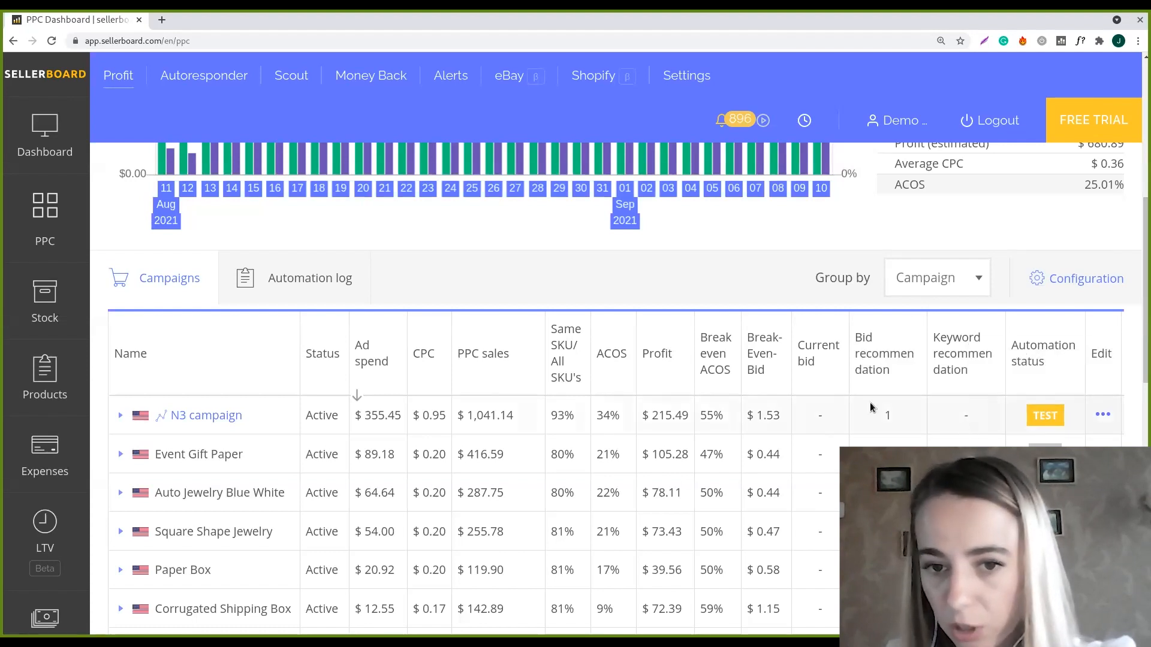
mouse_move(805, 406)
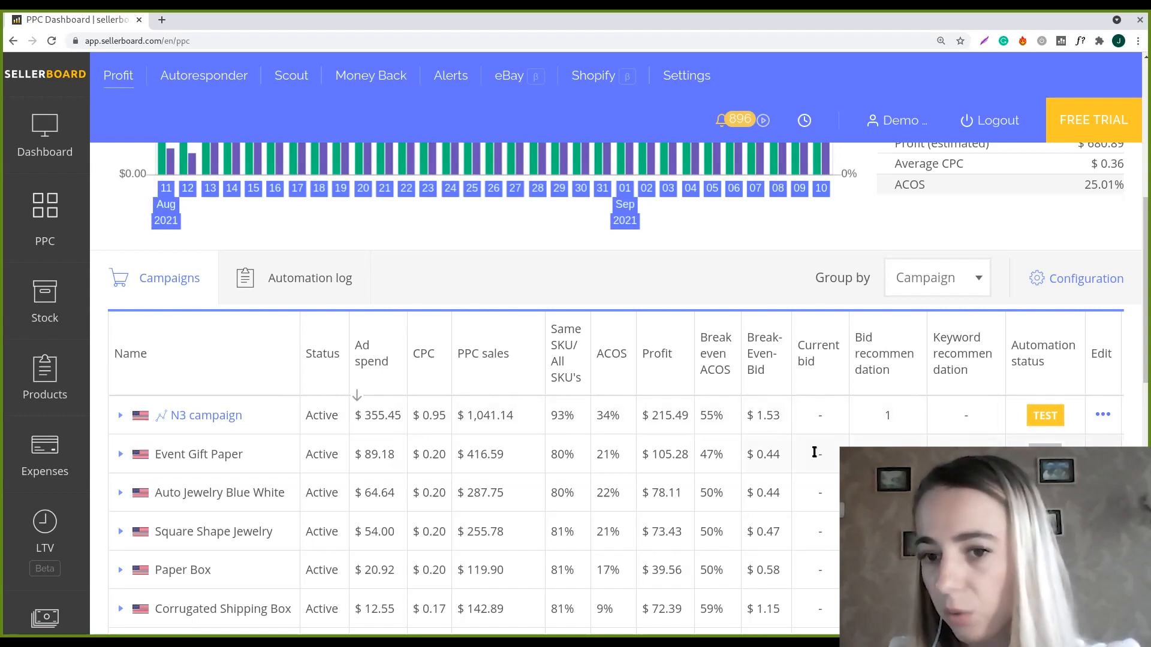
mouse_move(791, 403)
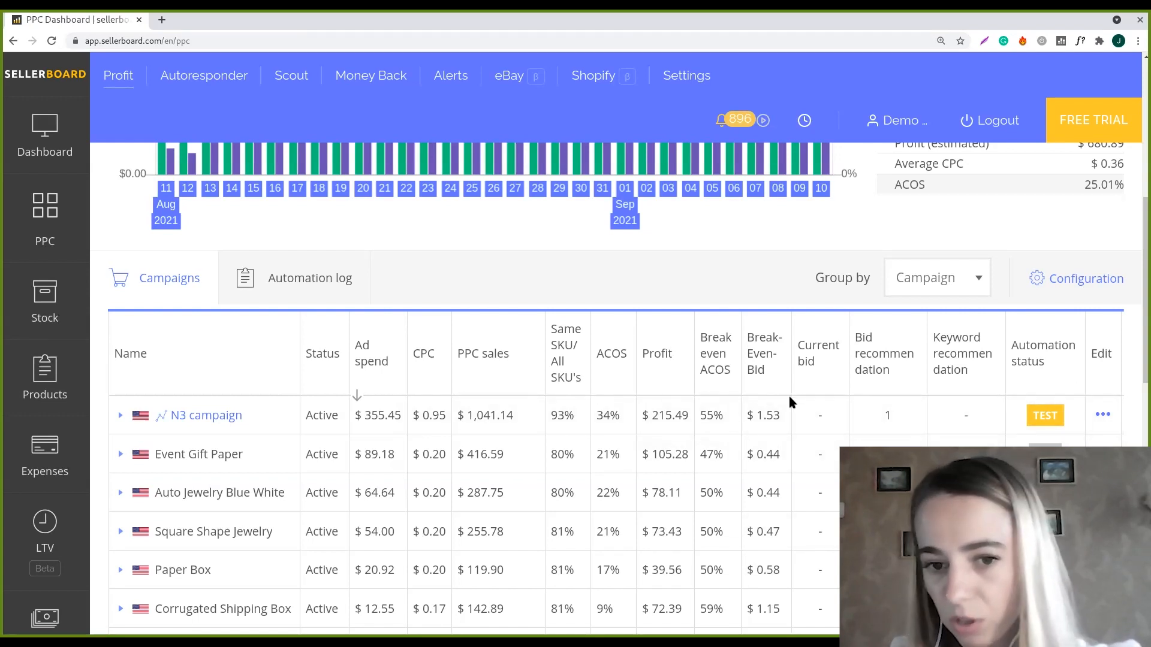
mouse_move(841, 390)
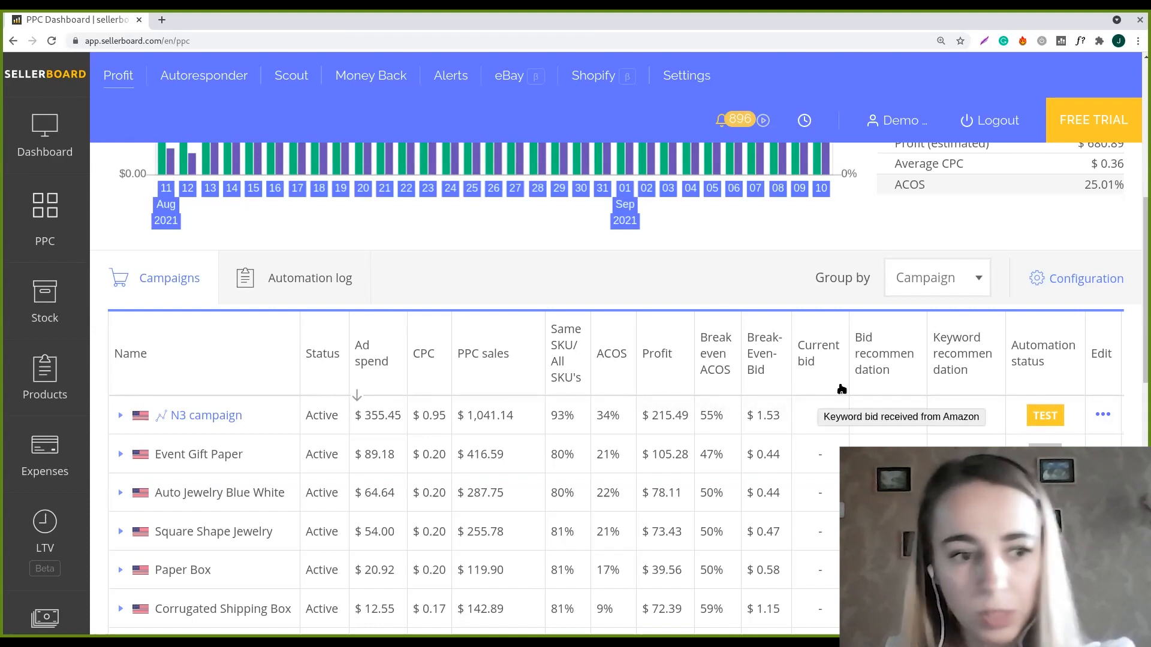
mouse_move(956, 345)
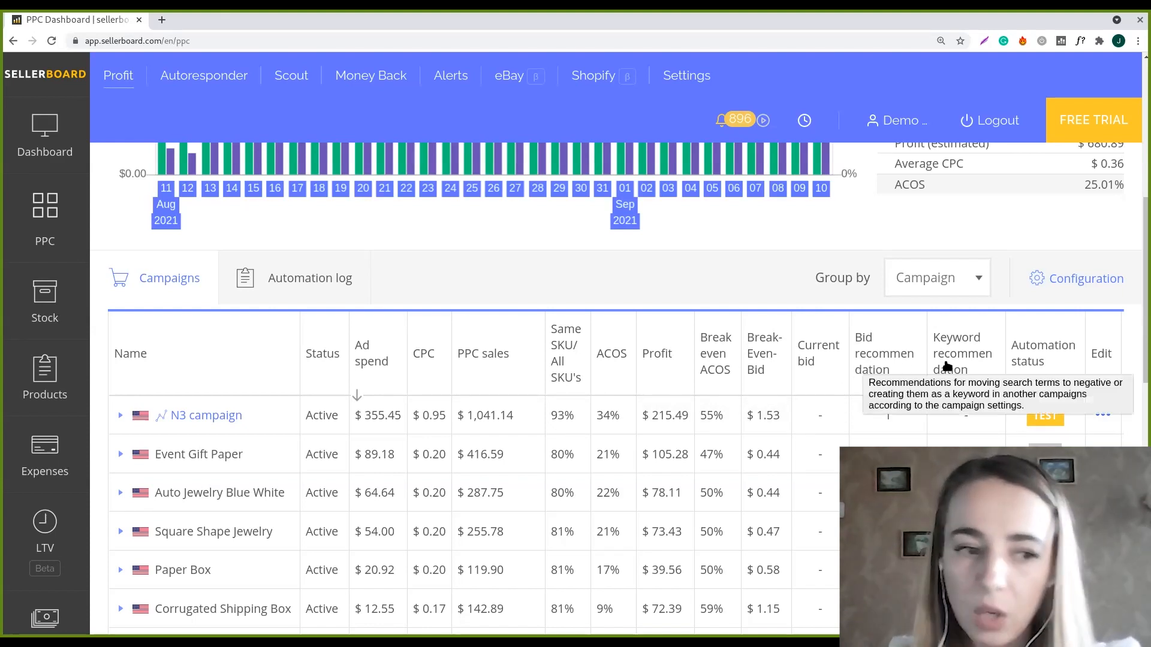
mouse_move(743, 332)
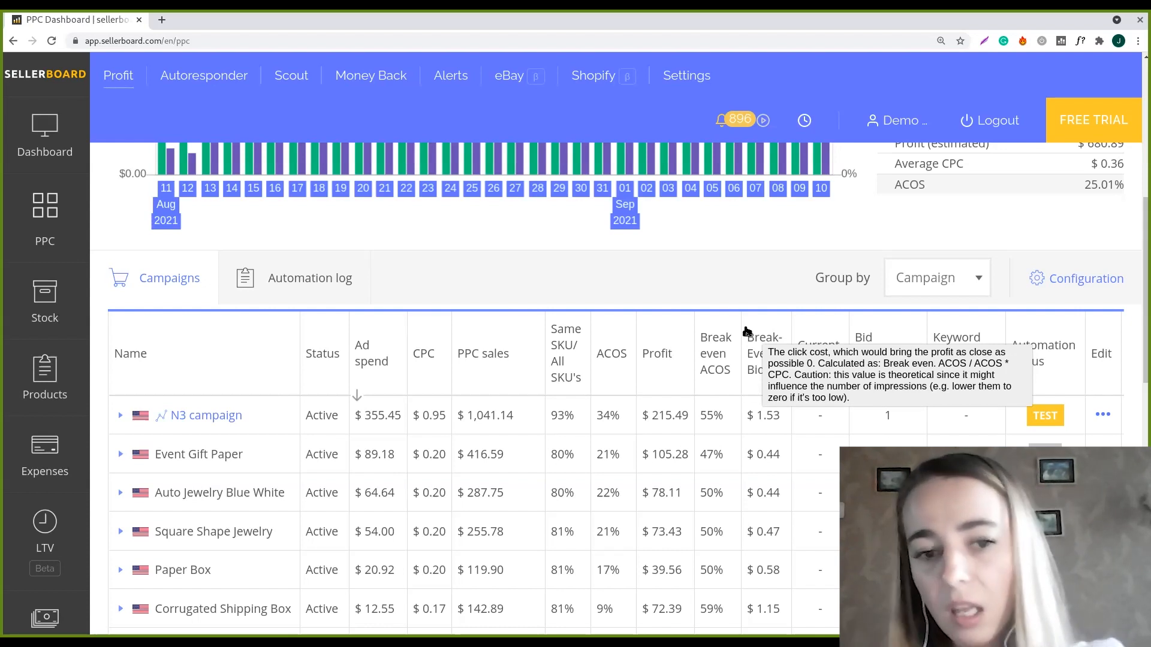
mouse_move(1136, 338)
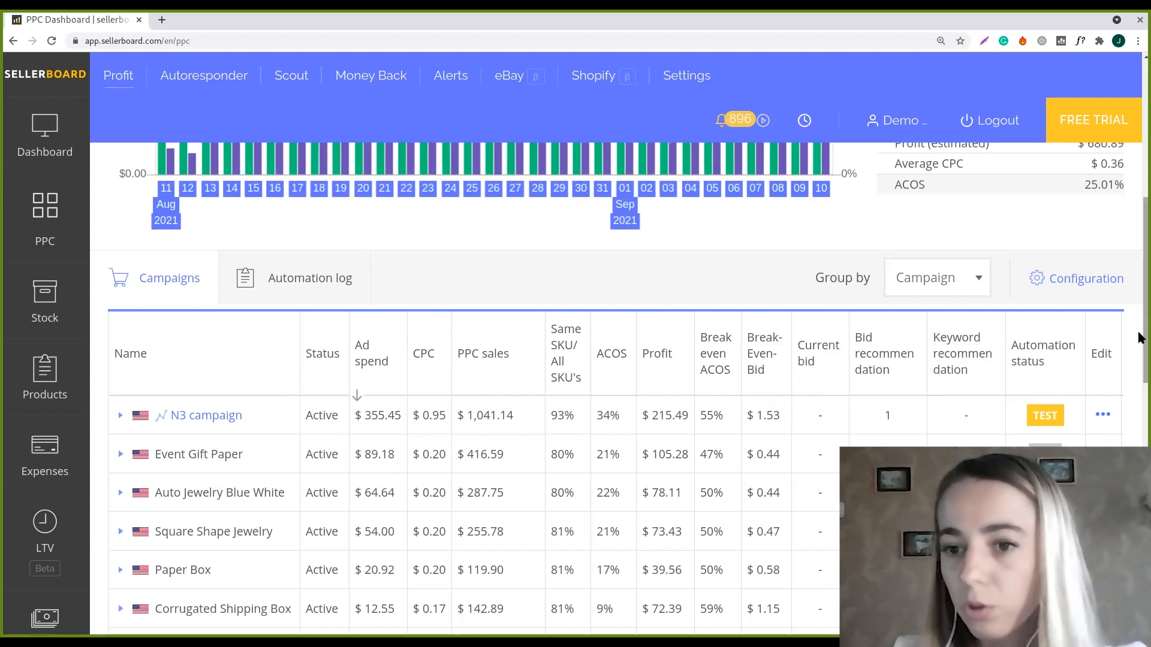
scroll("down", 3)
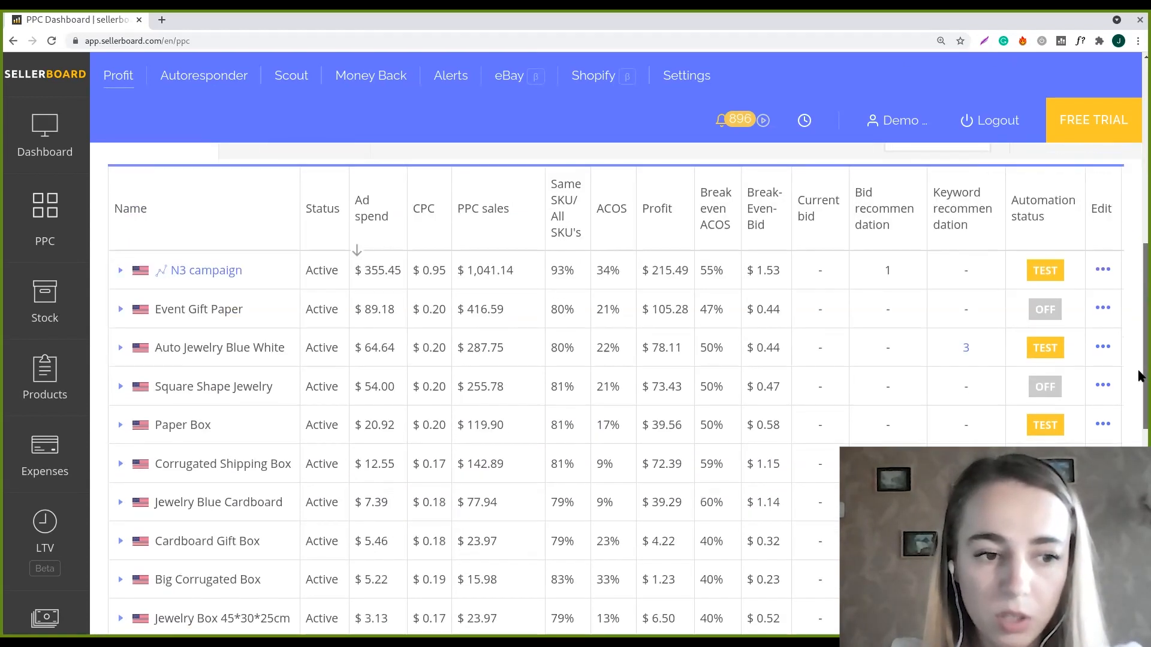
scroll("up", 3)
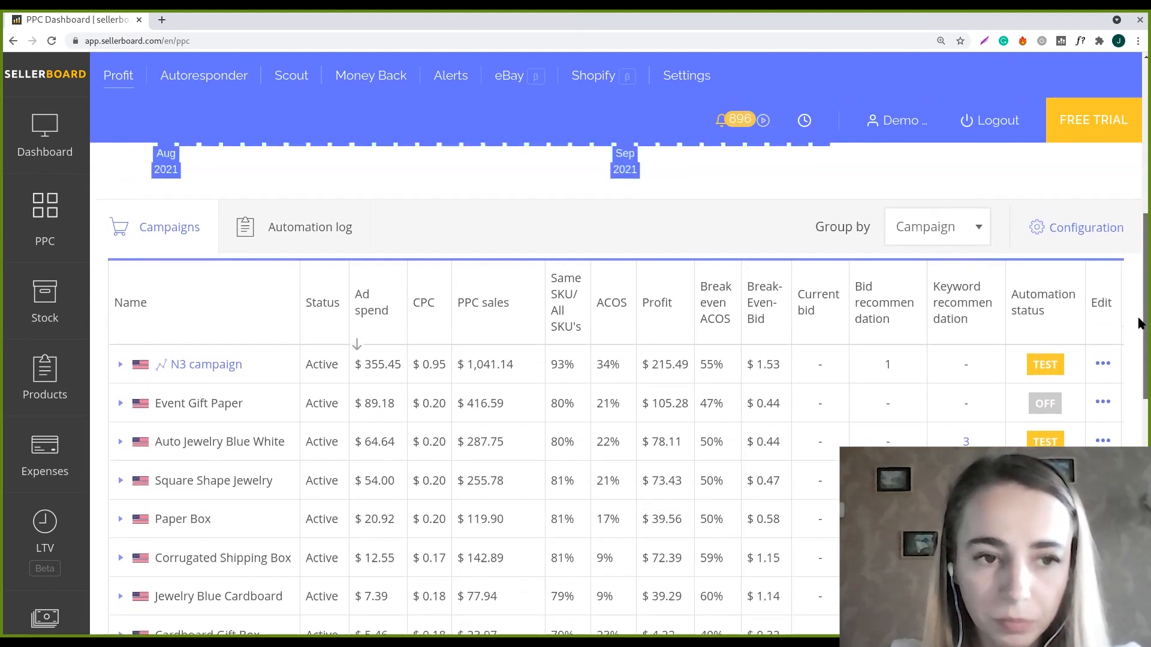
scroll("up", 3)
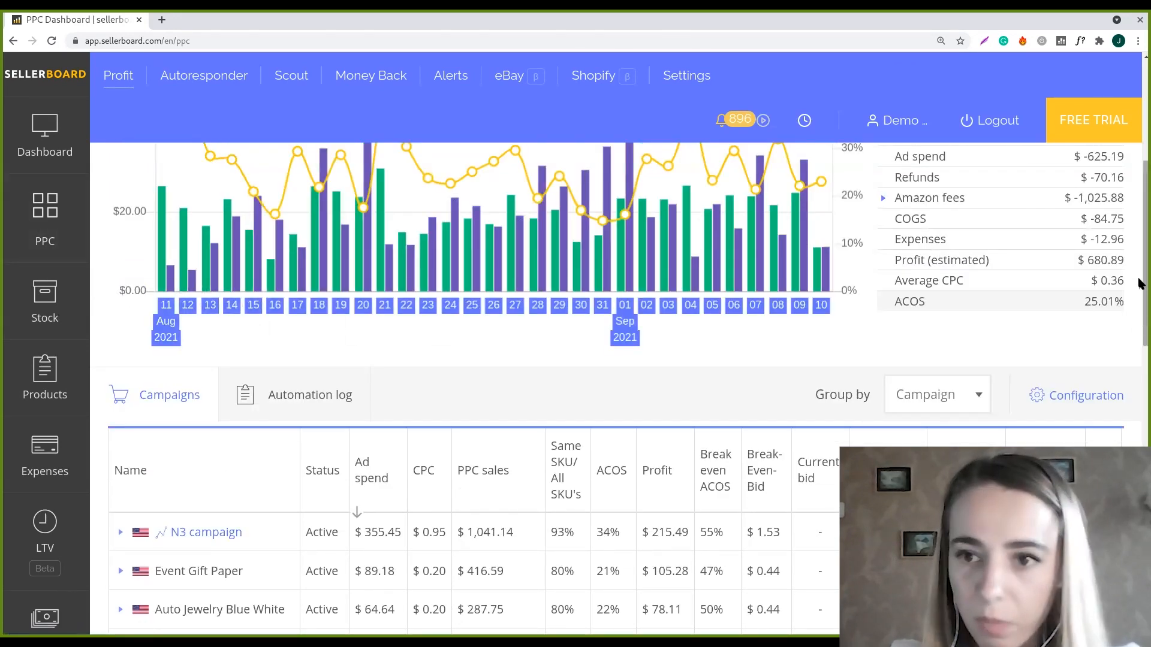
scroll("down", 3)
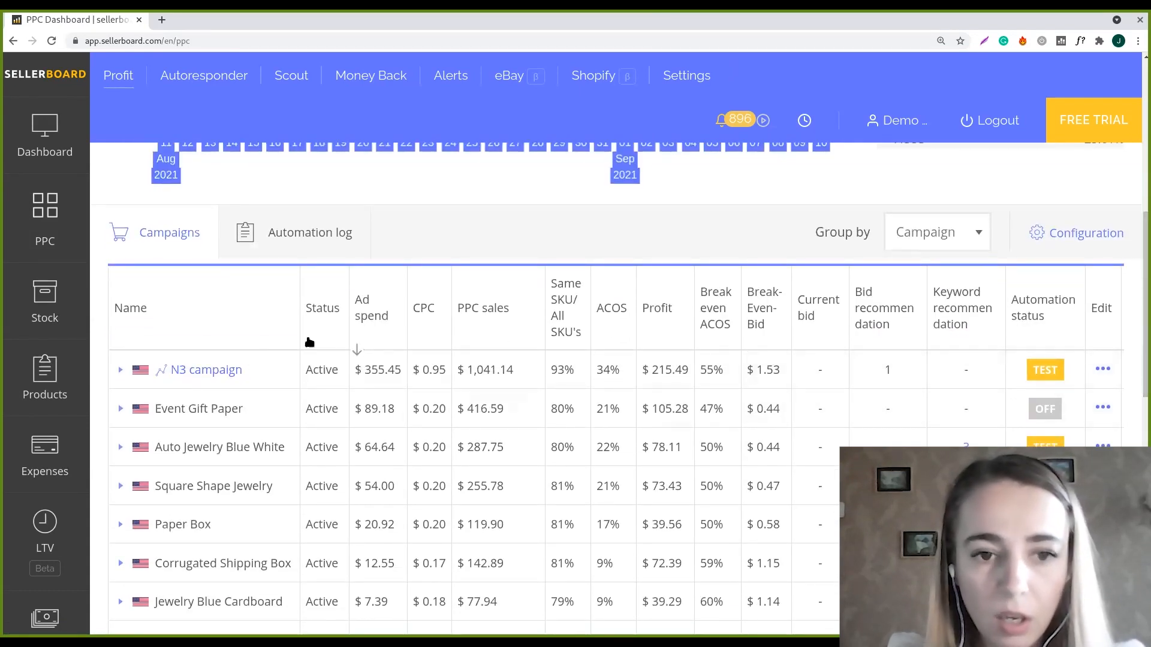
mouse_move(574, 325)
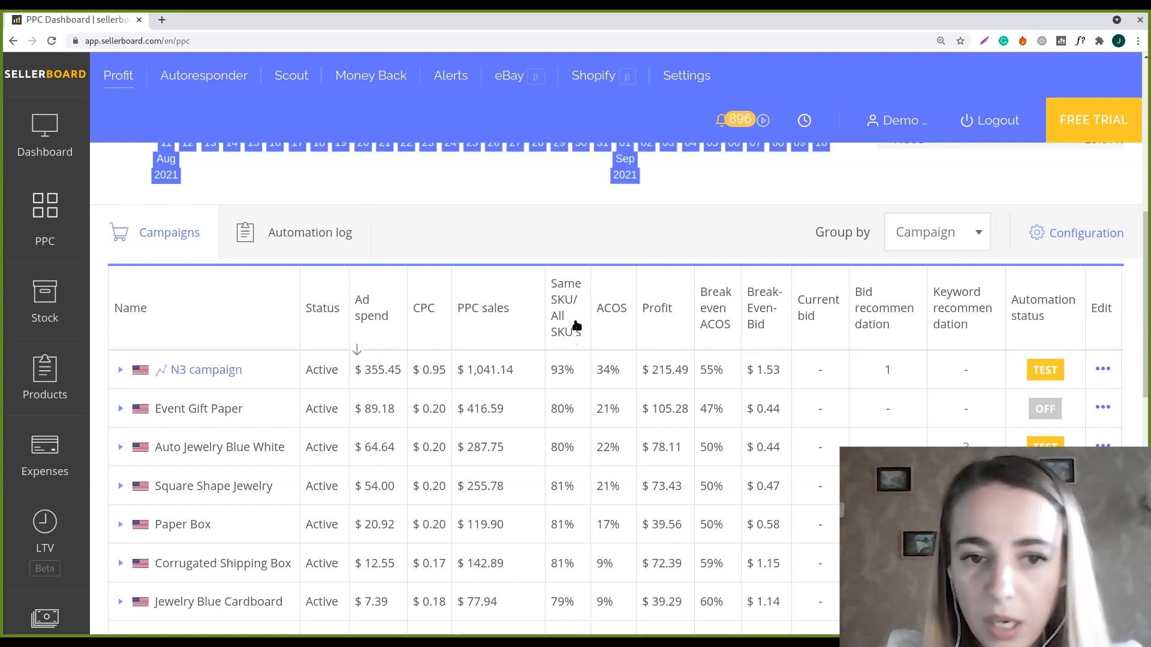
mouse_move(483, 308)
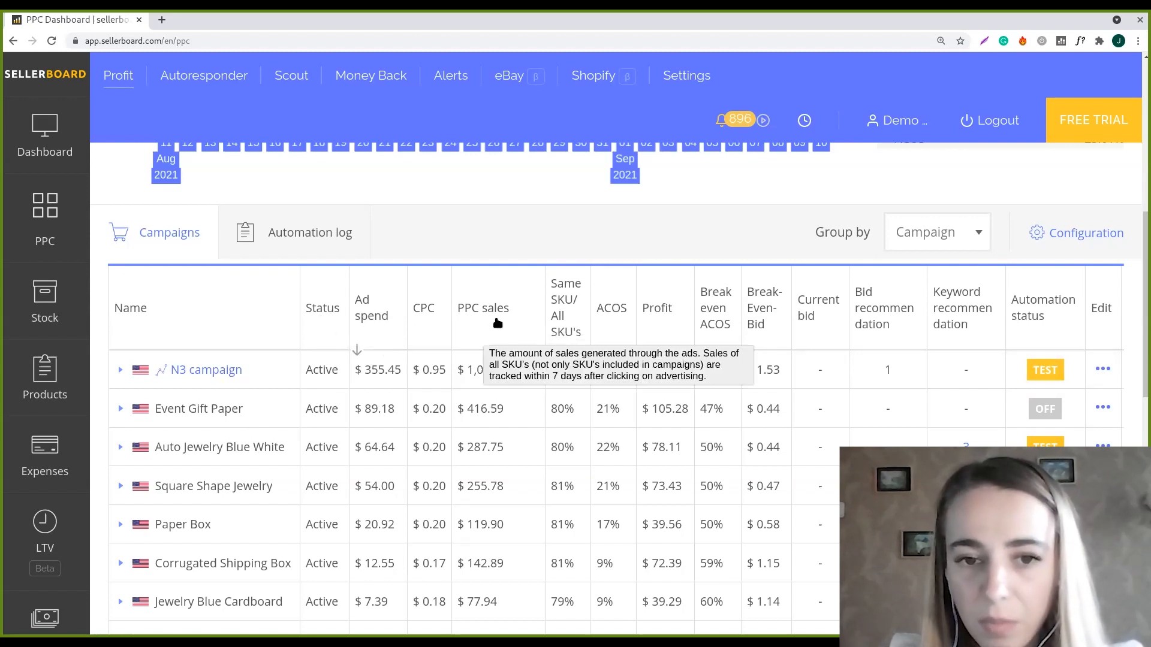
mouse_move(596, 332)
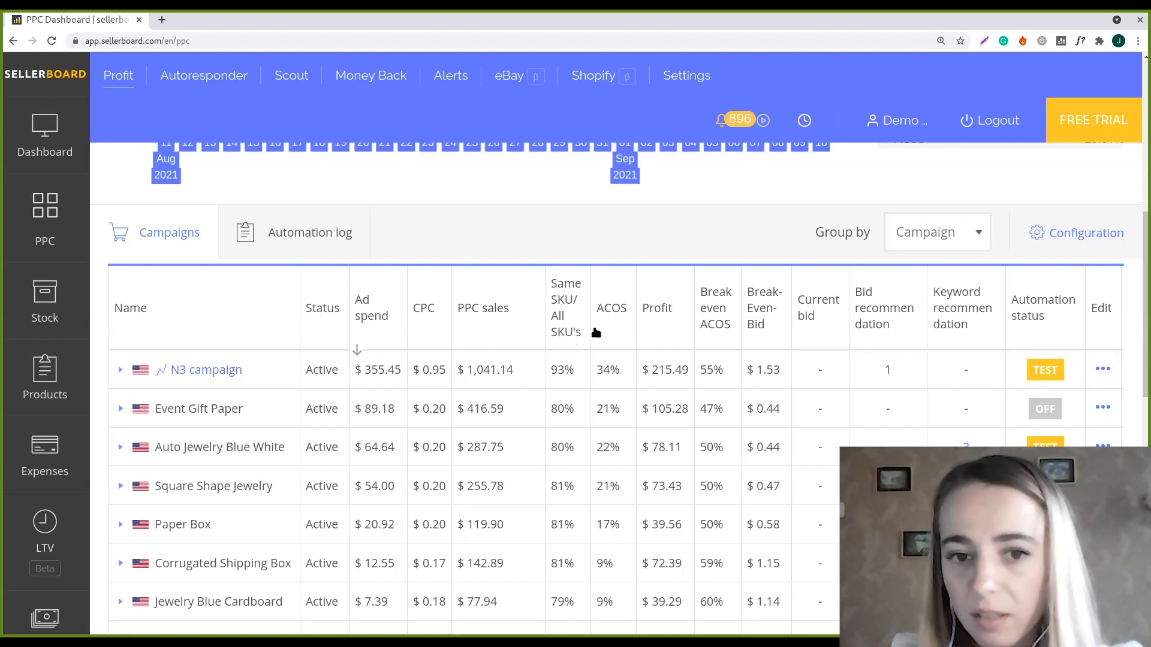
mouse_move(730, 331)
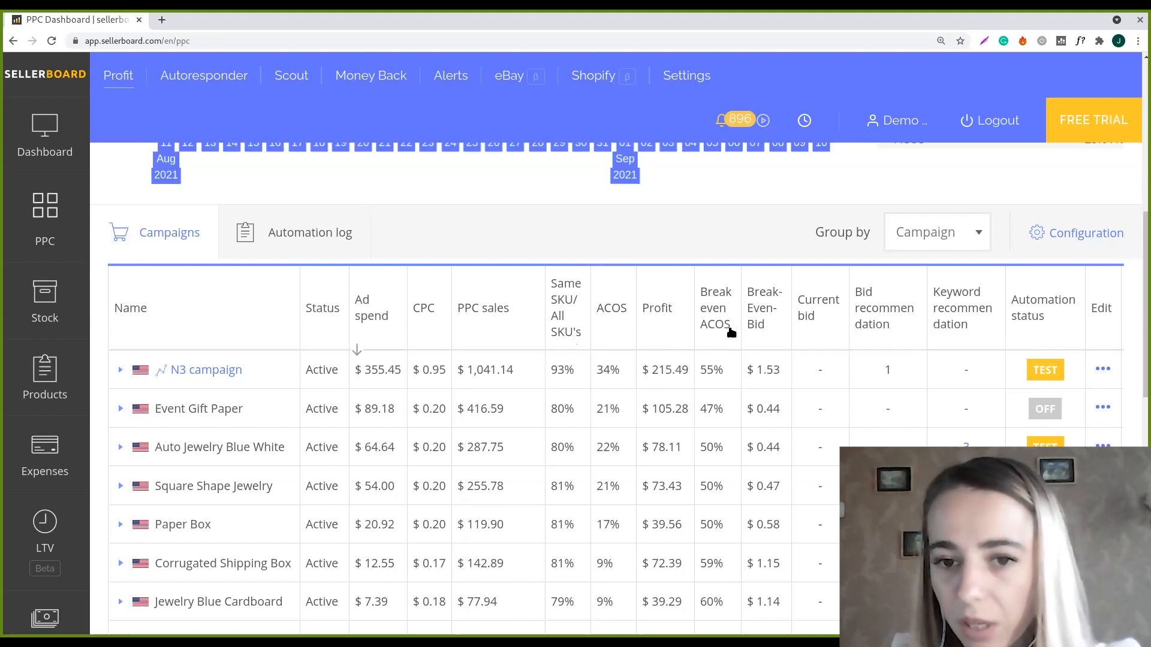
mouse_move(793, 339)
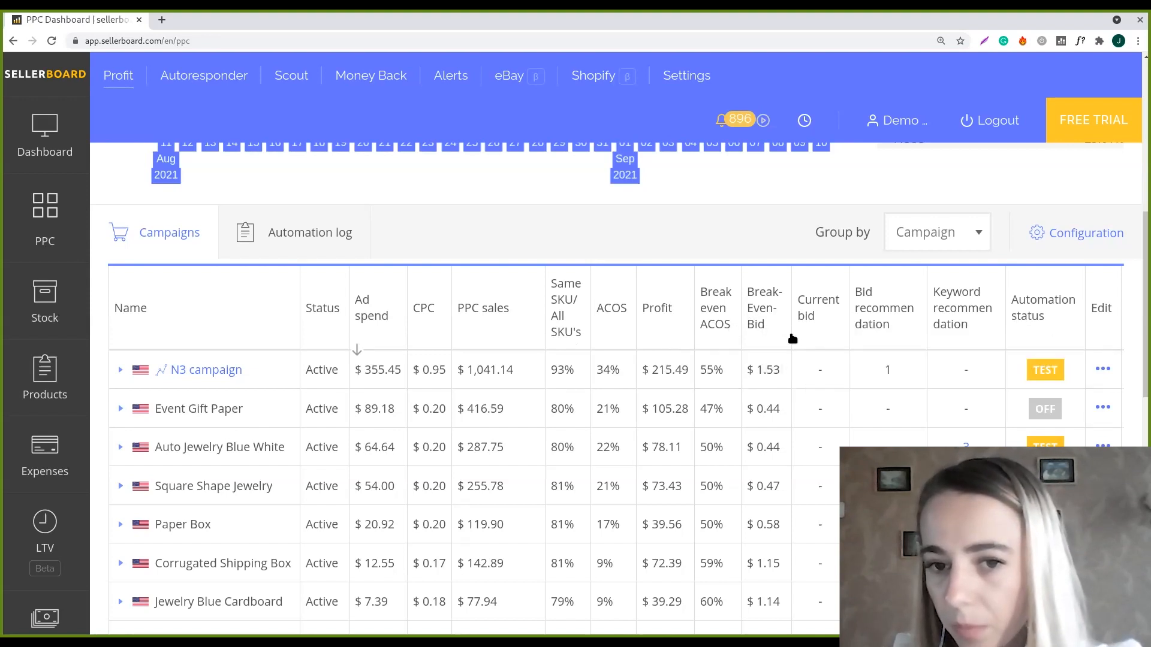
mouse_move(965, 307)
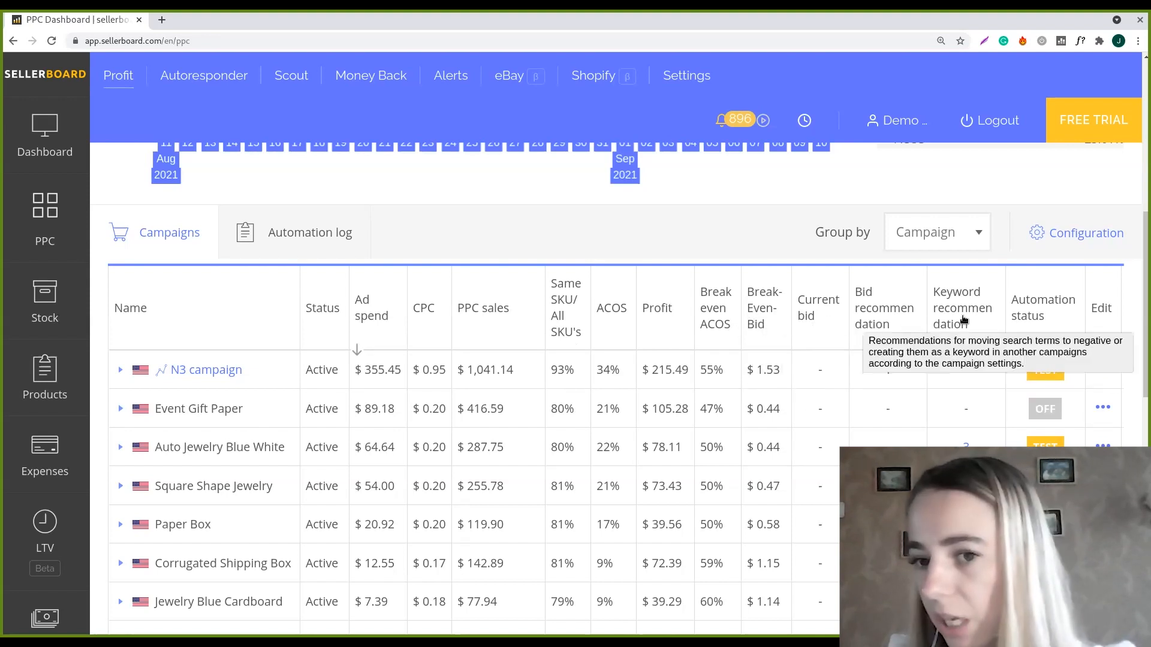
left_click(1083, 233)
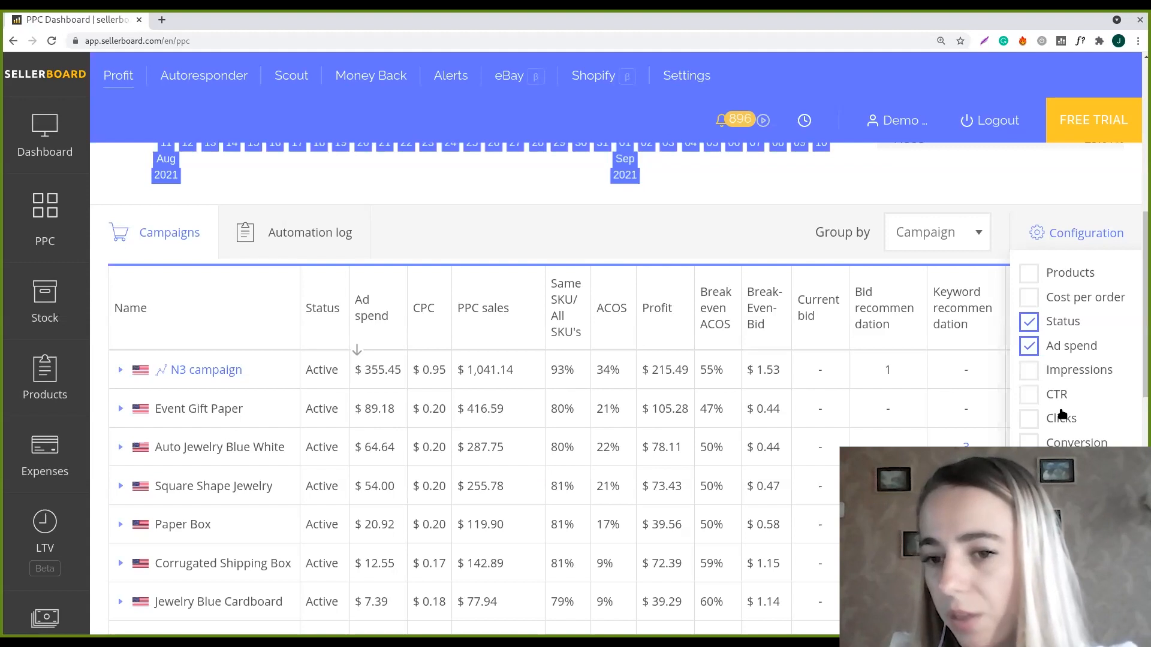
left_click(1028, 394)
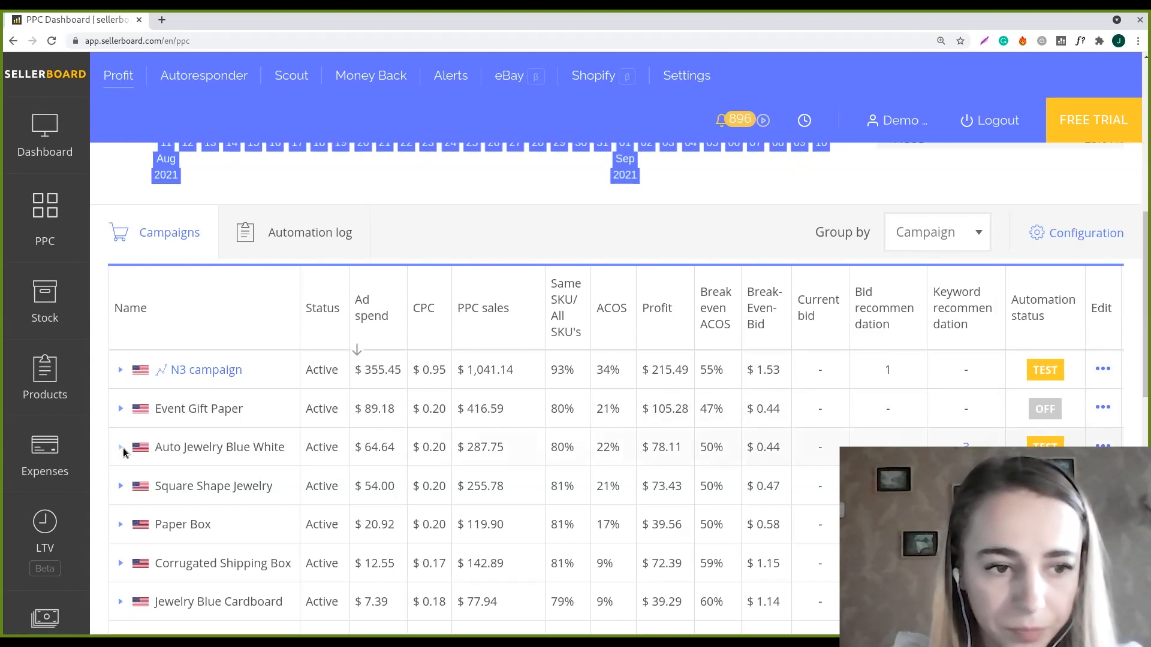
left_click(119, 447)
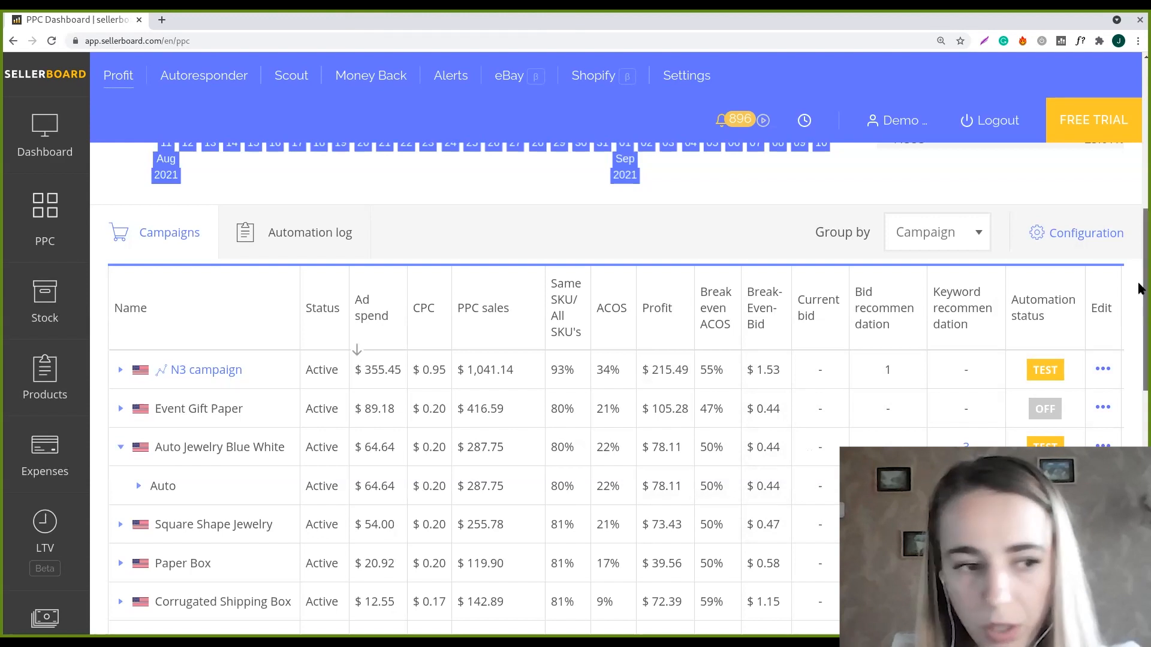
scroll("down", 3)
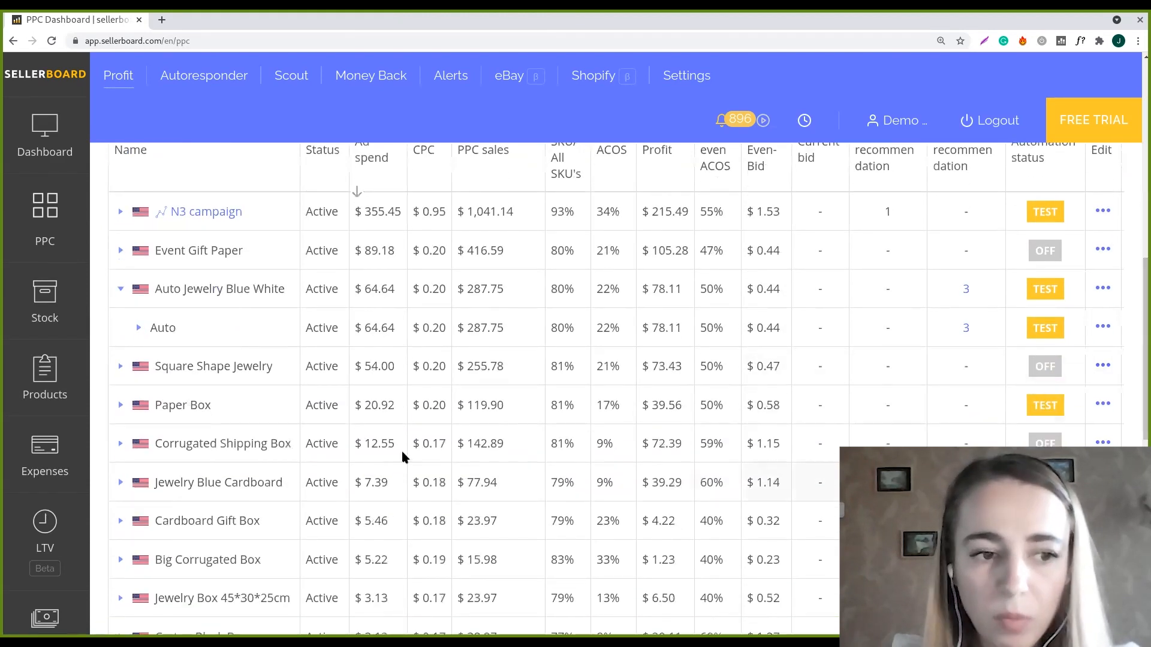
mouse_move(635, 385)
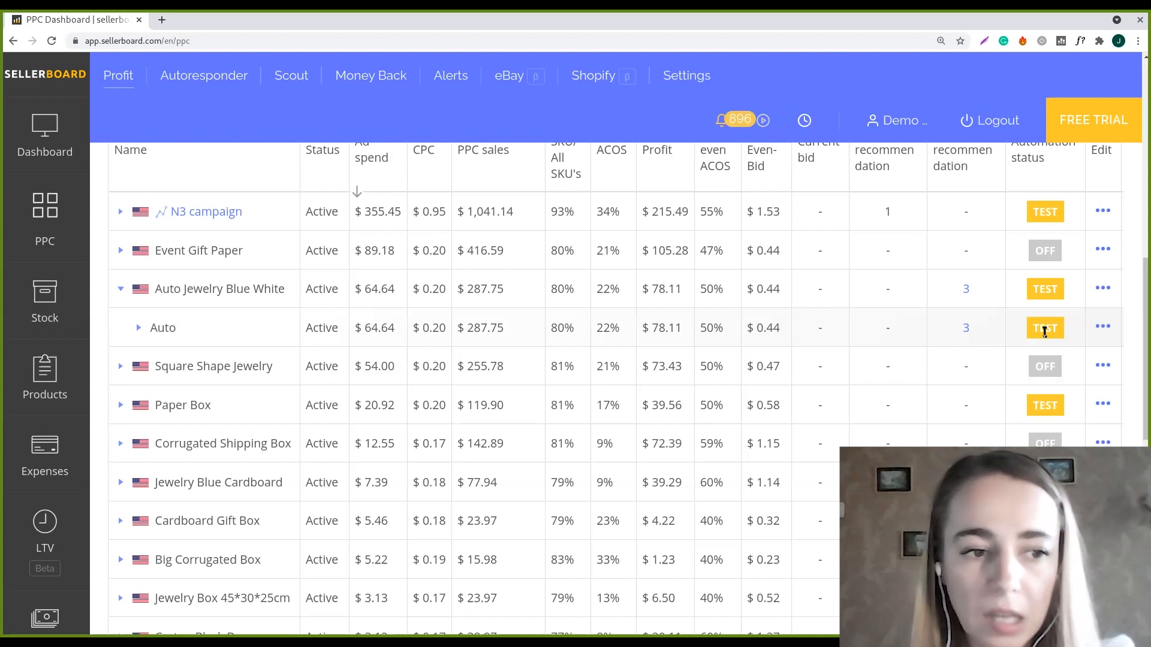
scroll("down", 3)
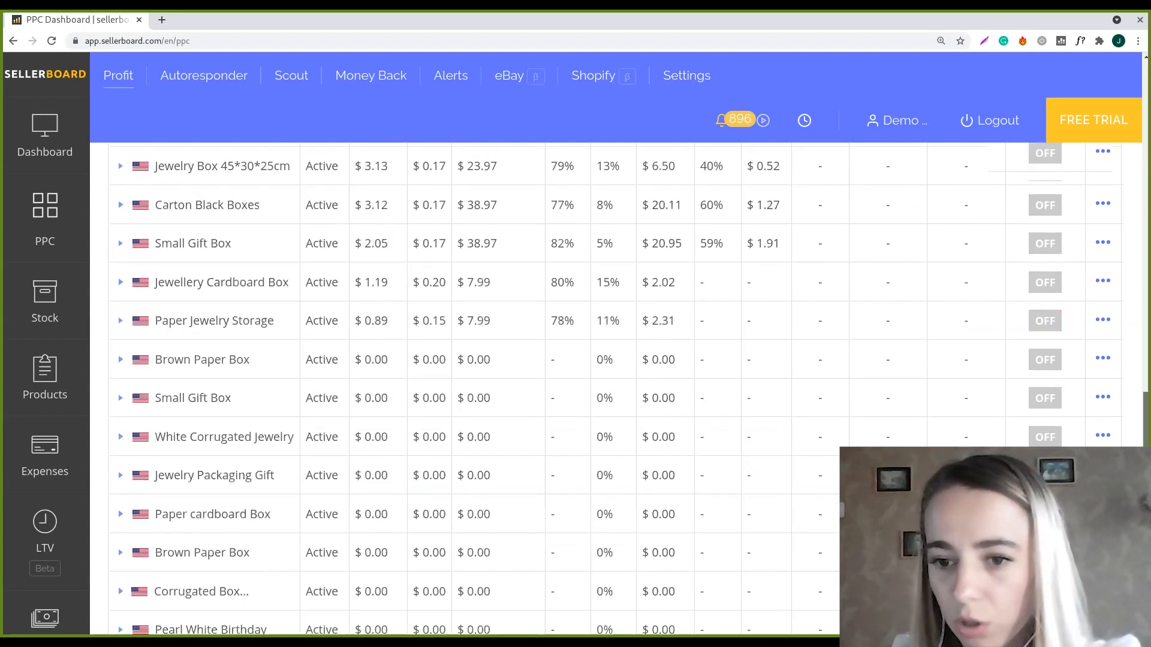
scroll("up", 3)
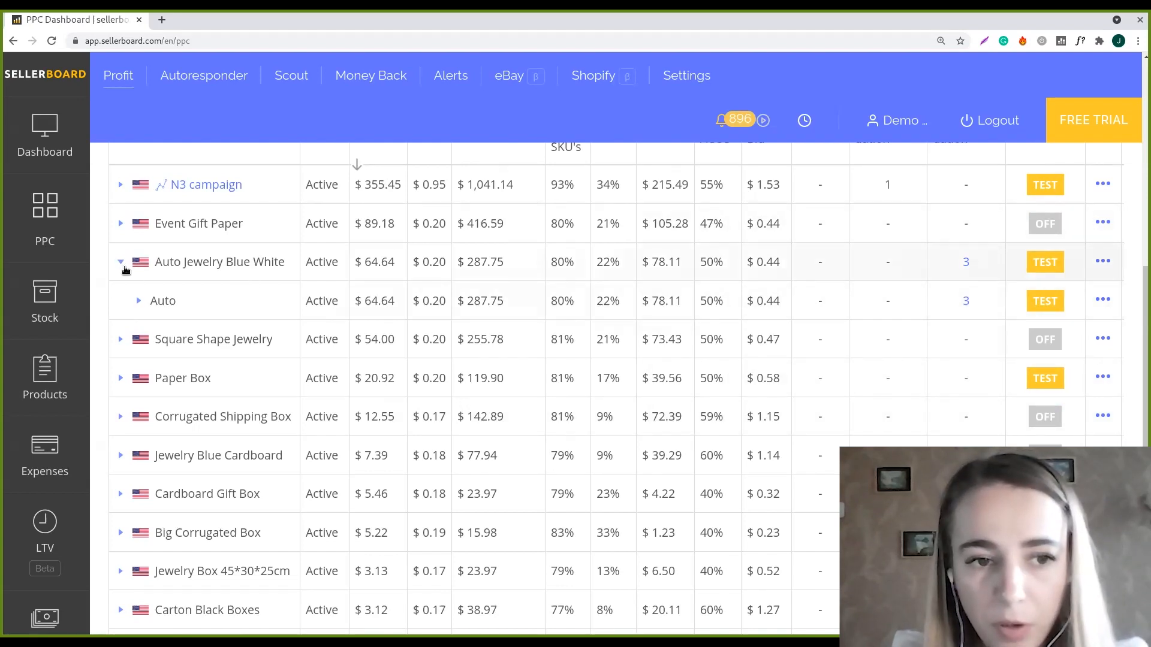
mouse_move(159, 299)
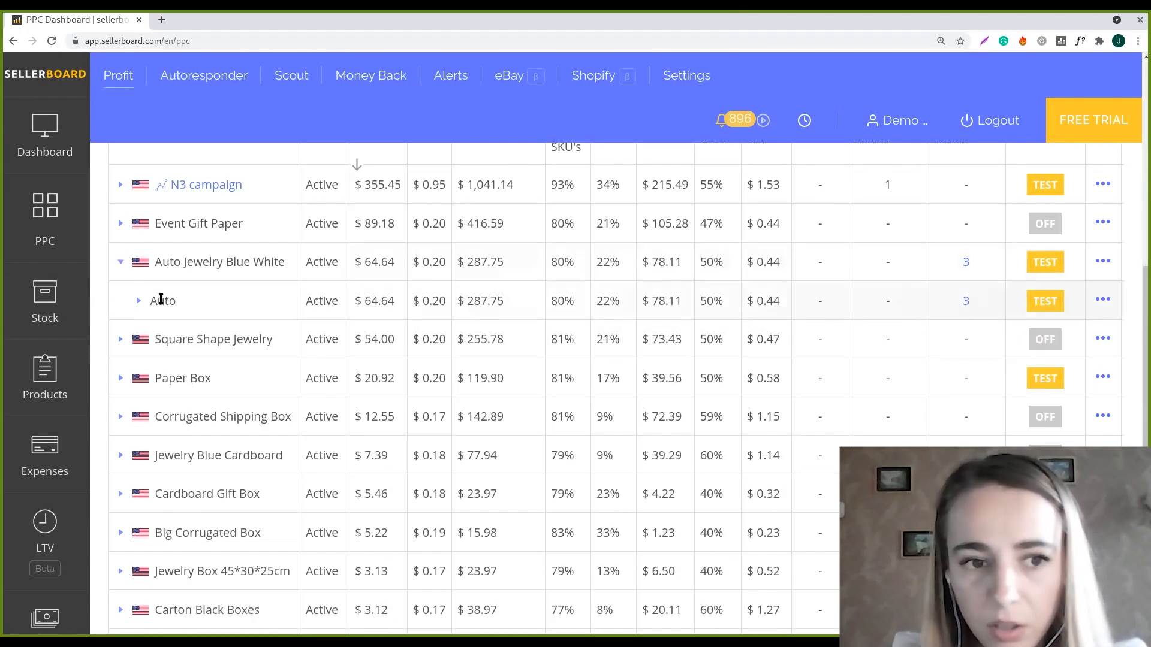
Step: Expand the Auto ad group to list its five keywords with spend, sales and ACOS
left_click(138, 300)
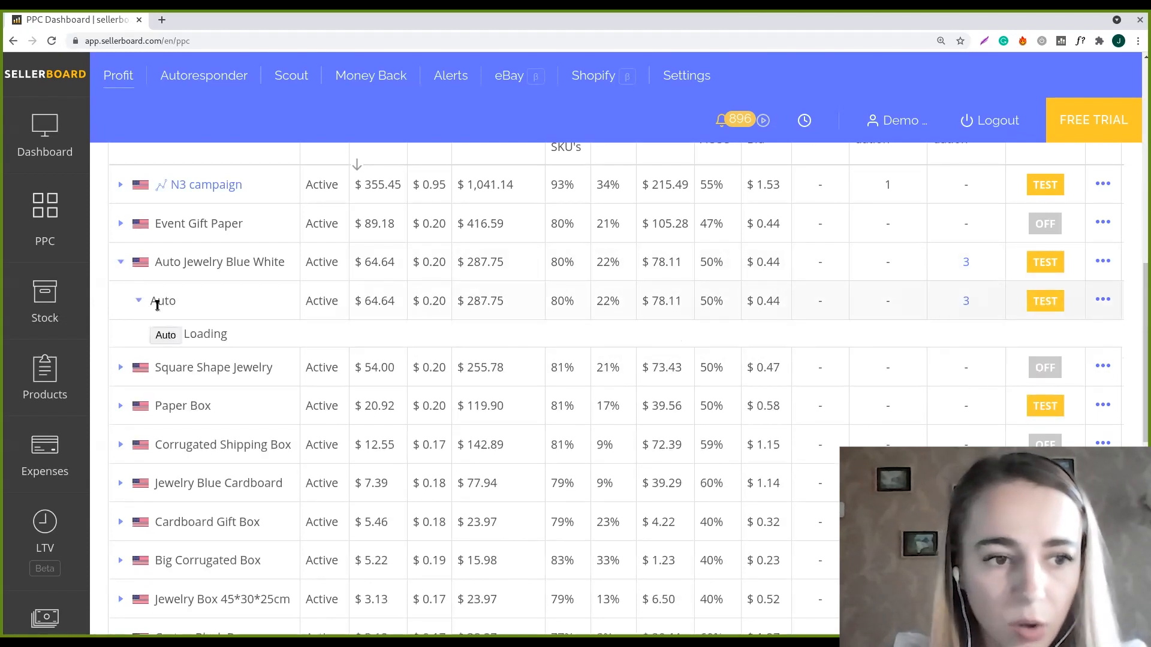
left_click(138, 299)
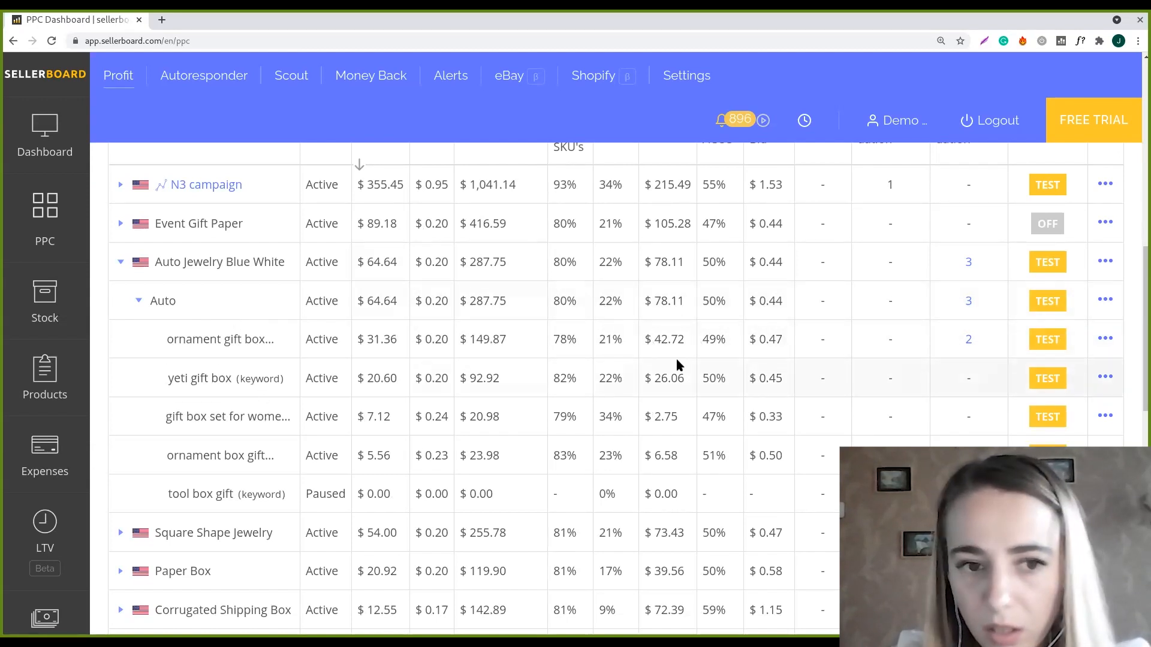
double_click(162, 300)
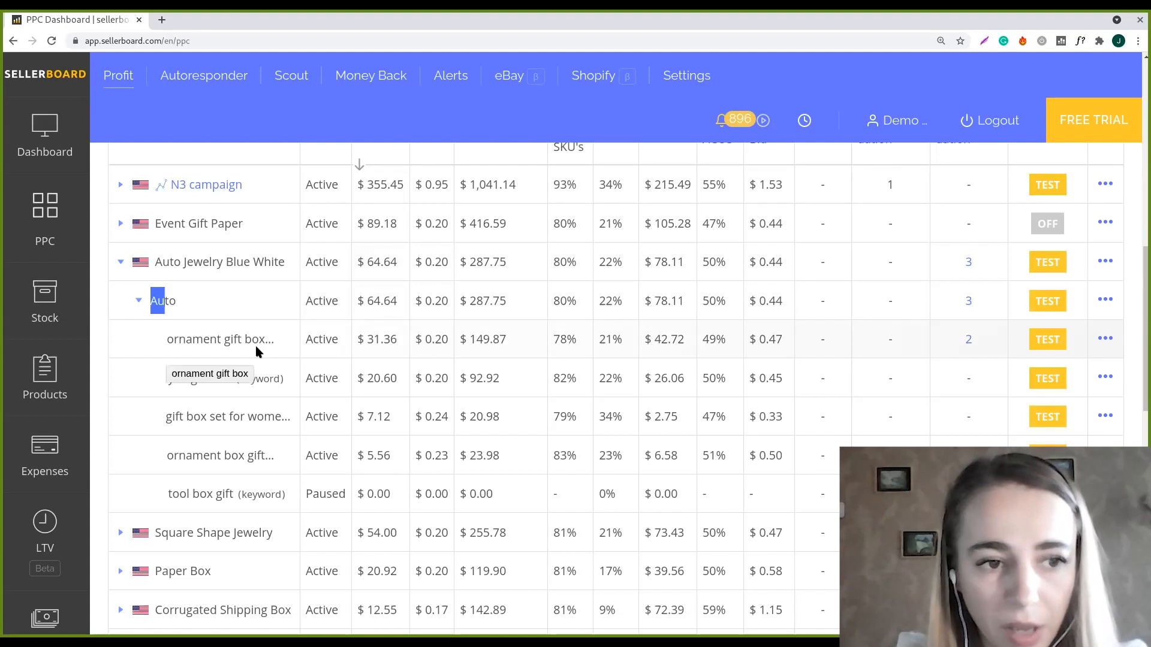
mouse_move(292, 426)
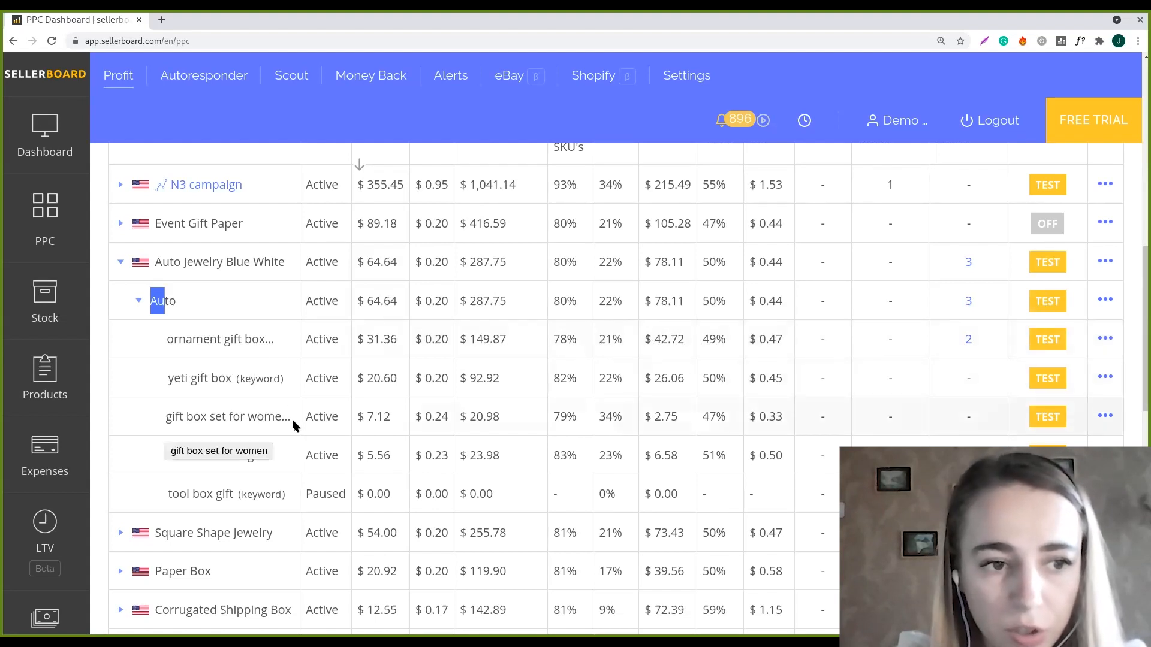
mouse_move(535, 456)
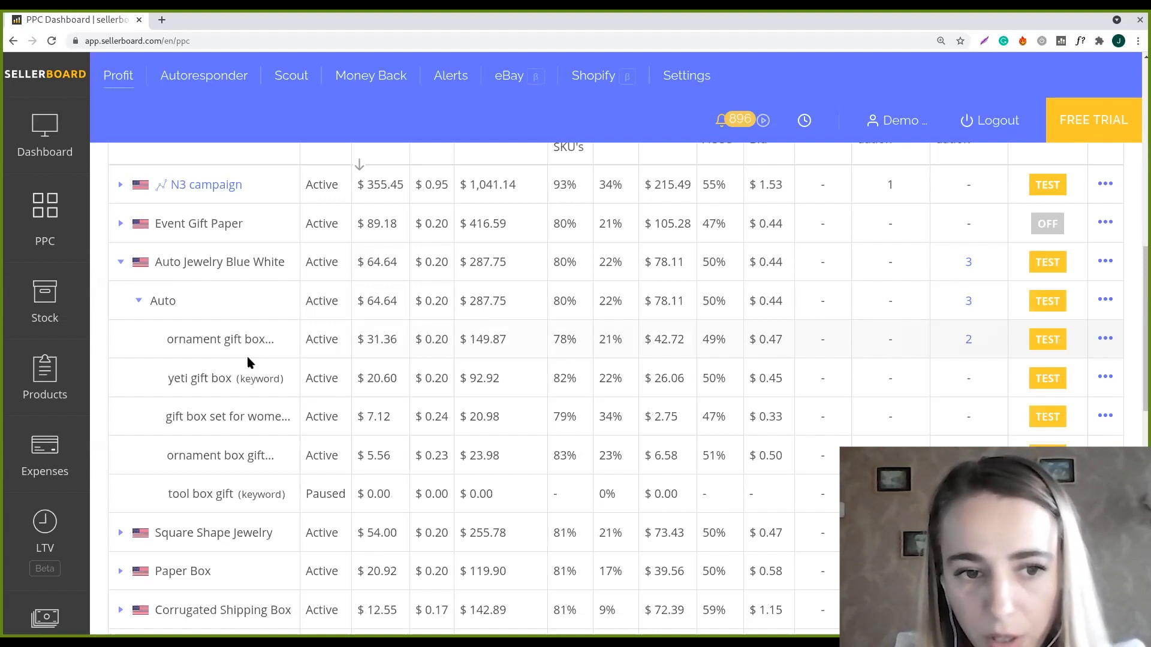
mouse_move(270, 473)
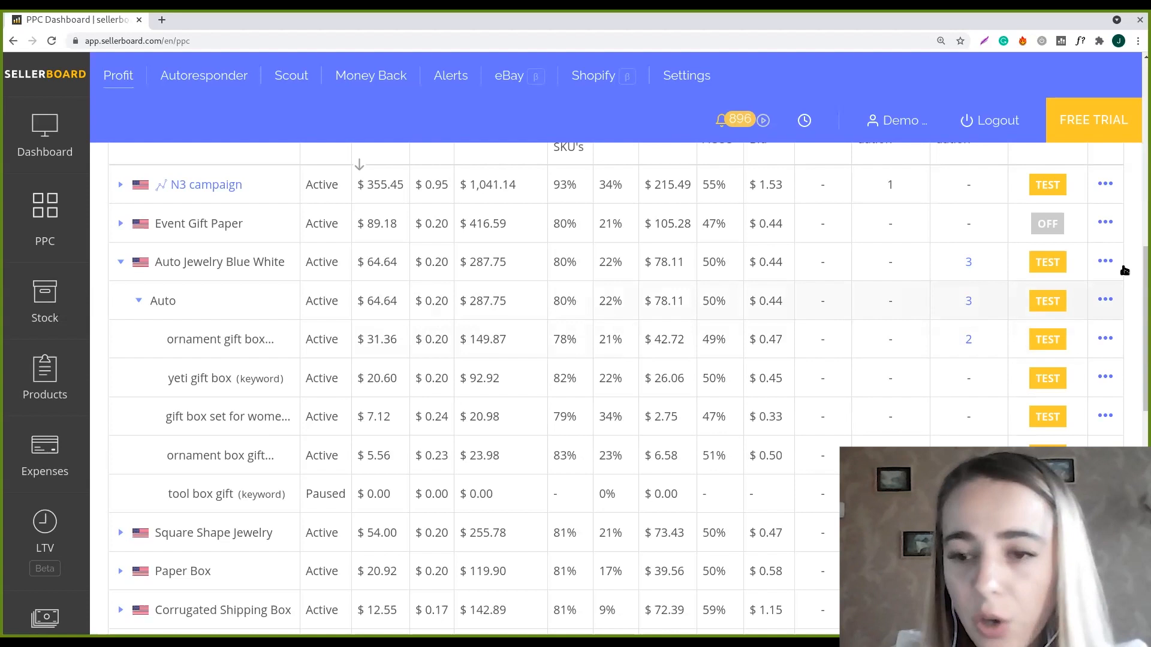
scroll("up", 3)
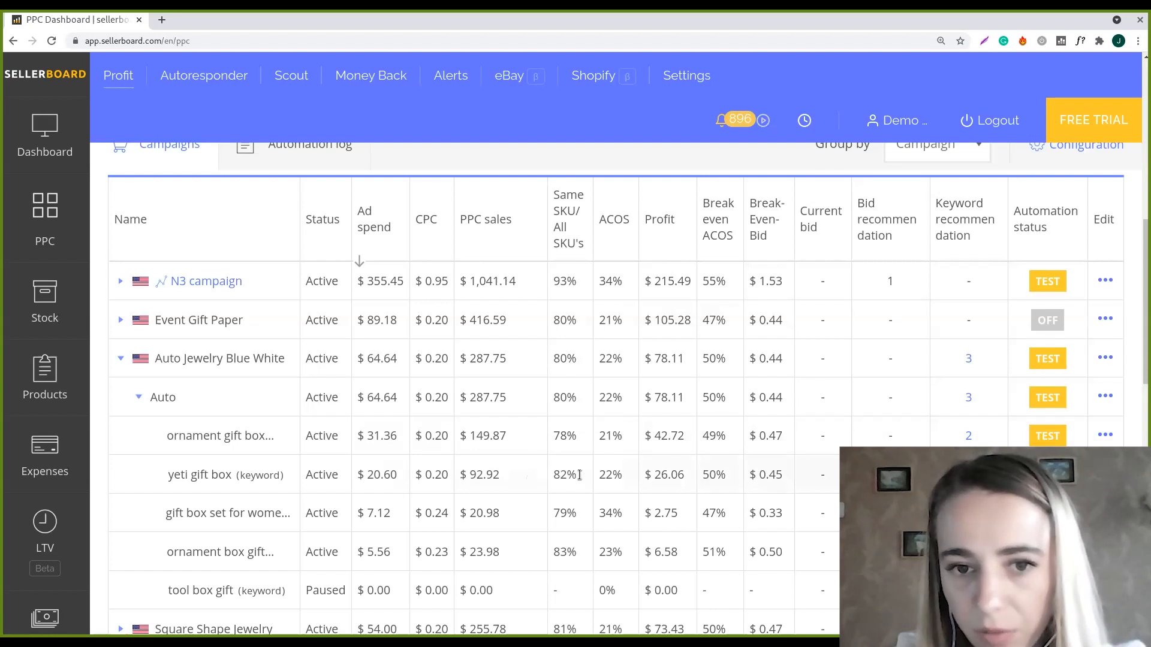
mouse_move(534, 266)
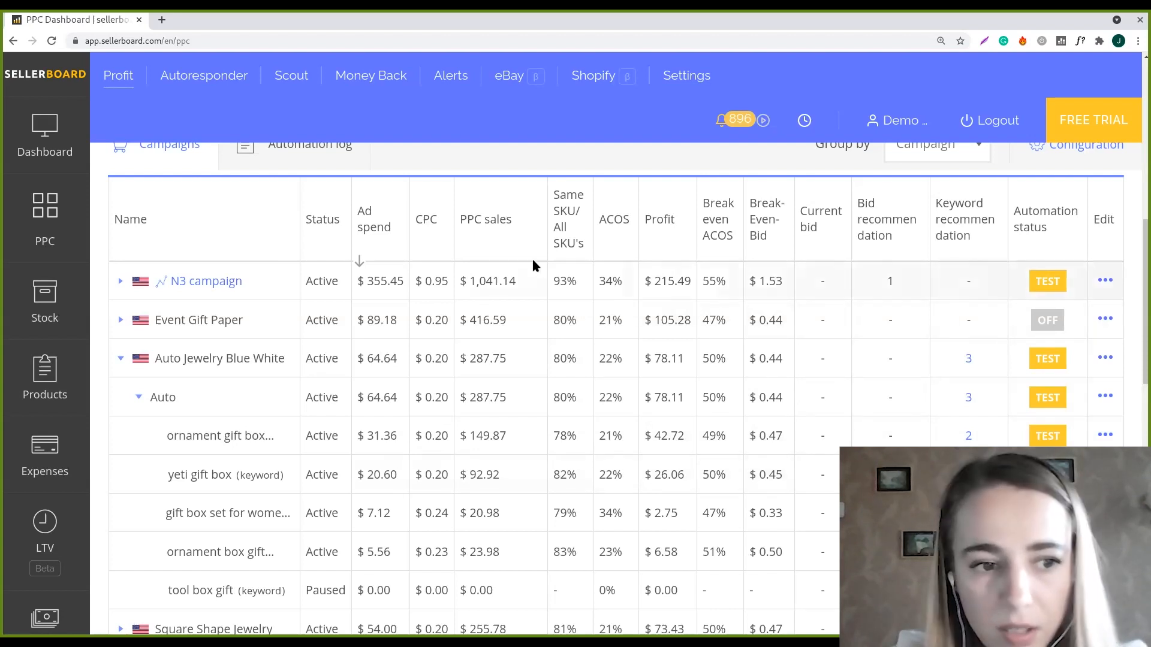
mouse_move(601, 297)
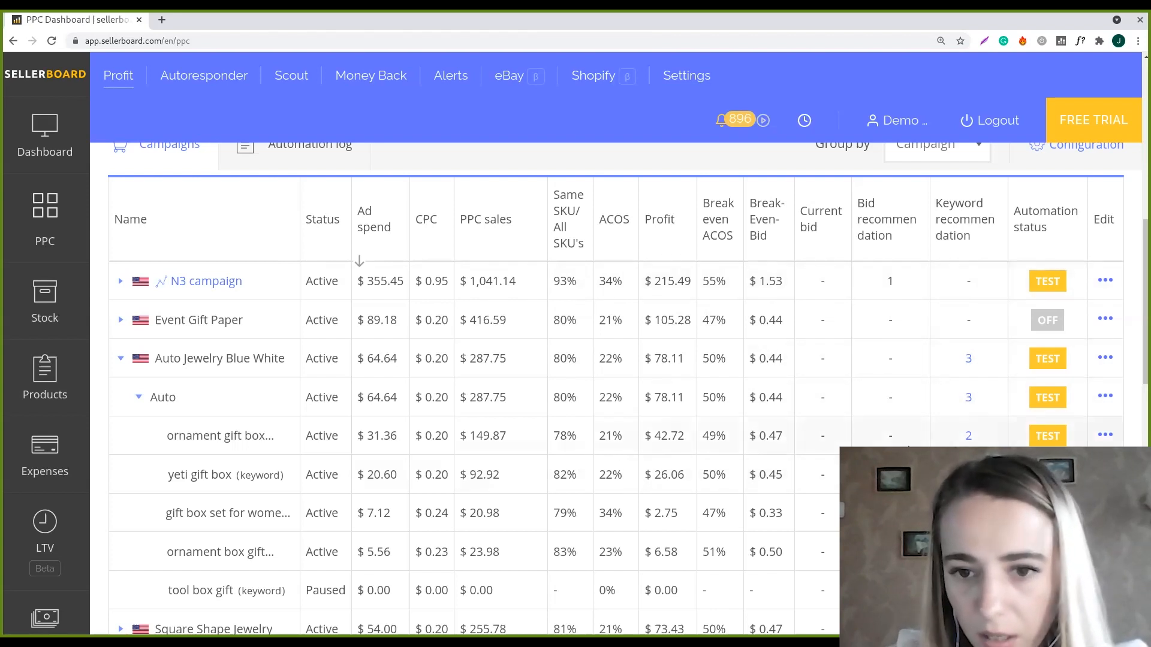
Step: Show the 2 keyword recommendations for ornament gift box: ornament box and ornament gift as negatives
left_click(969, 435)
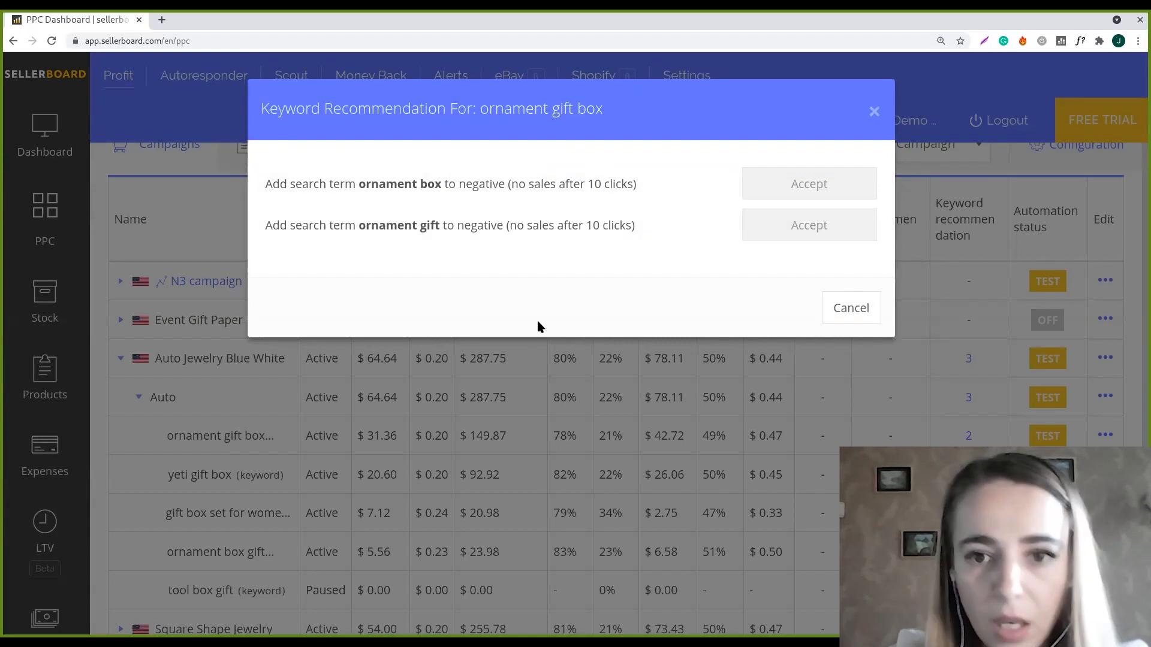
mouse_move(475, 202)
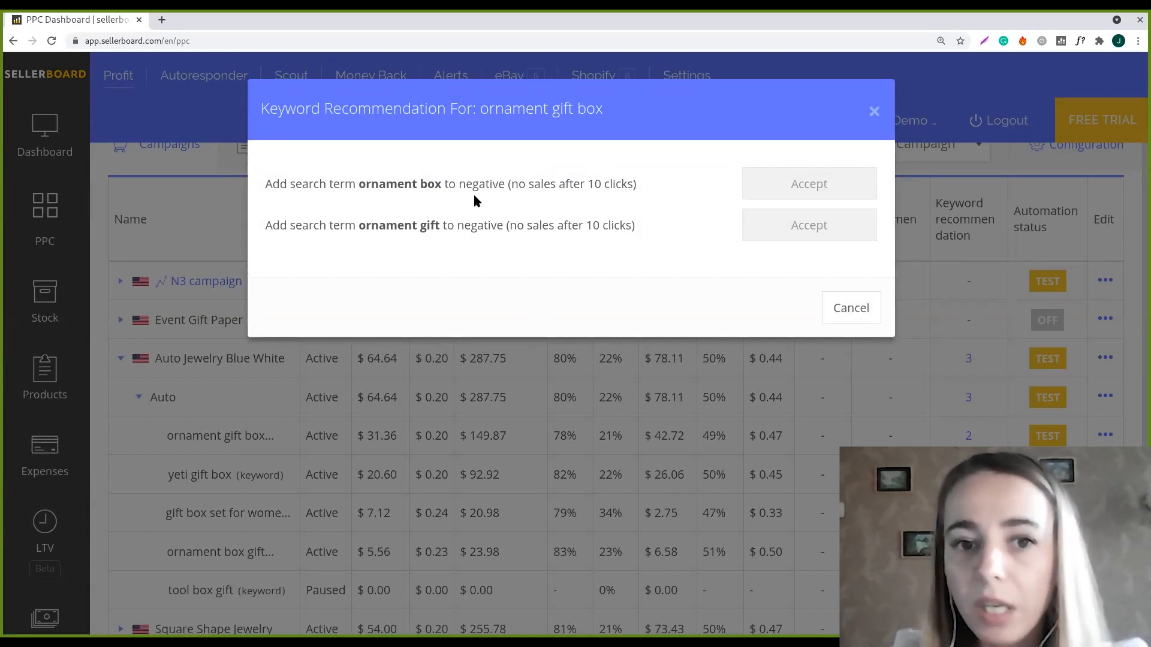
mouse_move(335, 176)
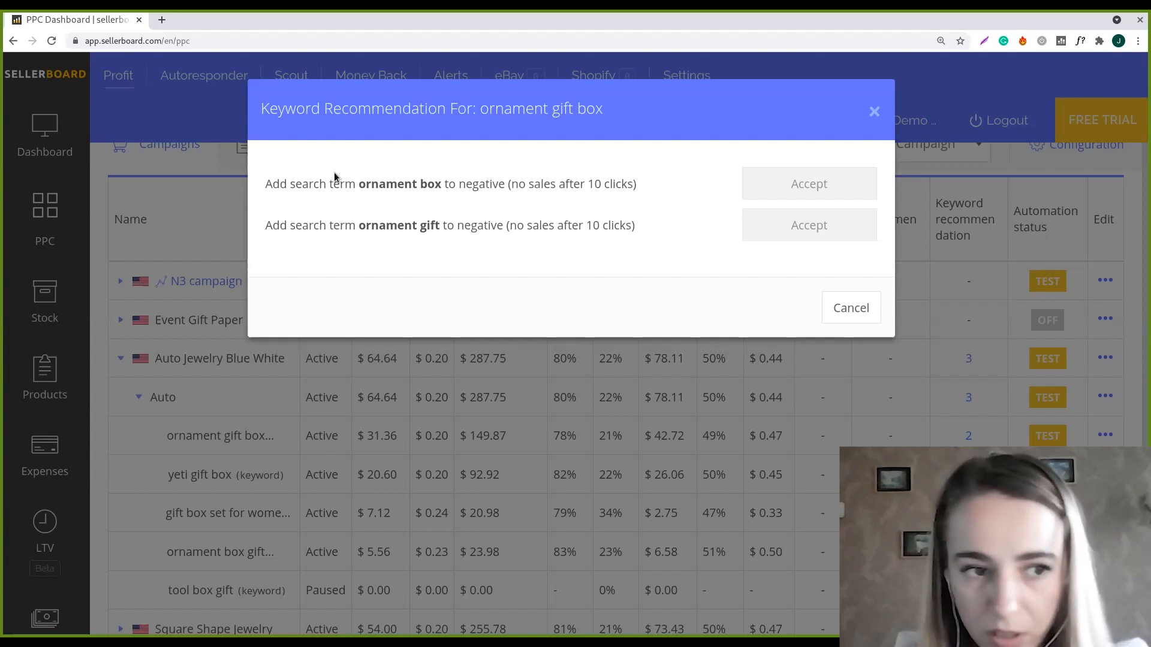
mouse_move(437, 188)
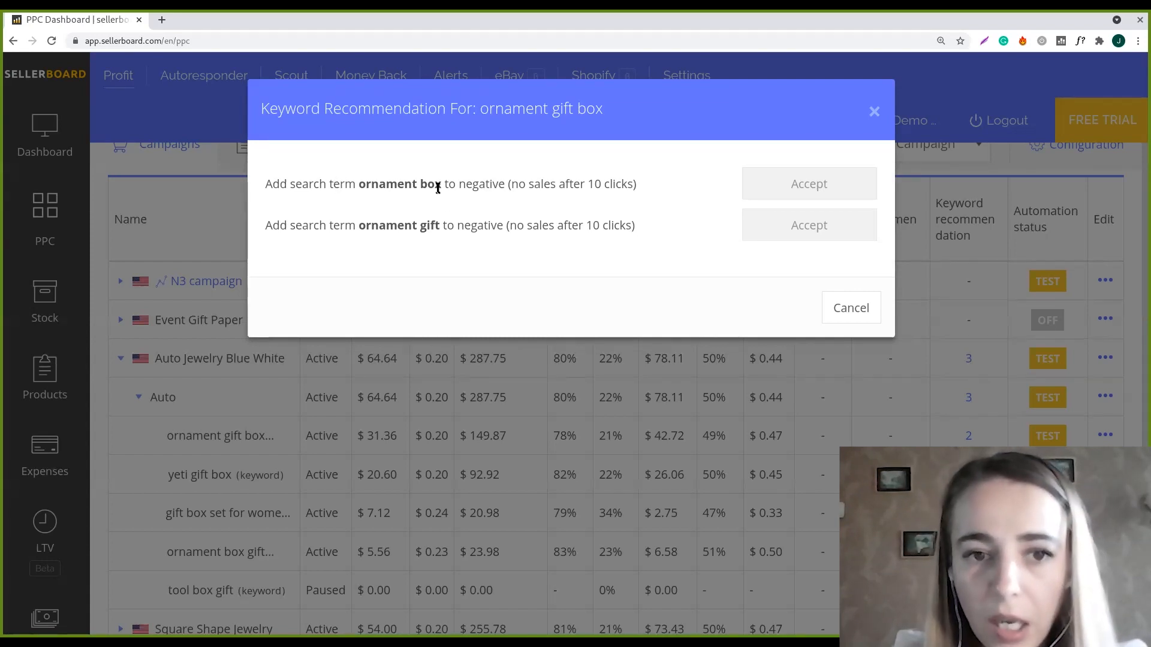
double_click(405, 183)
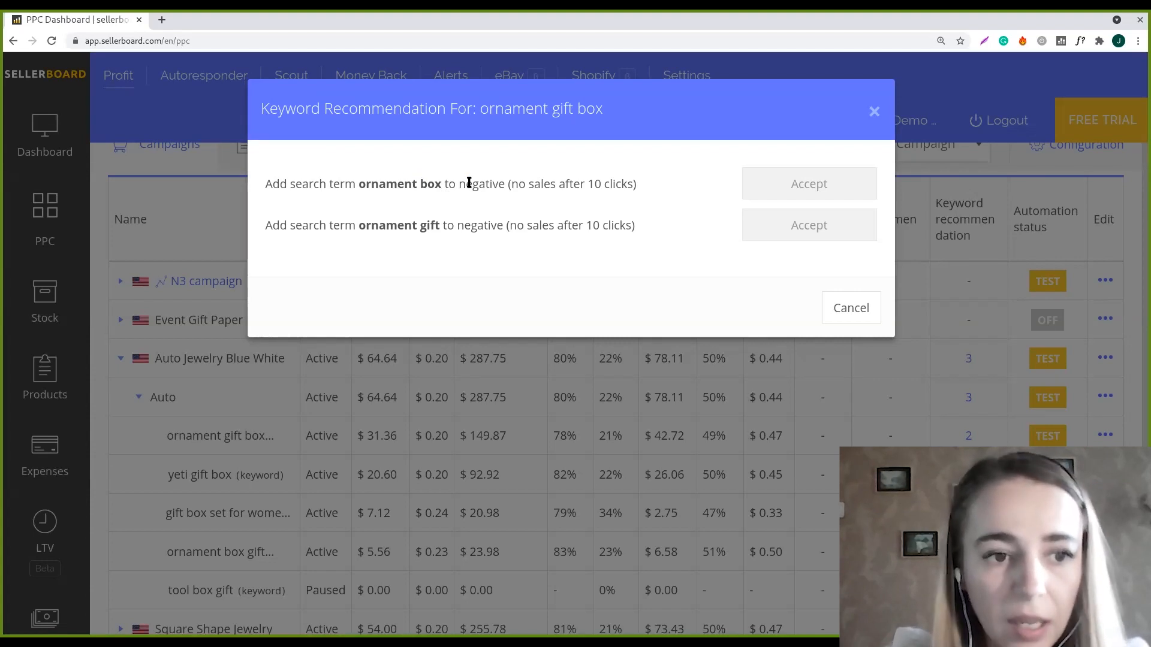
mouse_move(525, 176)
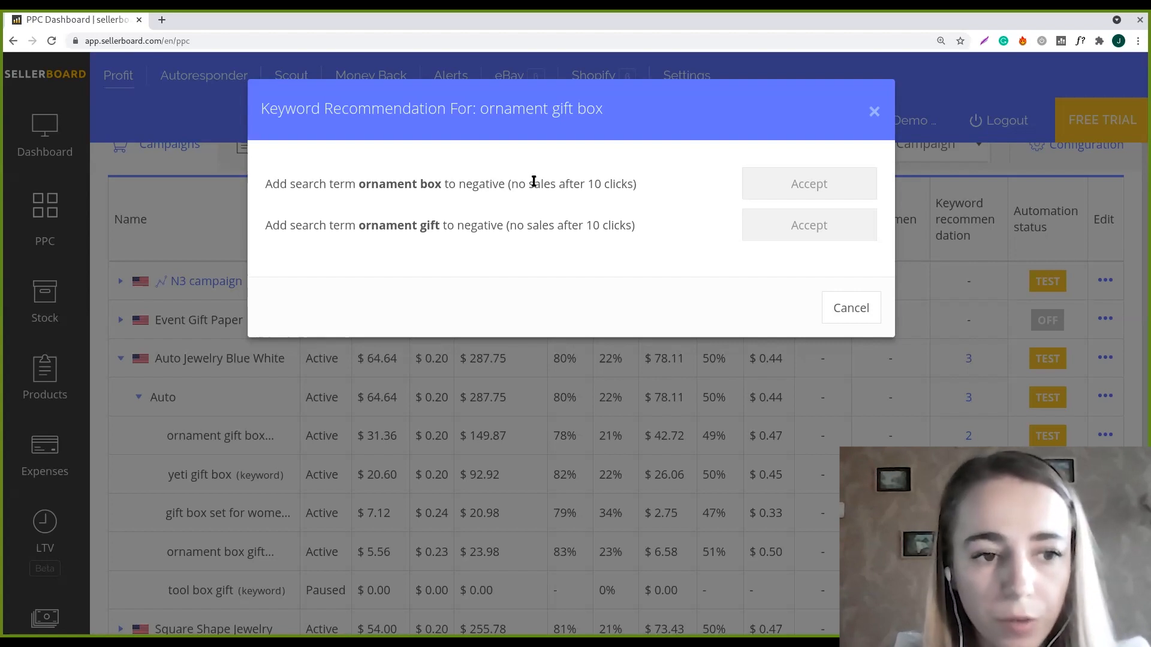
mouse_move(537, 177)
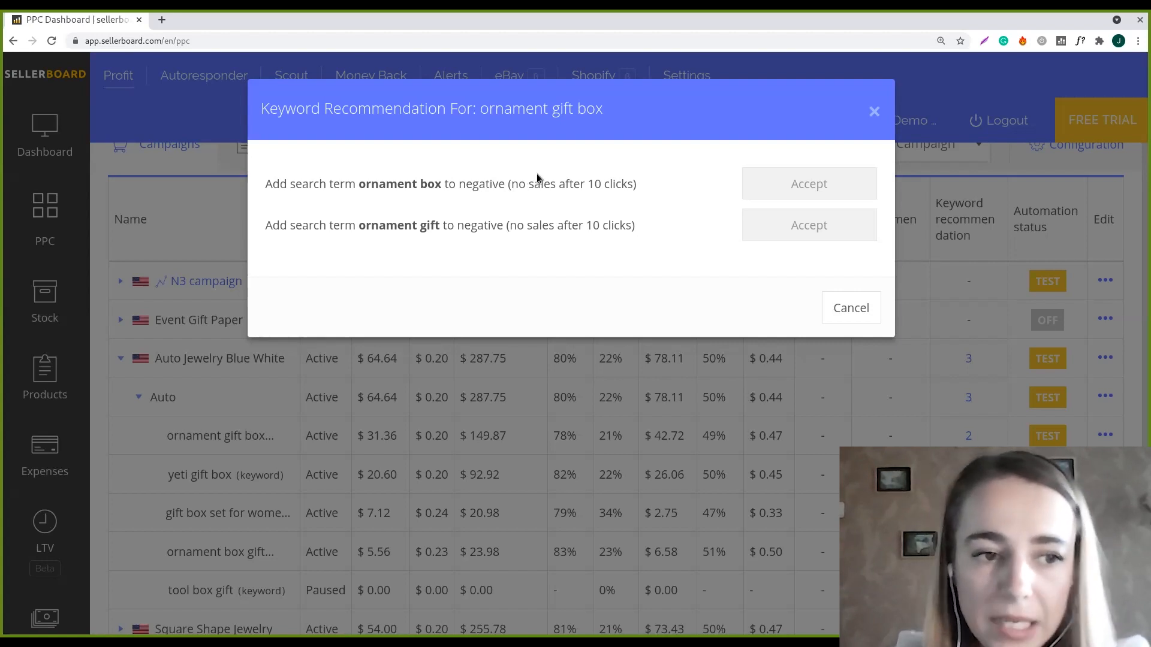
mouse_move(537, 181)
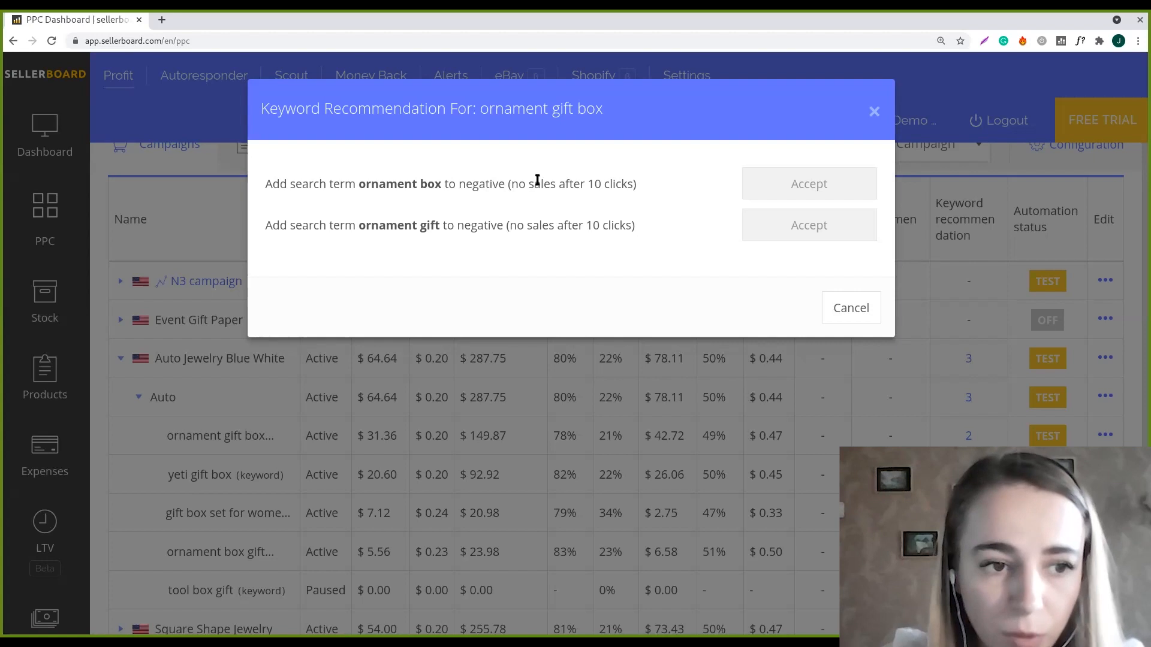
mouse_move(537, 176)
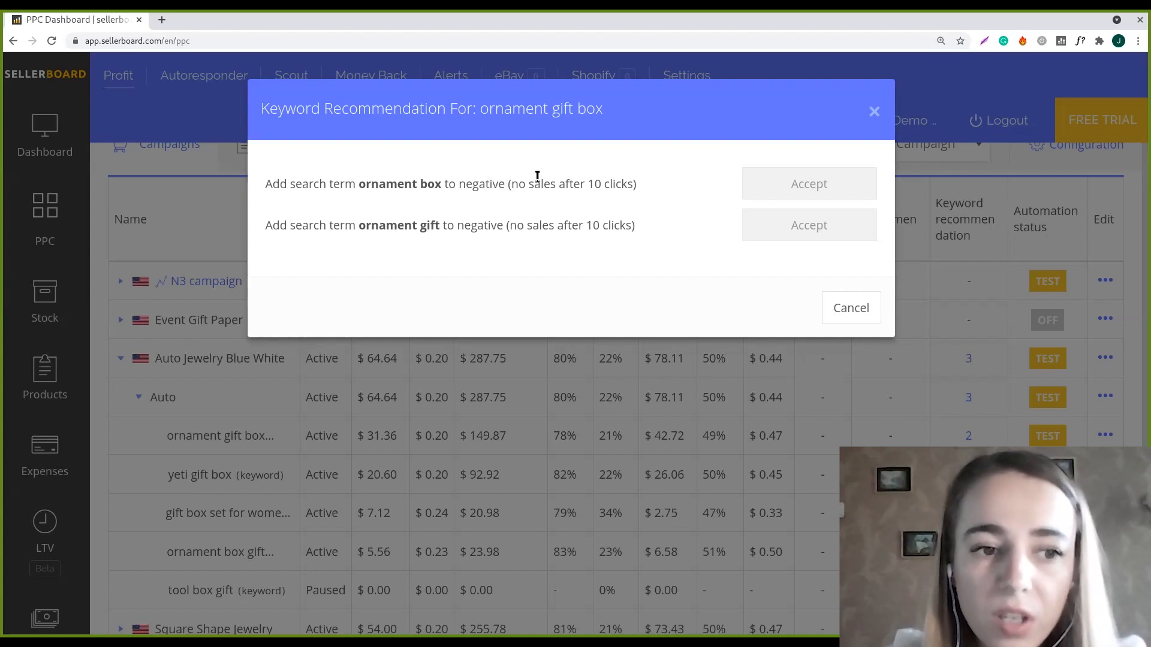
mouse_move(554, 196)
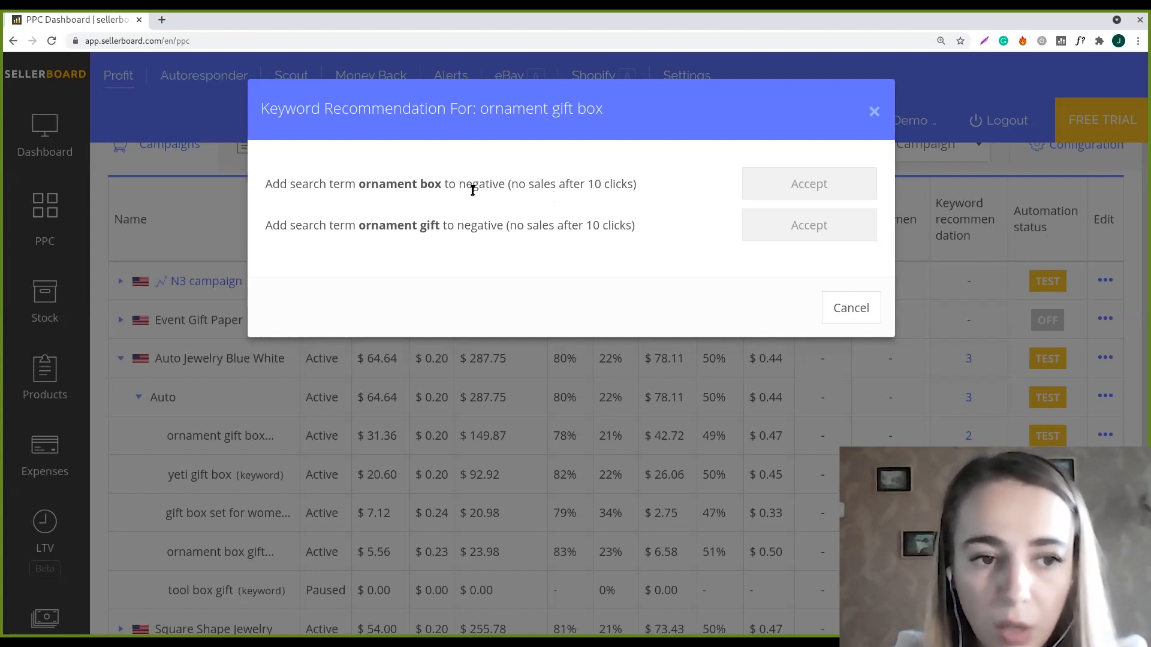
mouse_move(476, 207)
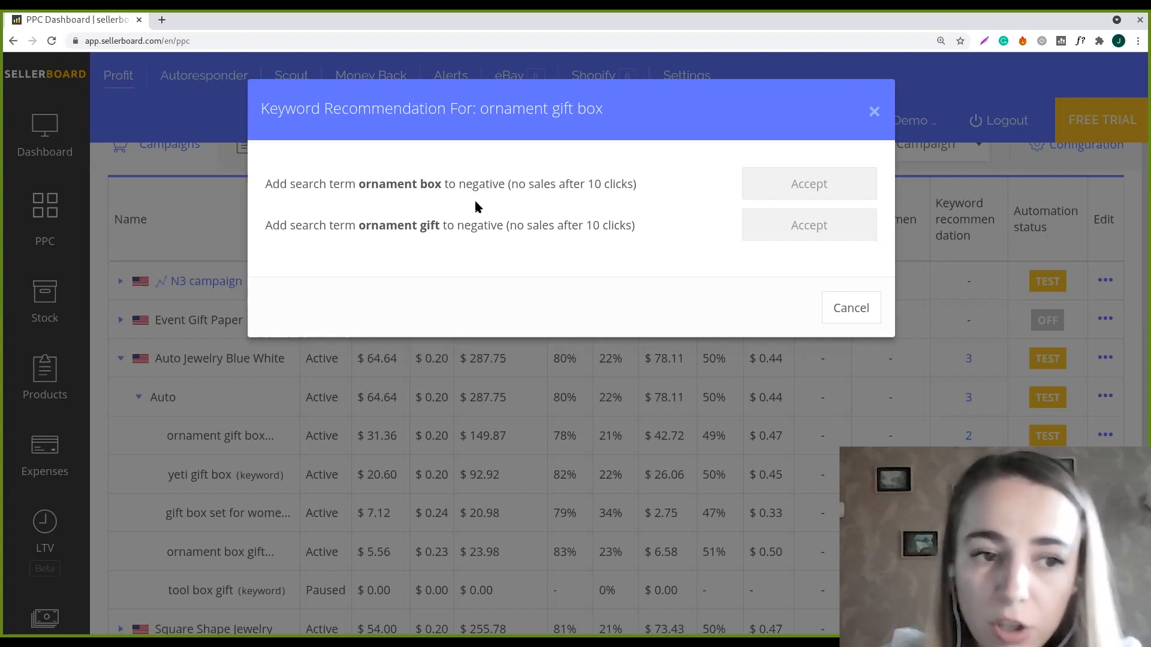
mouse_move(505, 203)
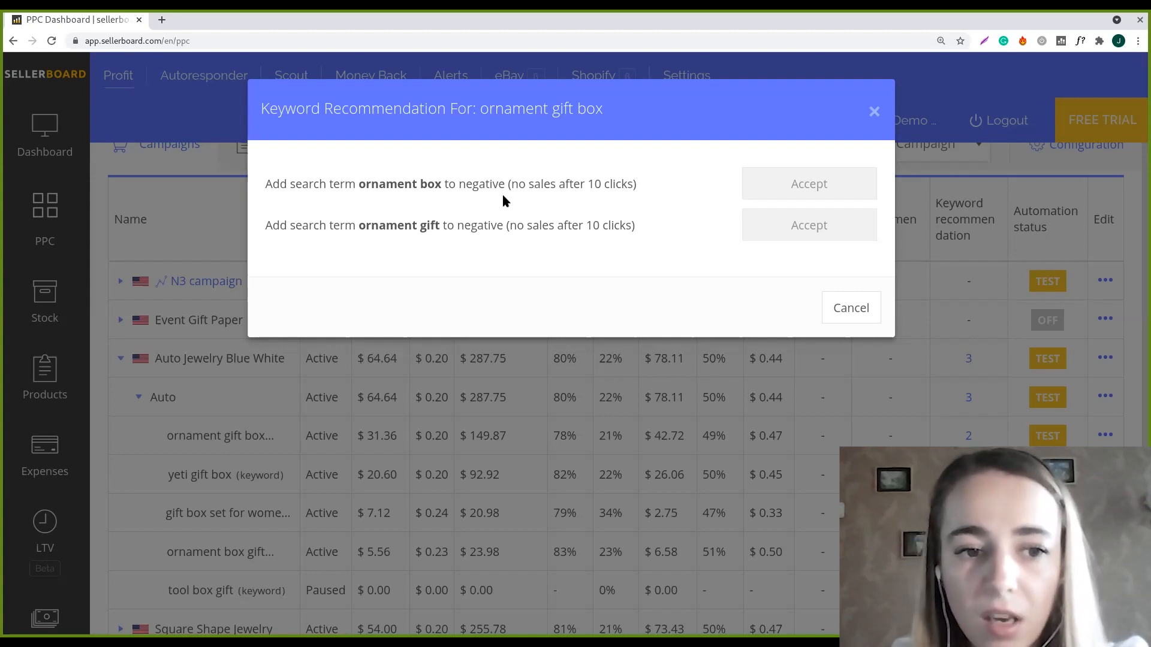
mouse_move(358, 226)
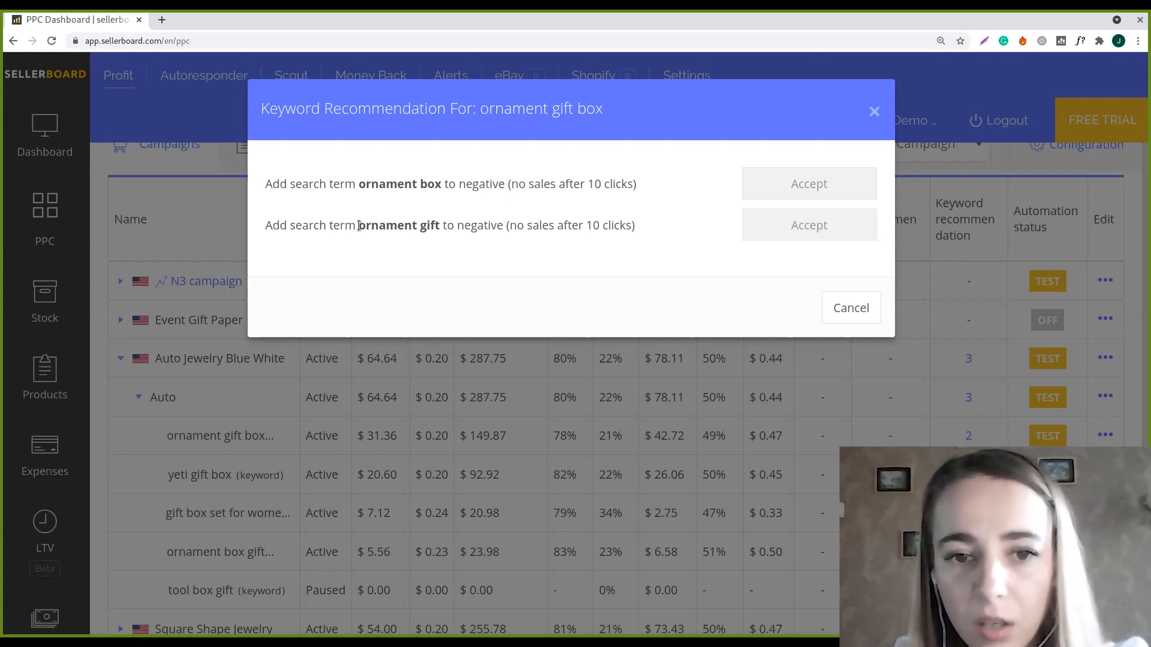
mouse_move(563, 263)
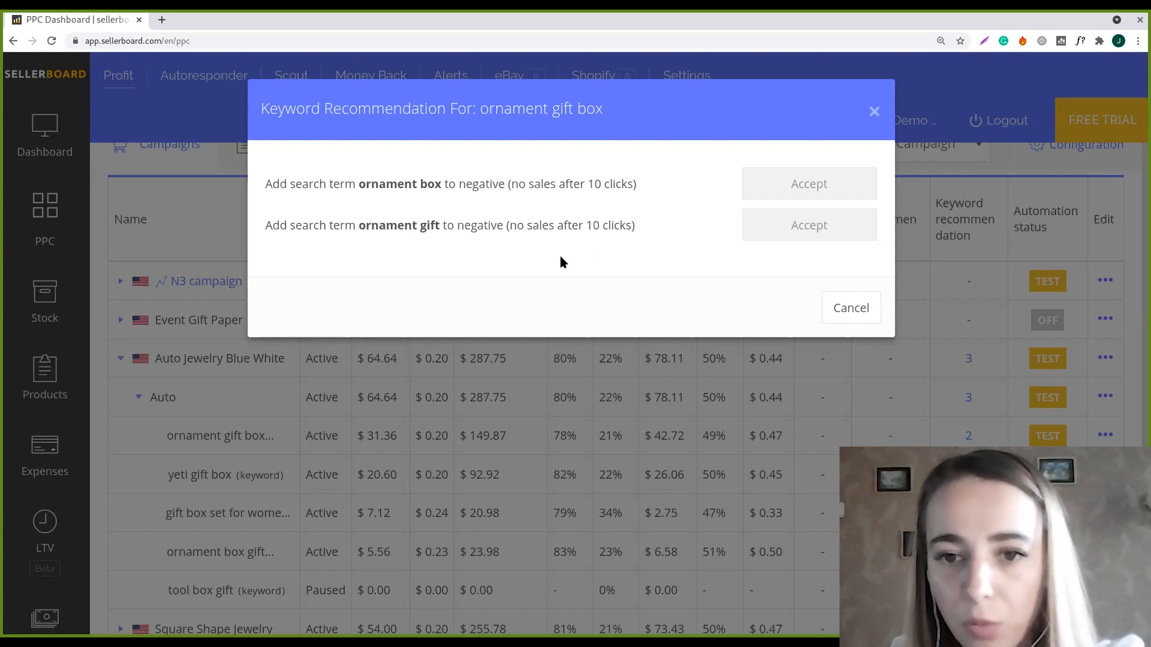
mouse_move(305, 242)
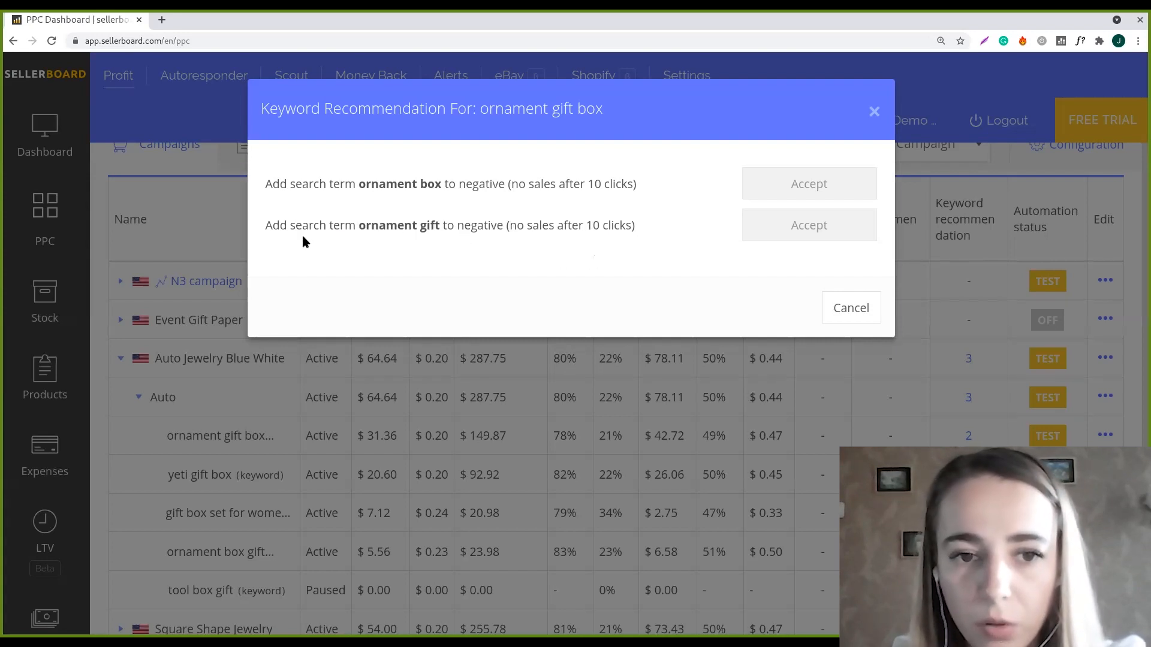
Step: Review the ornament box suggestion and cancel the recommendations dialog without accepting
double_click(609, 225)
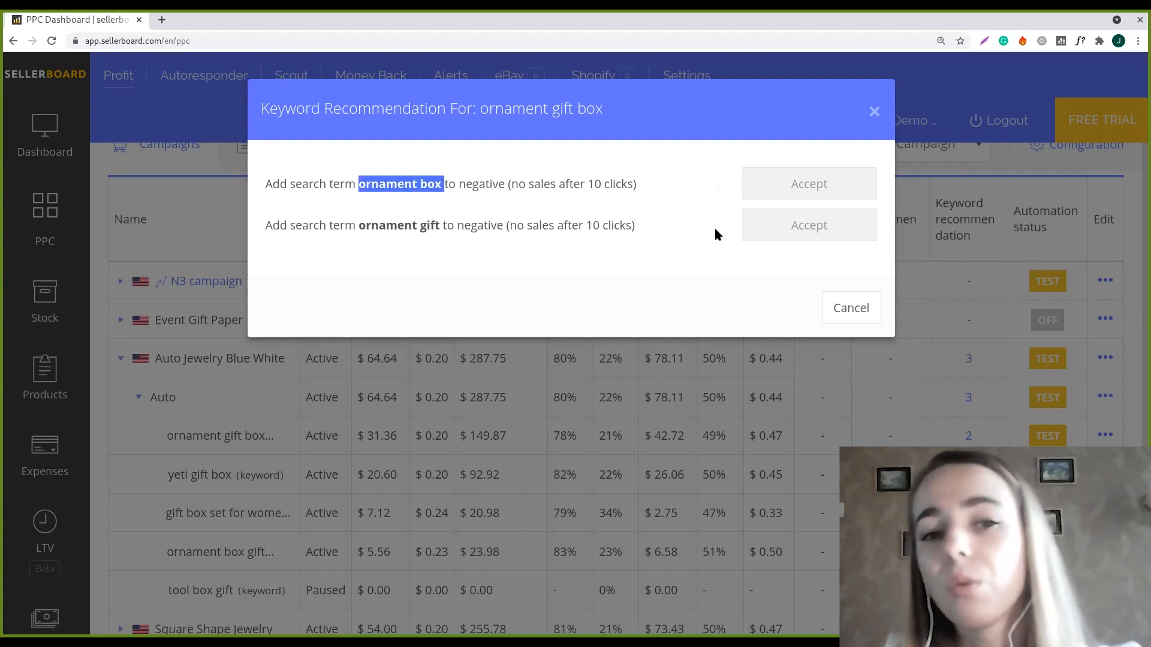
left_click(807, 183)
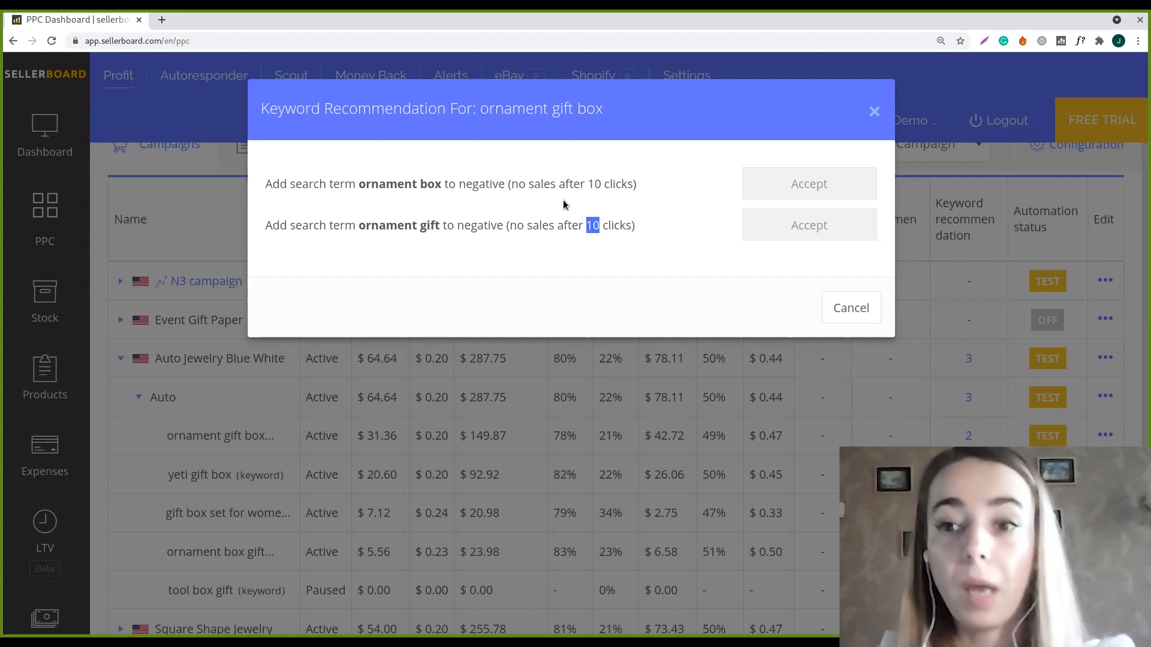
mouse_move(851, 207)
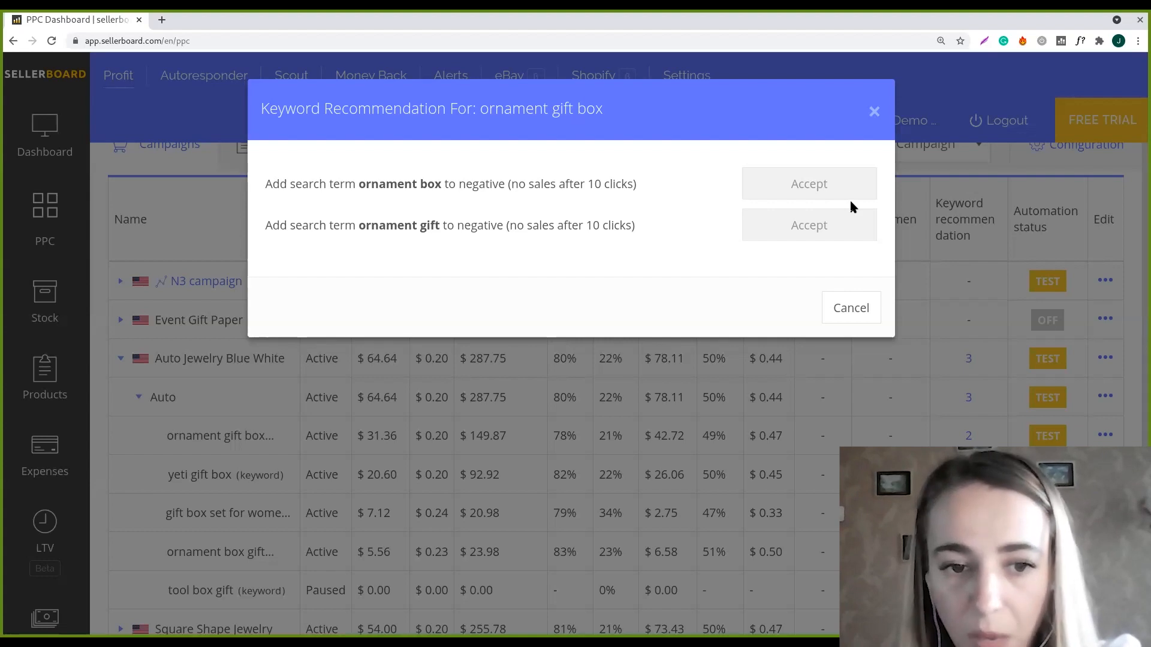
mouse_move(875, 170)
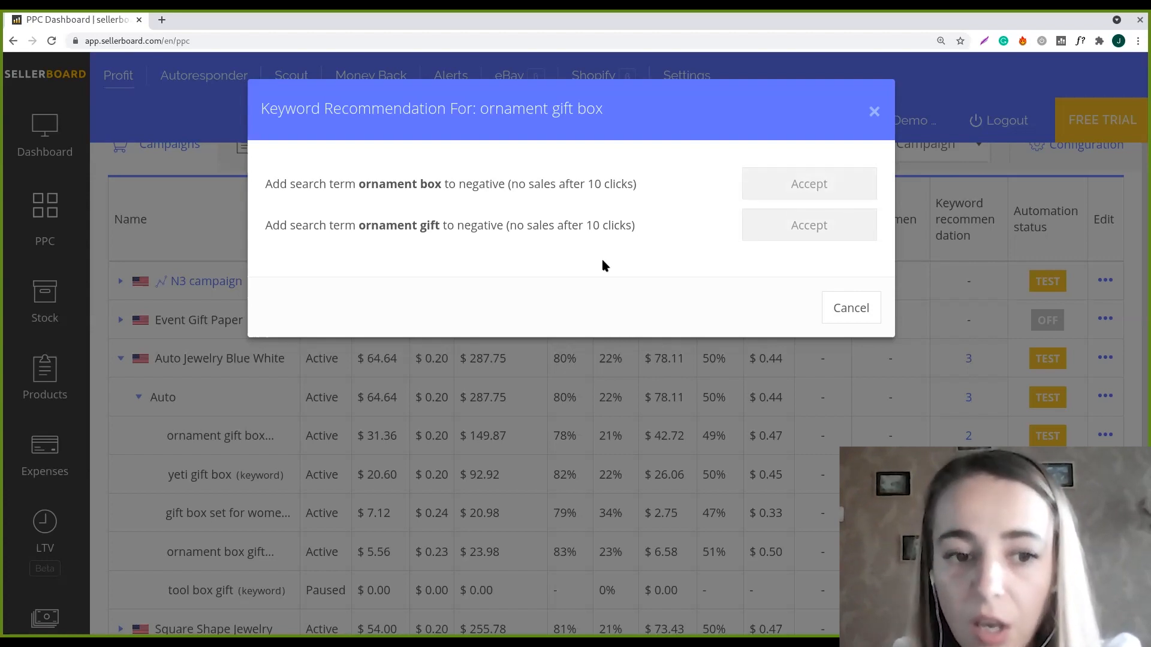
mouse_move(642, 228)
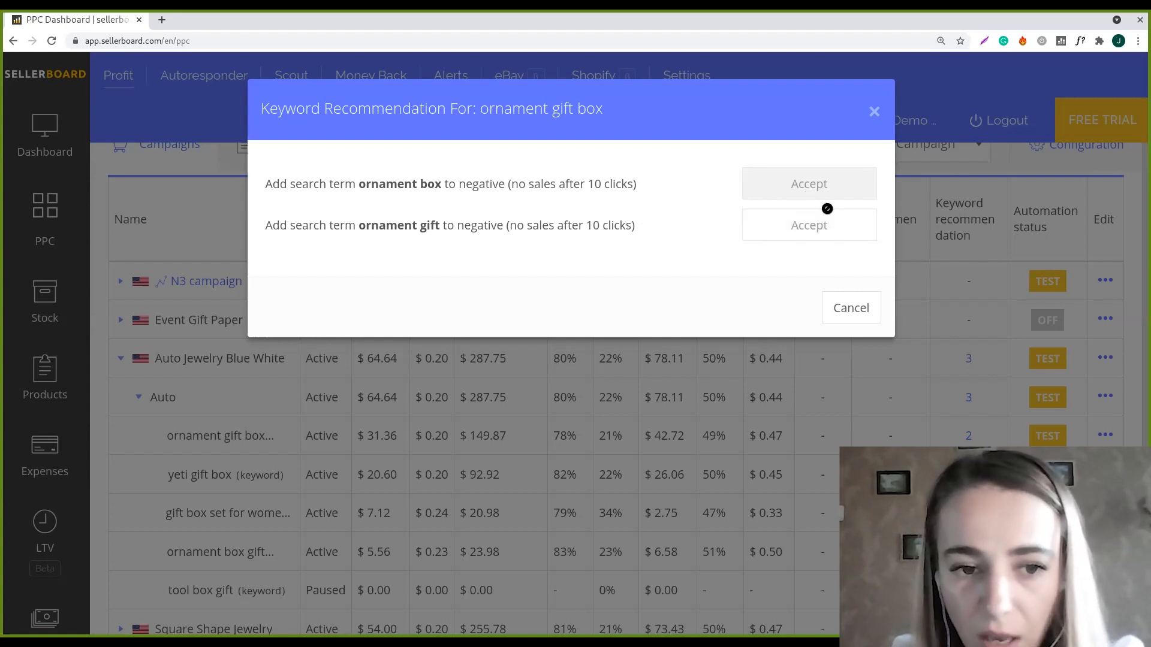
mouse_move(812, 273)
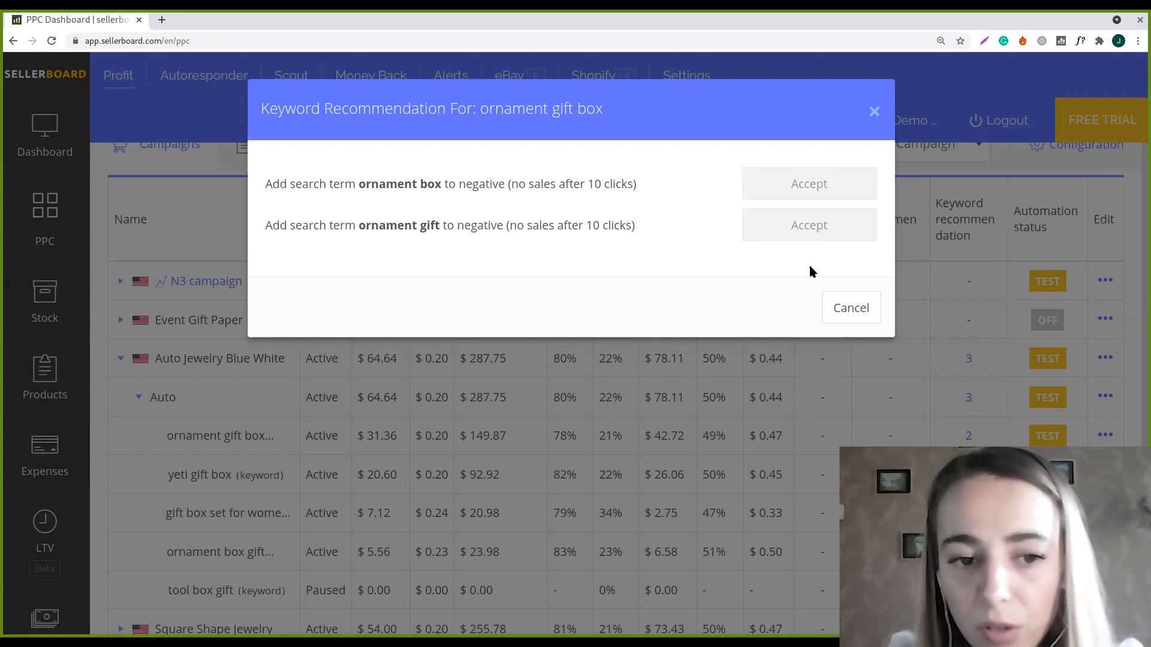
mouse_move(811, 268)
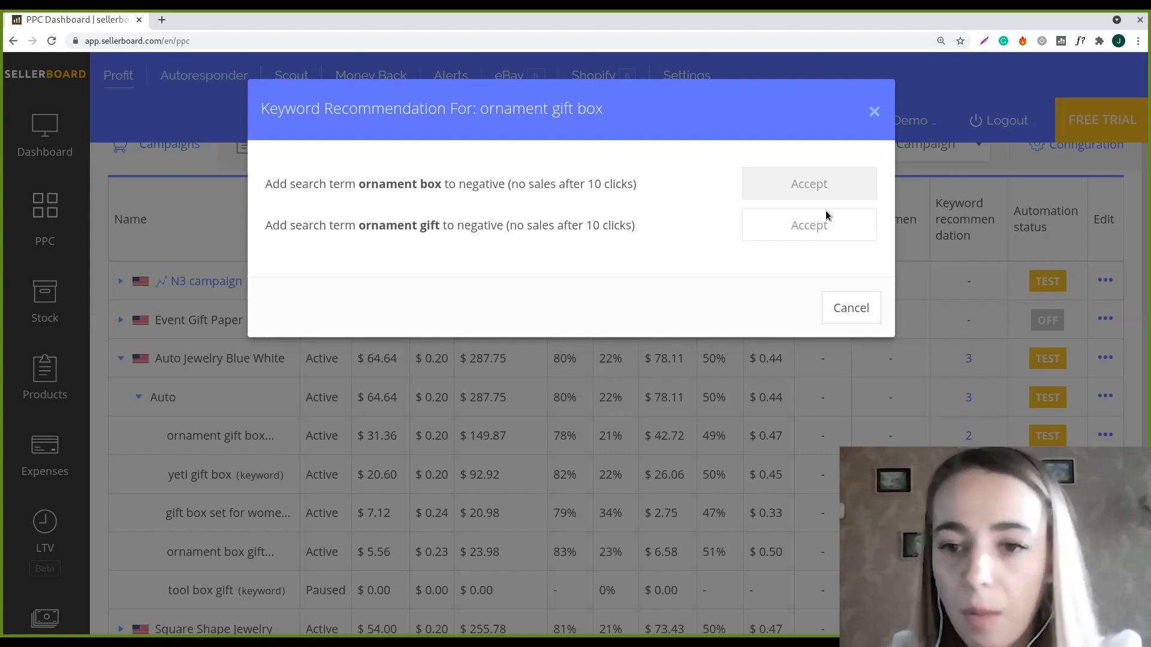
left_click(849, 308)
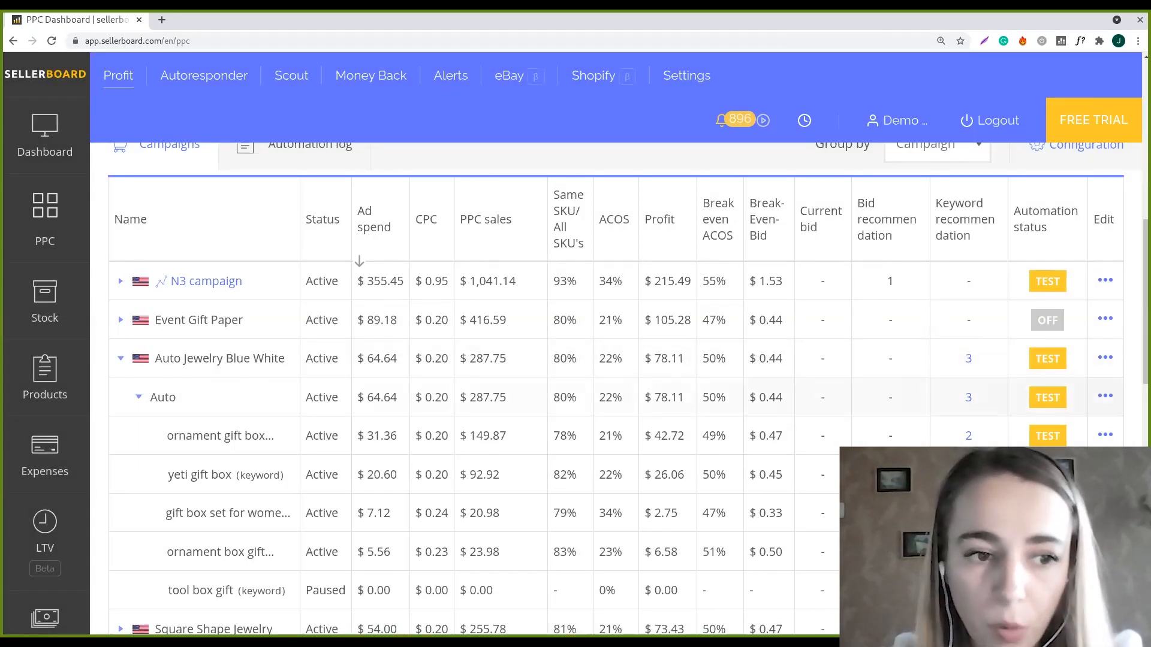
mouse_move(946, 419)
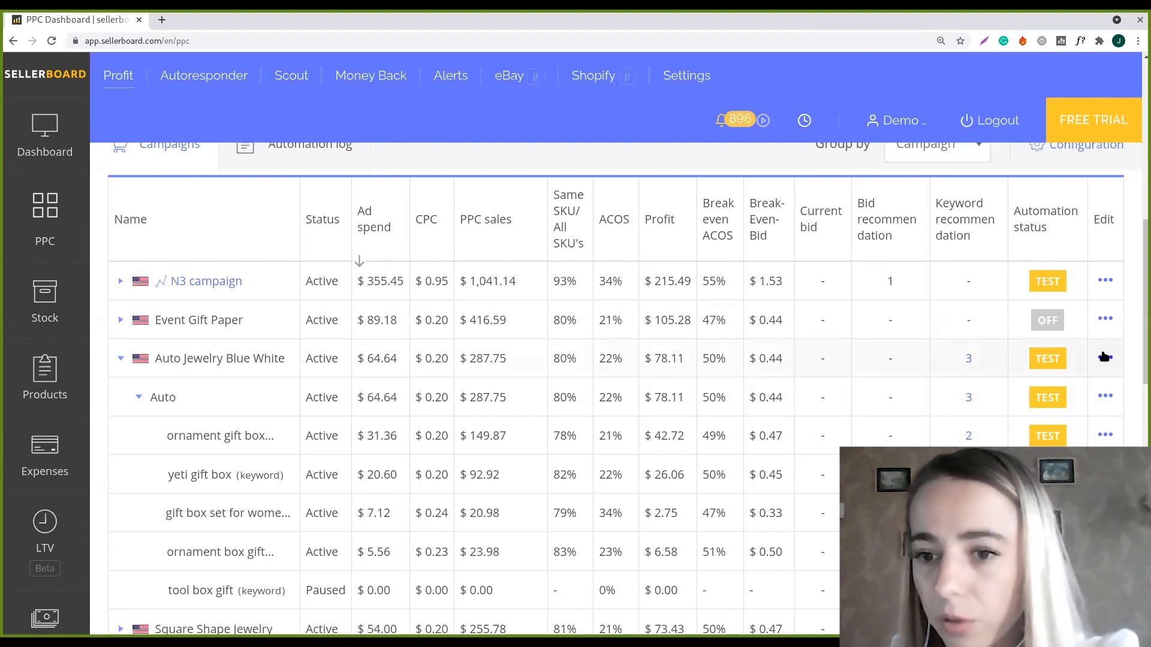
Step: Edit the Auto Jewelry Blue White campaign's automation settings from its actions menu
left_click(1103, 359)
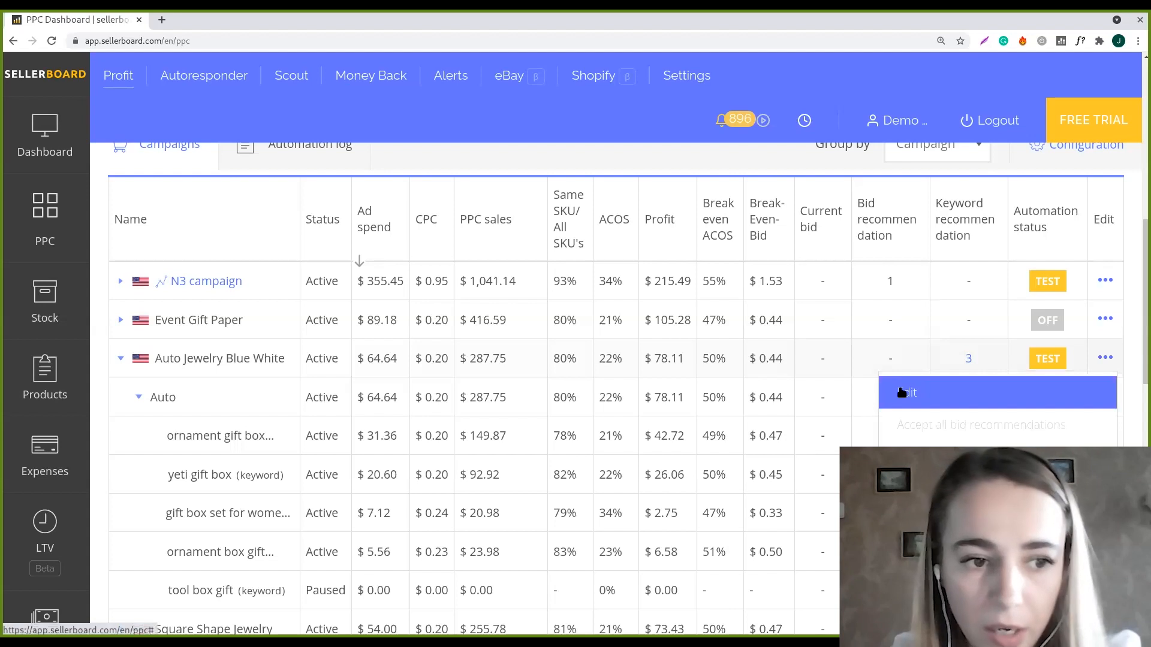
left_click(910, 393)
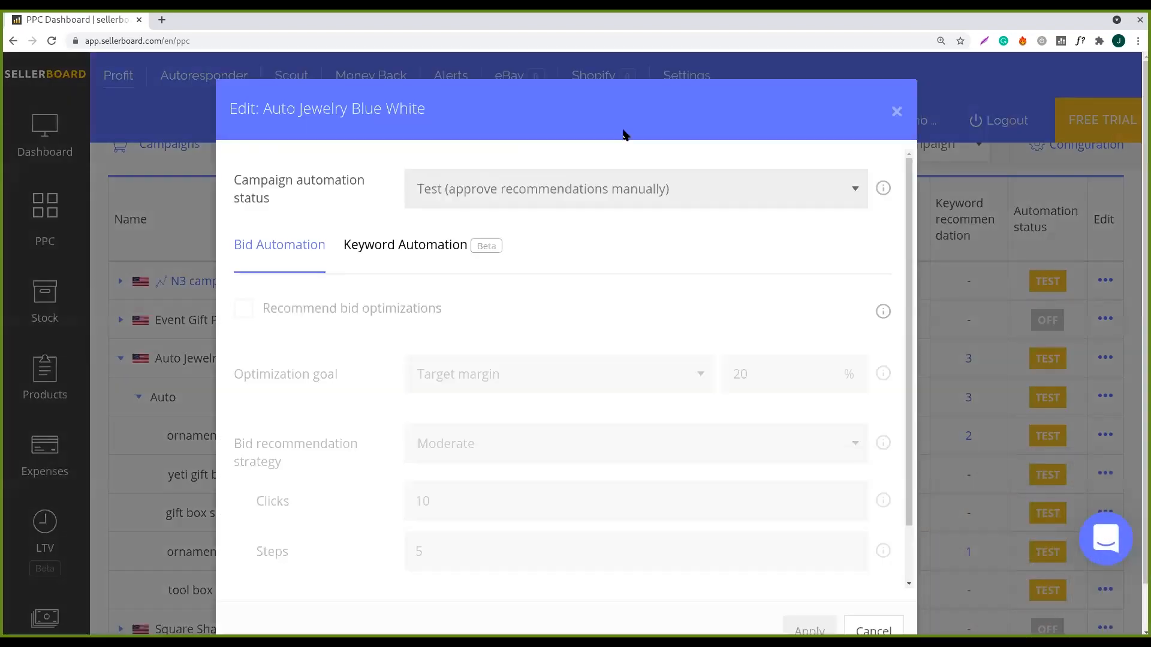
mouse_move(619, 228)
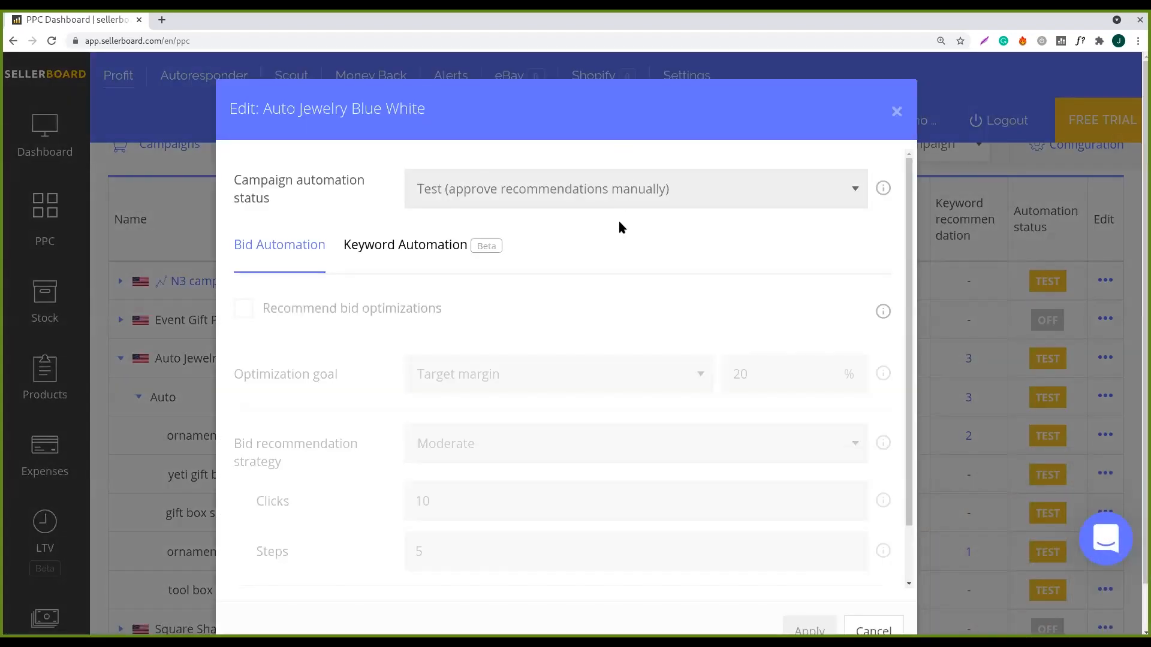
mouse_move(860, 195)
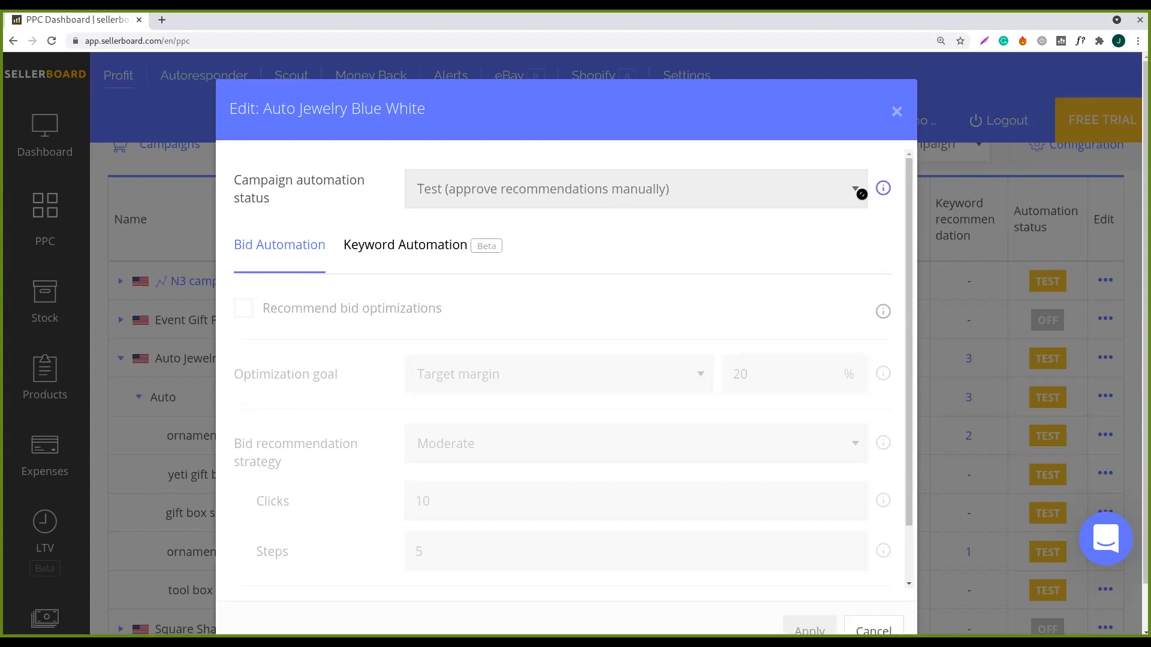
Step: Review the On, Test and Off automation status explanations above the bid automation settings
left_click(882, 188)
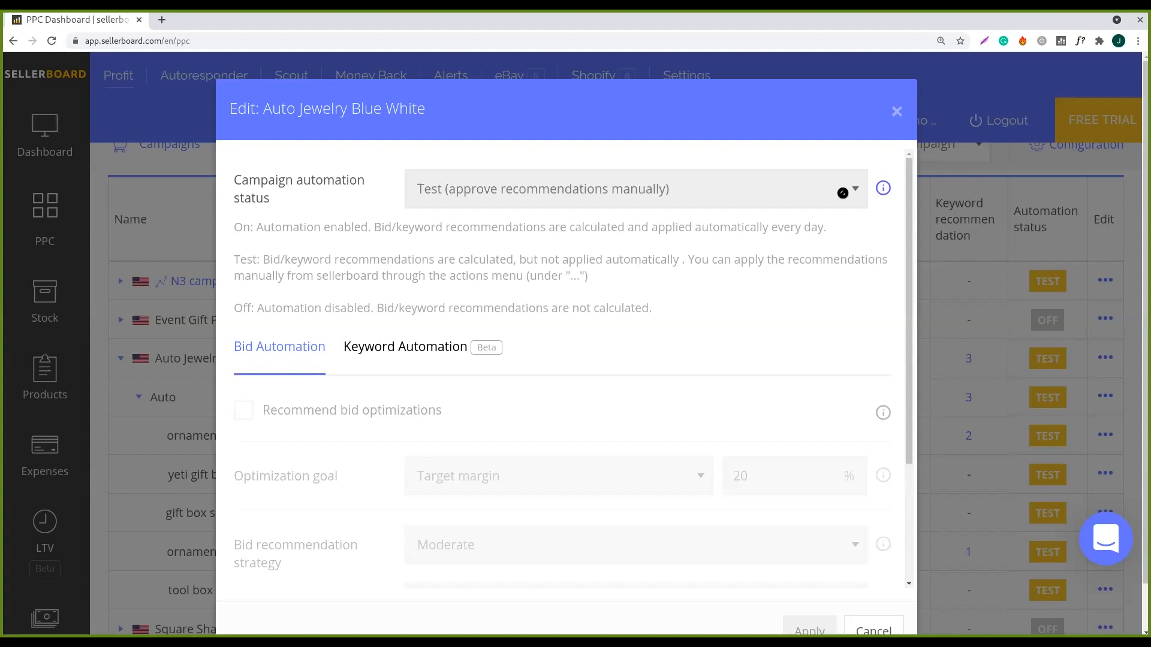
left_click(404, 346)
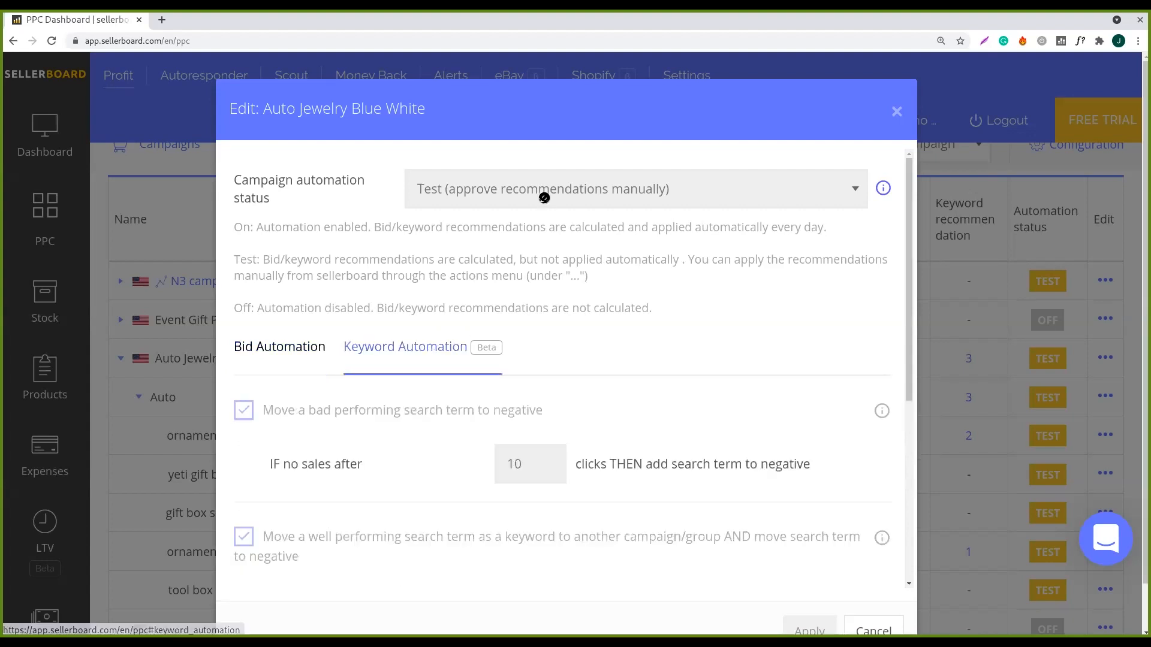
left_click(279, 347)
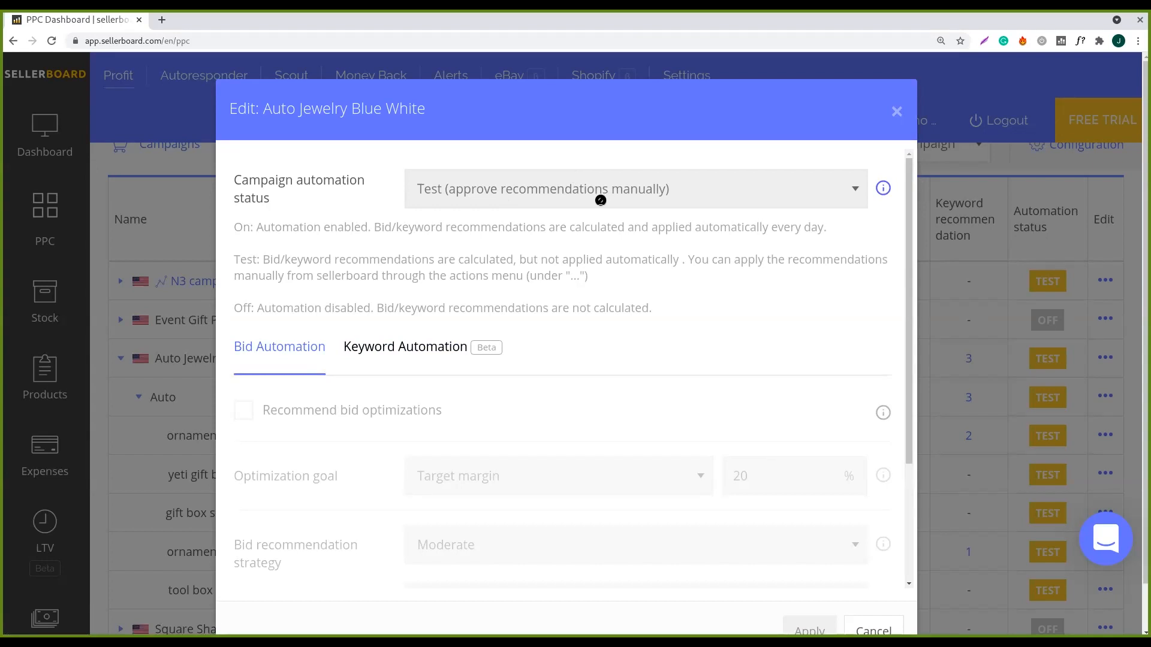
mouse_move(444, 217)
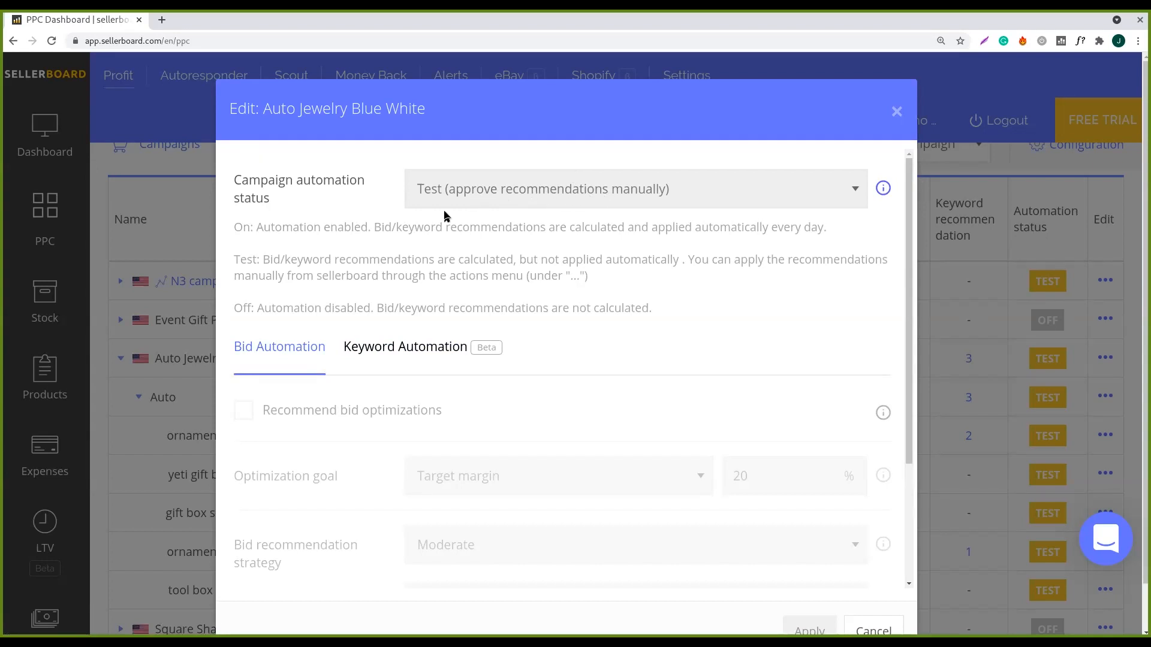
mouse_move(376, 221)
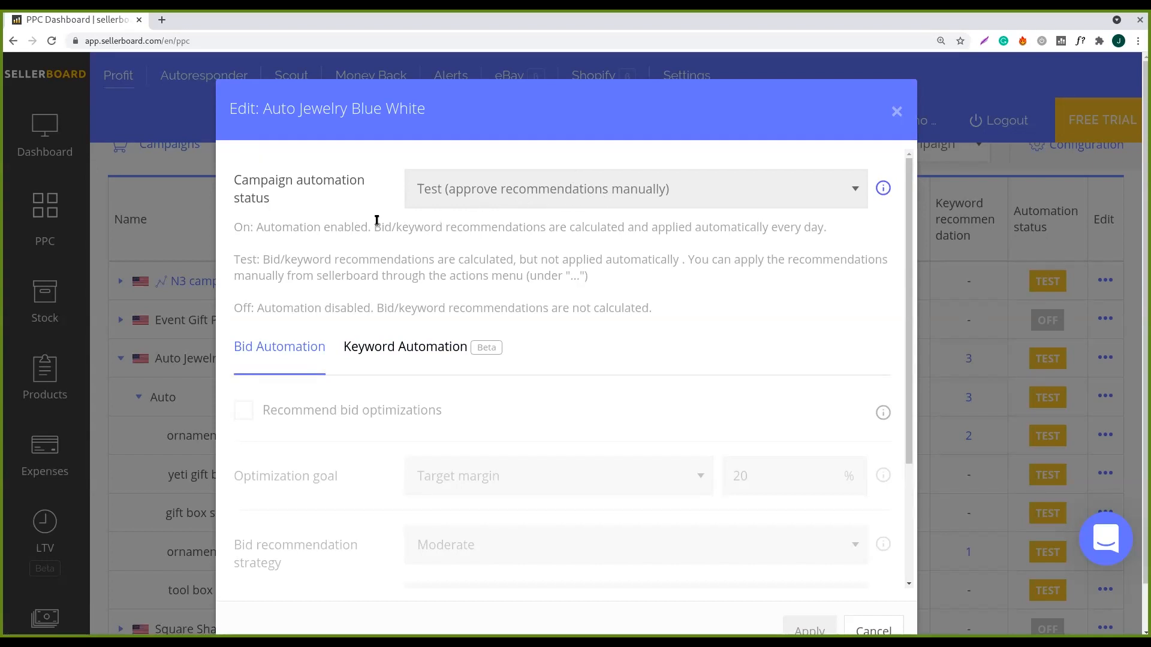
mouse_move(247, 231)
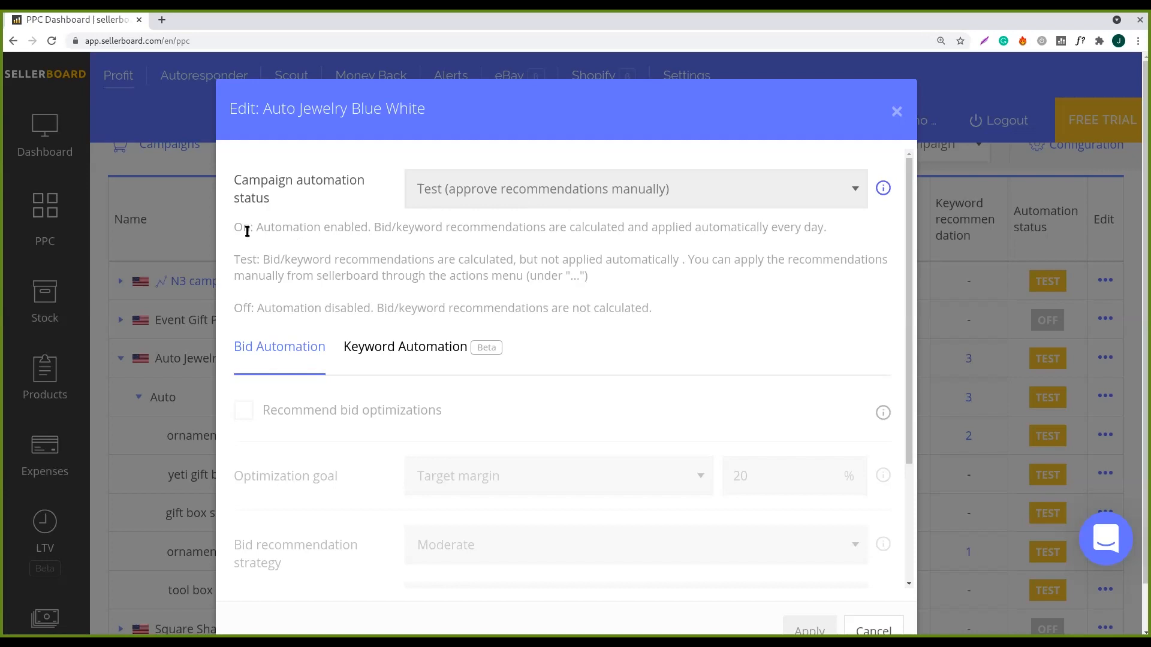
double_click(273, 226)
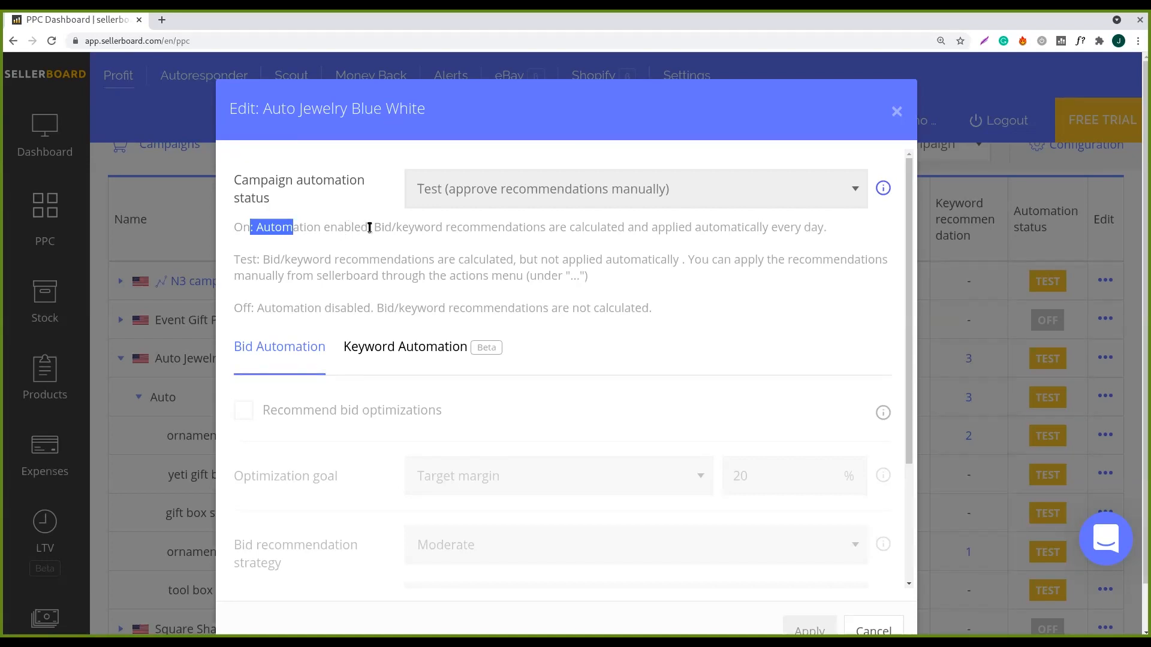
mouse_move(380, 234)
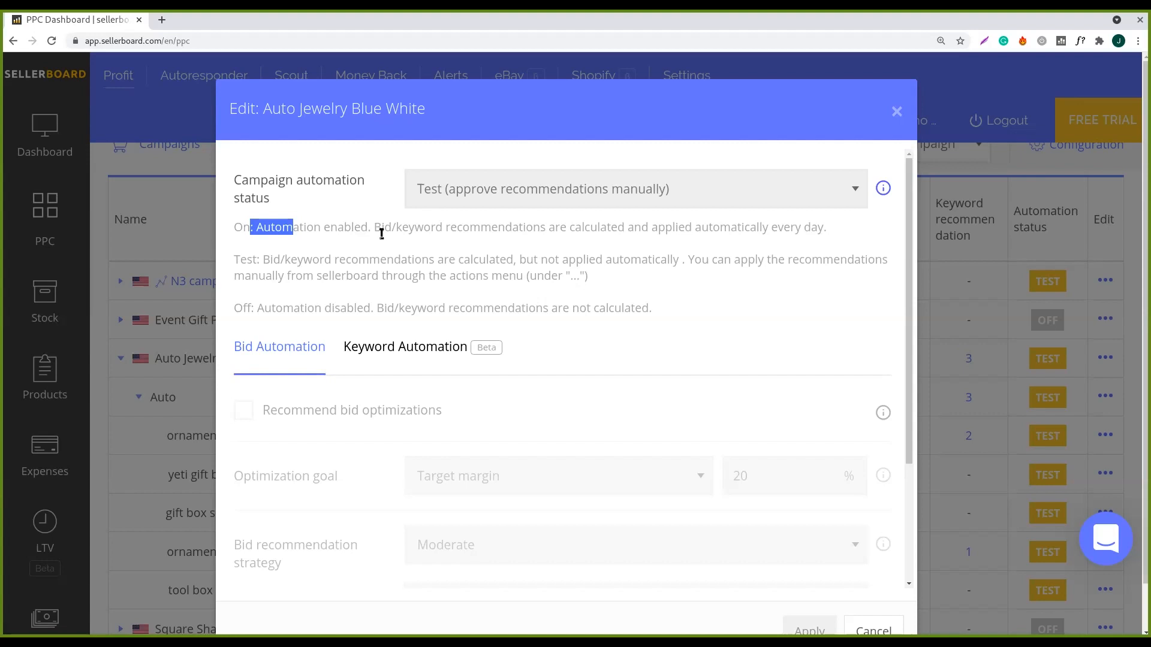
mouse_move(605, 245)
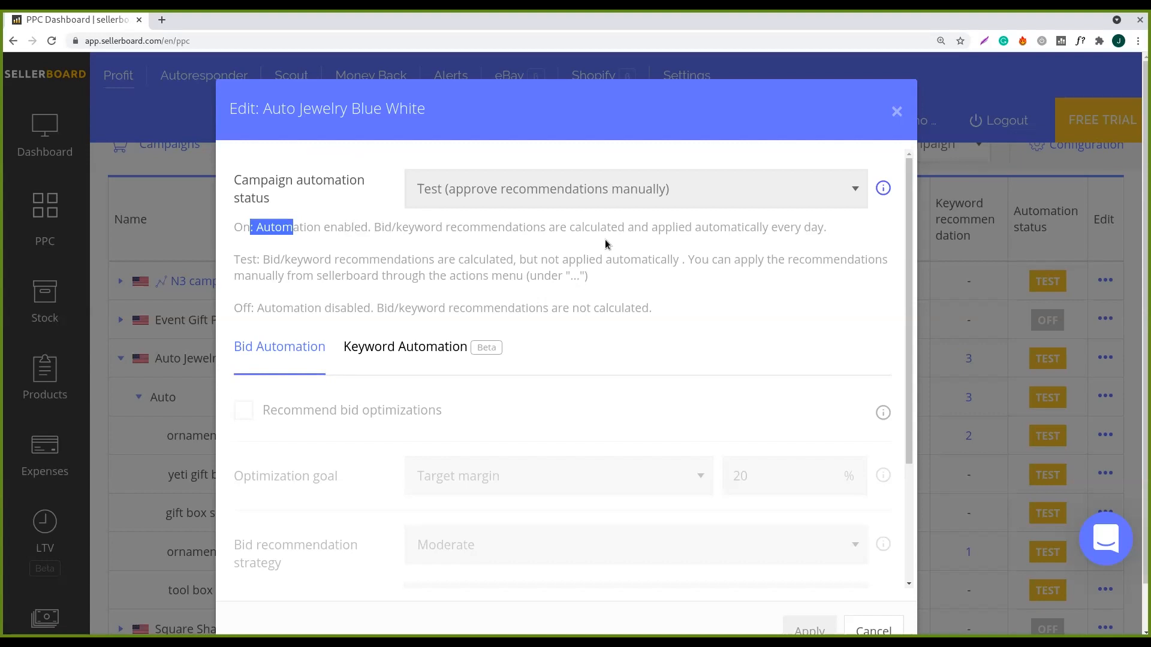
mouse_move(262, 270)
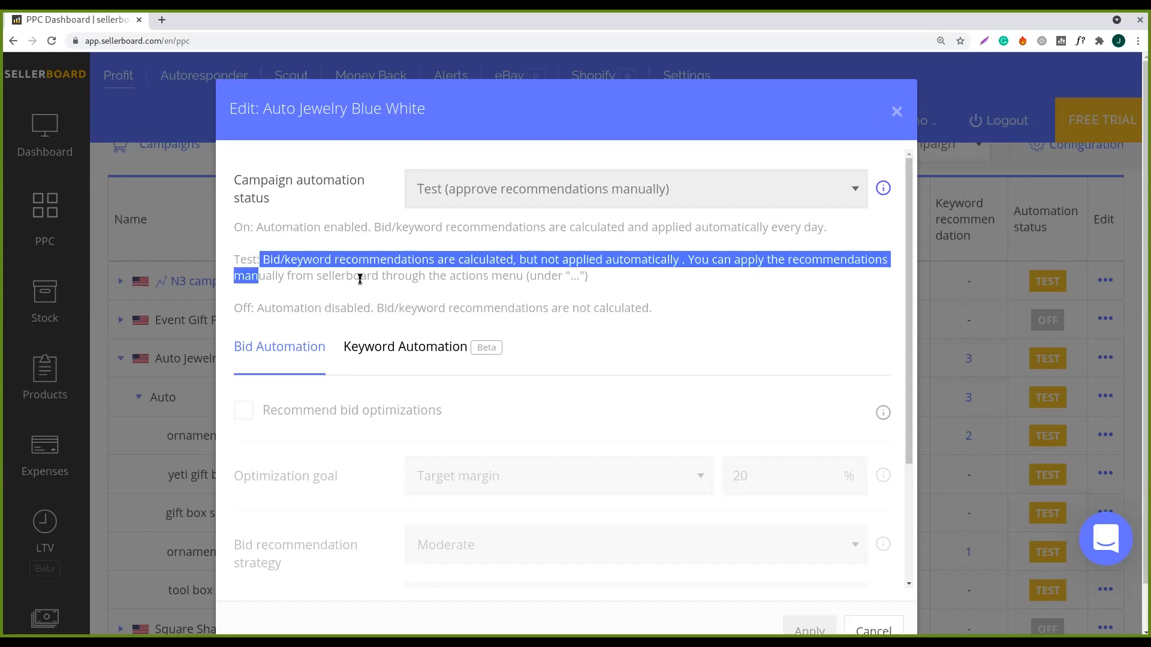
mouse_move(367, 251)
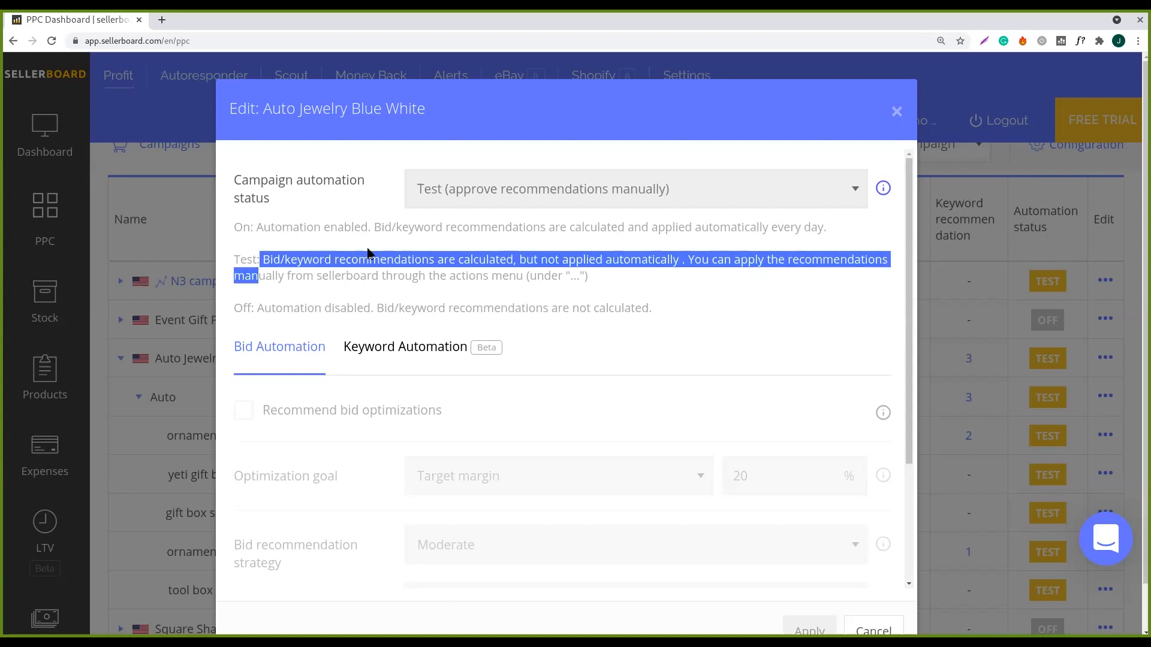
mouse_move(442, 271)
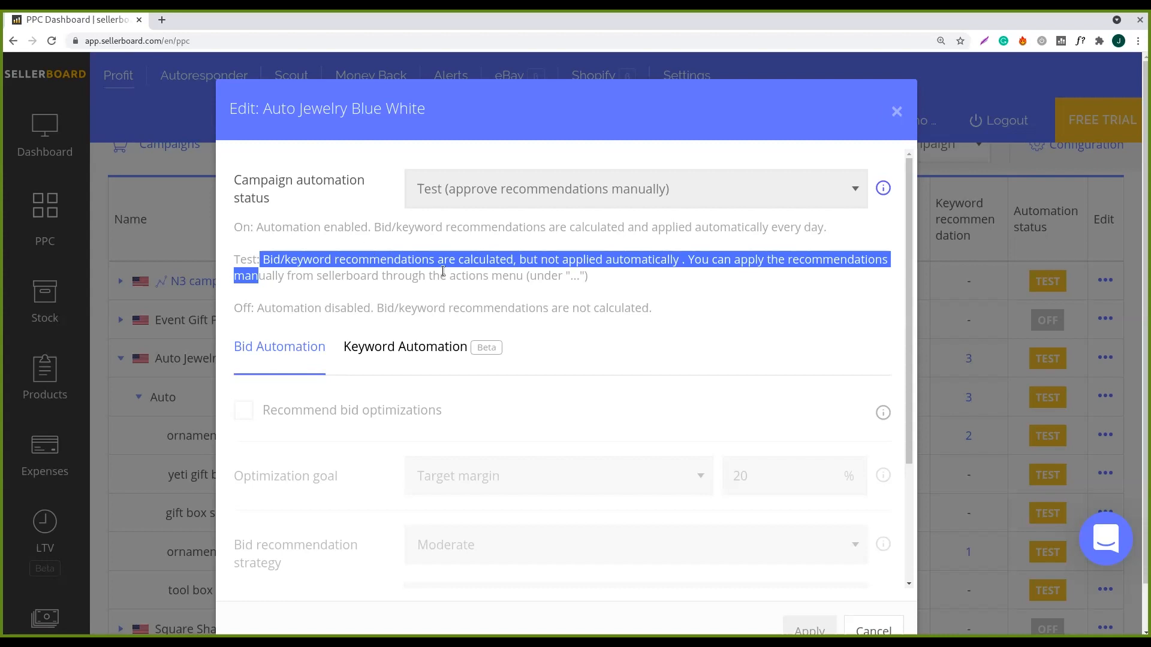
left_click(580, 275)
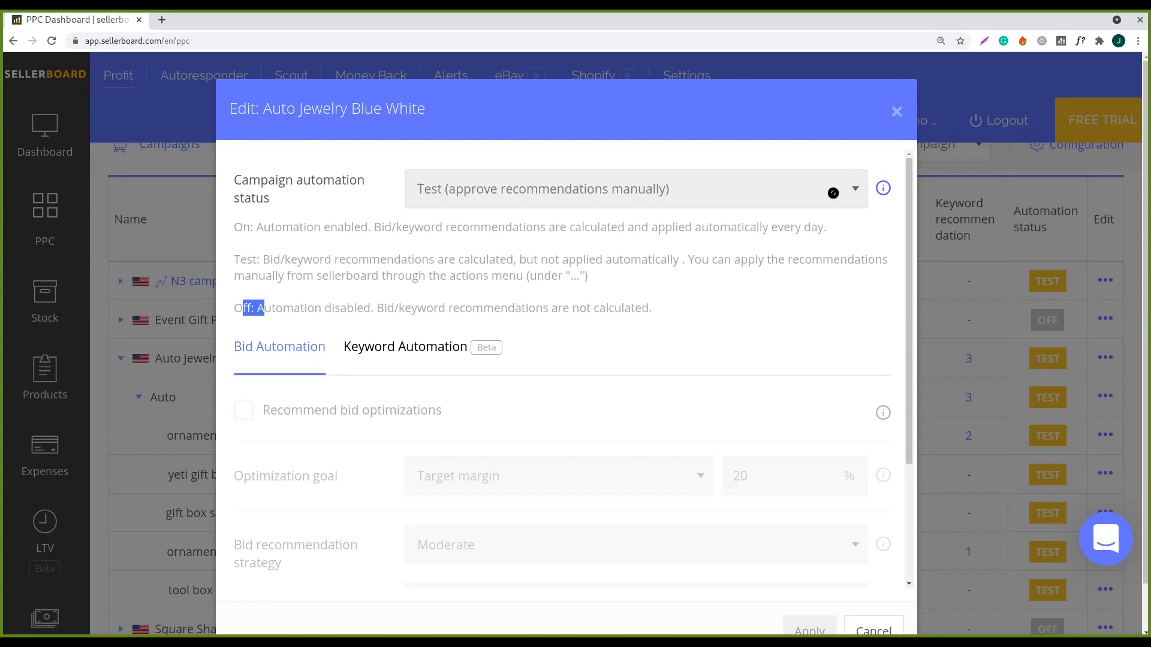
mouse_move(681, 333)
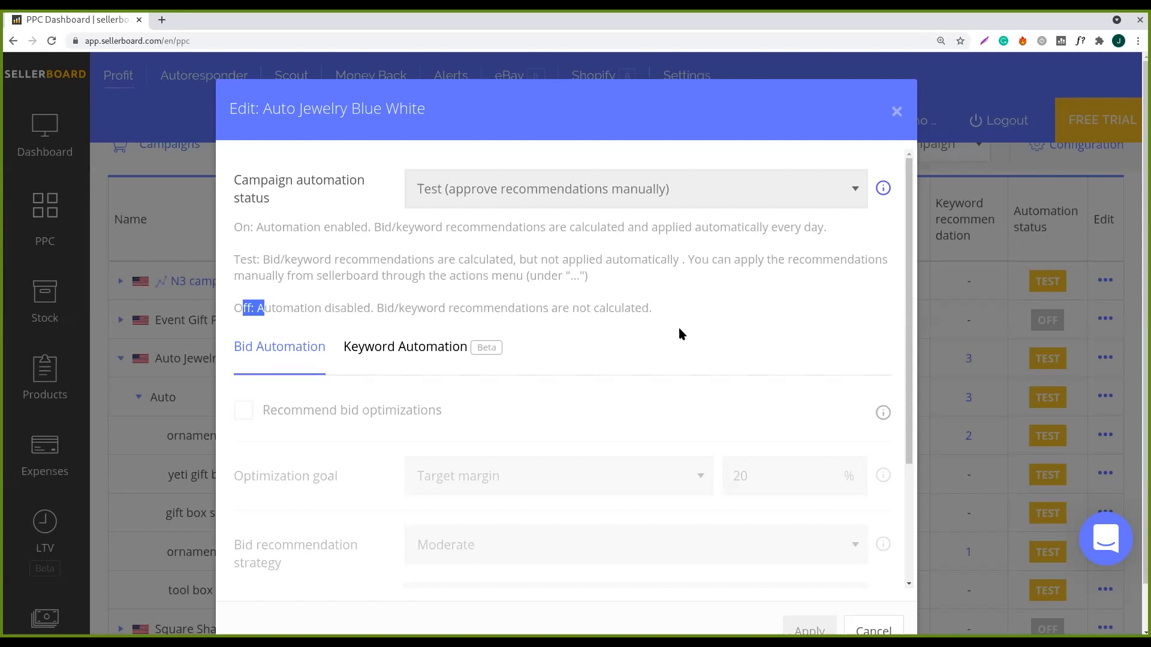
mouse_move(474, 264)
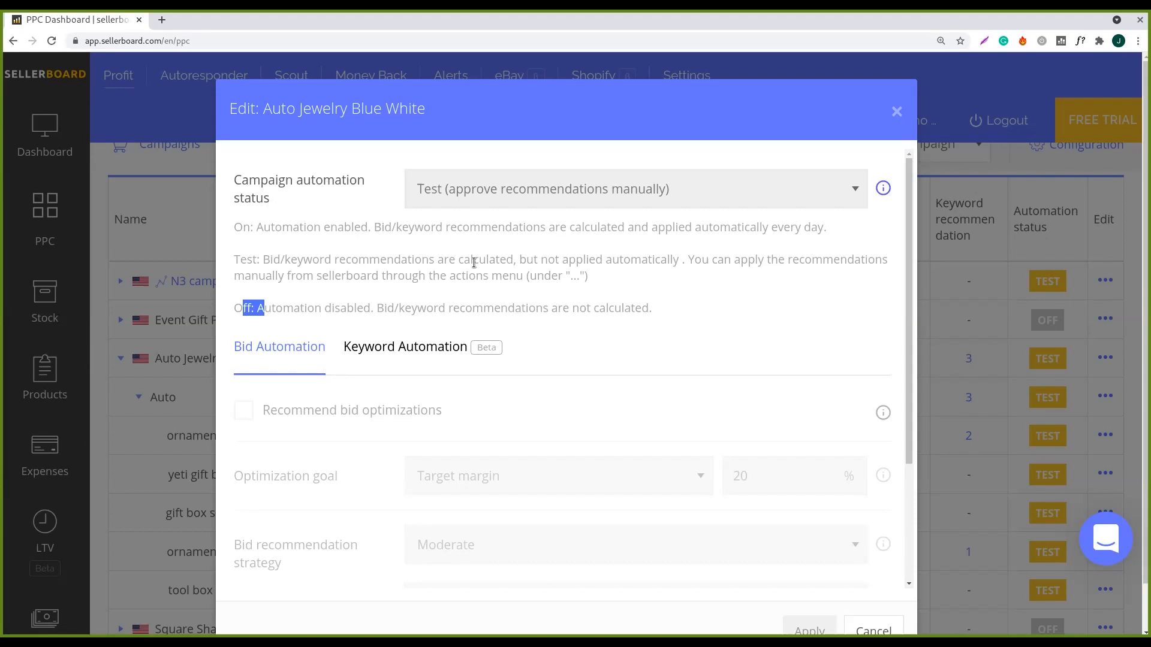
mouse_move(506, 259)
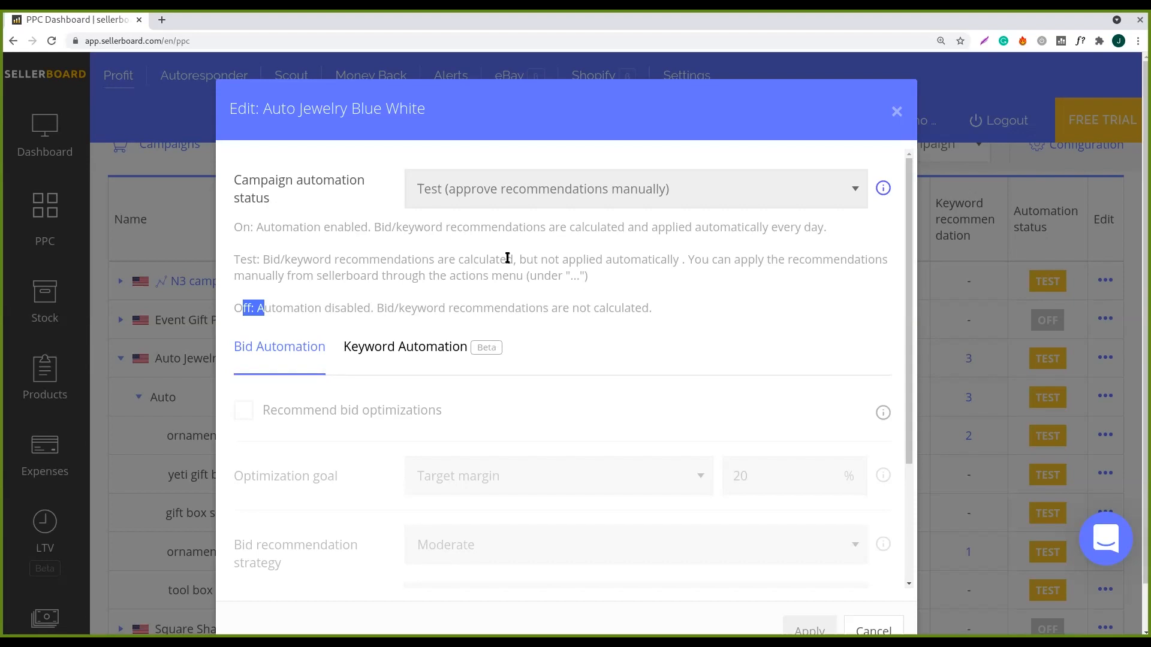
mouse_move(494, 289)
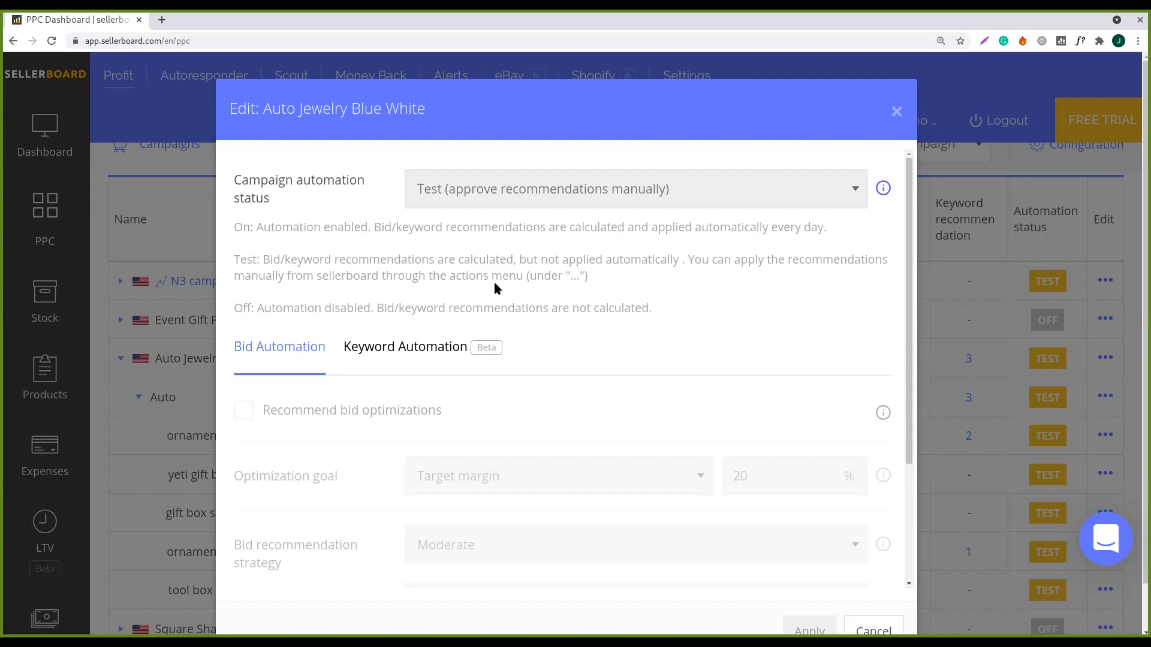
mouse_move(565, 290)
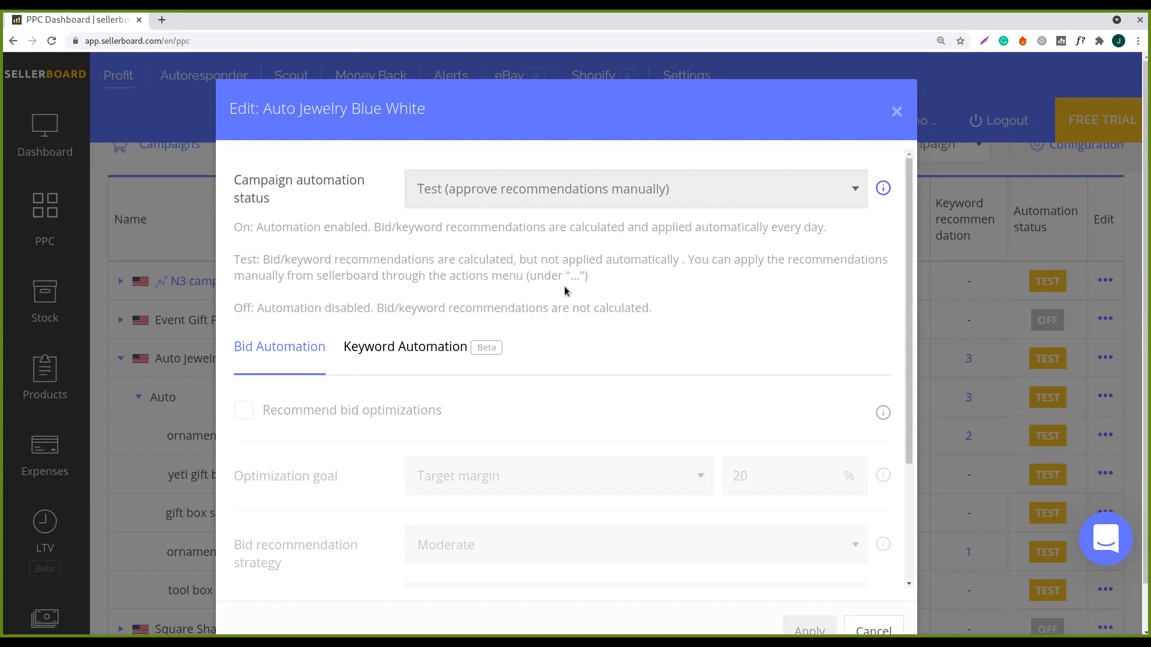
mouse_move(294, 357)
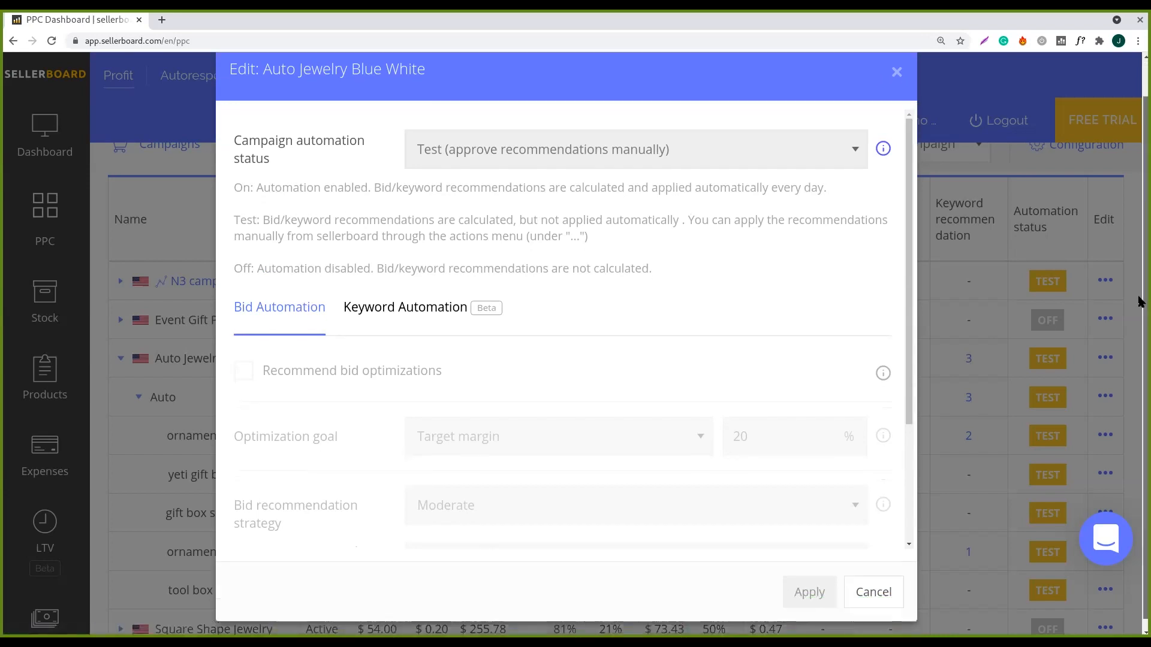
scroll("down", 3)
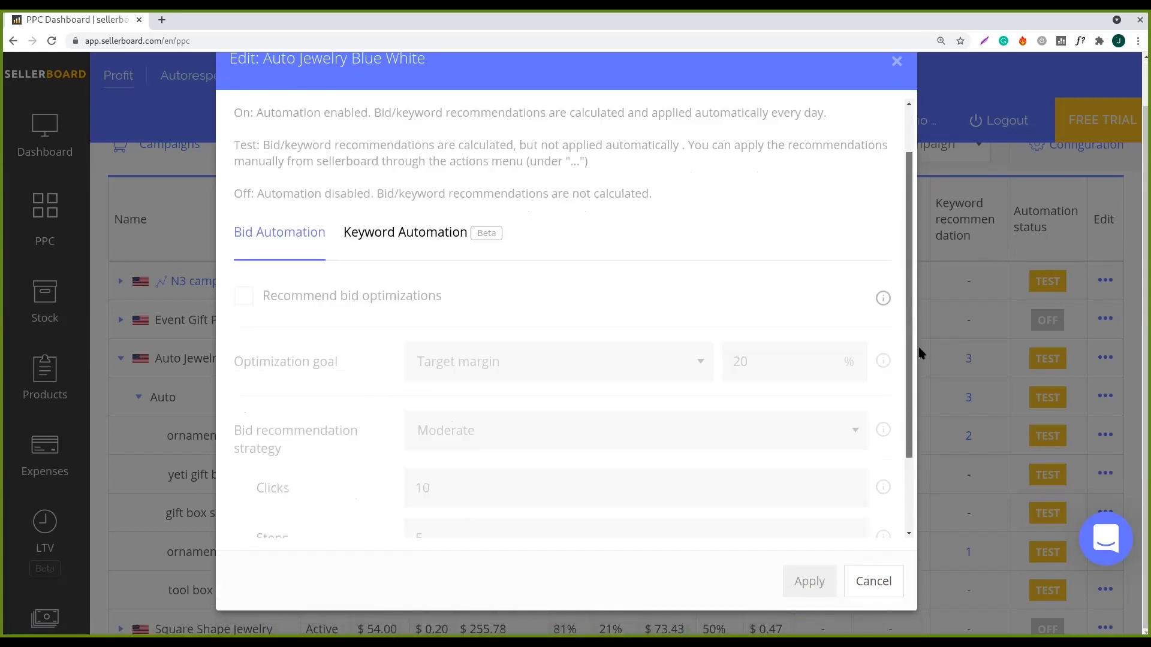
scroll("down", 3)
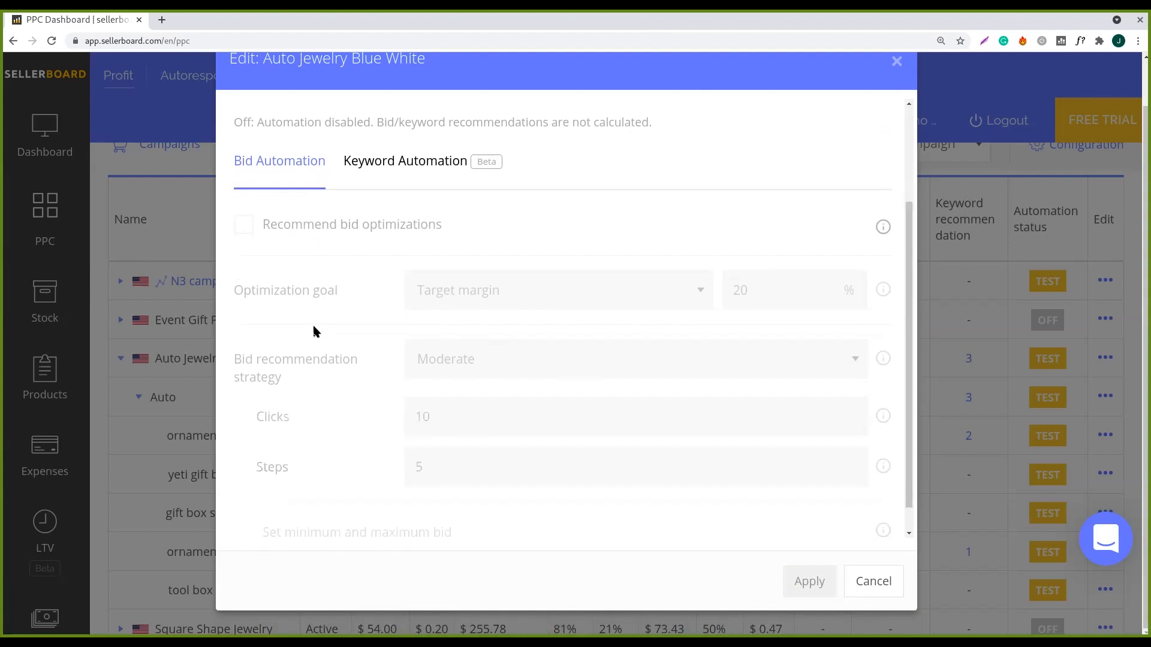
mouse_move(388, 336)
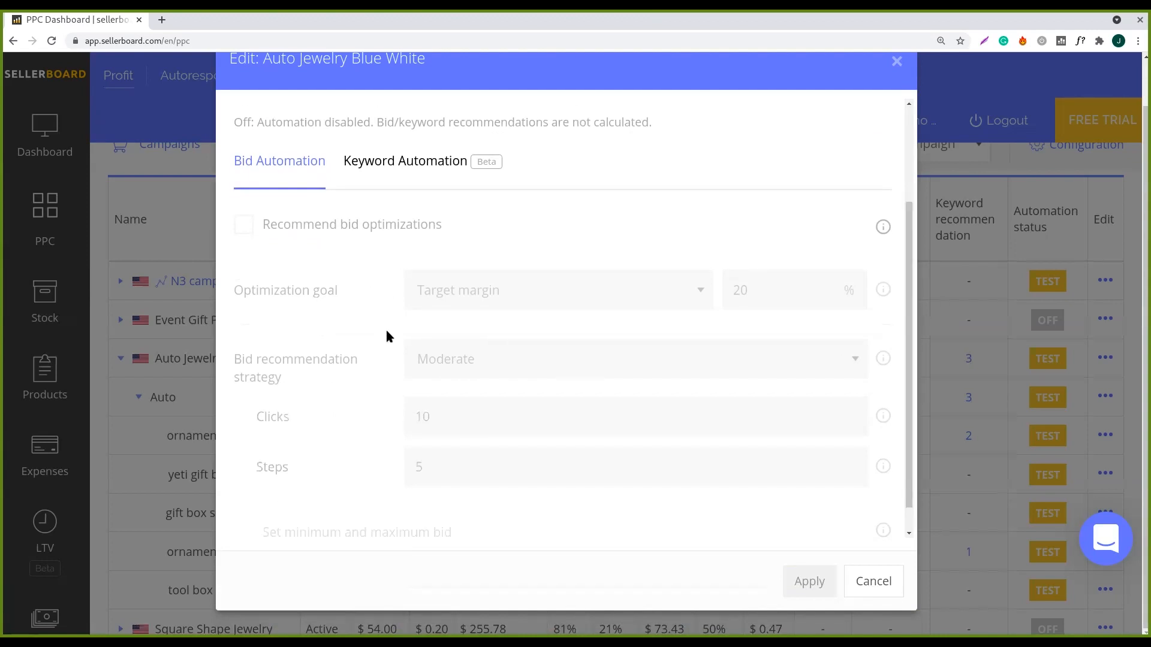
mouse_move(510, 486)
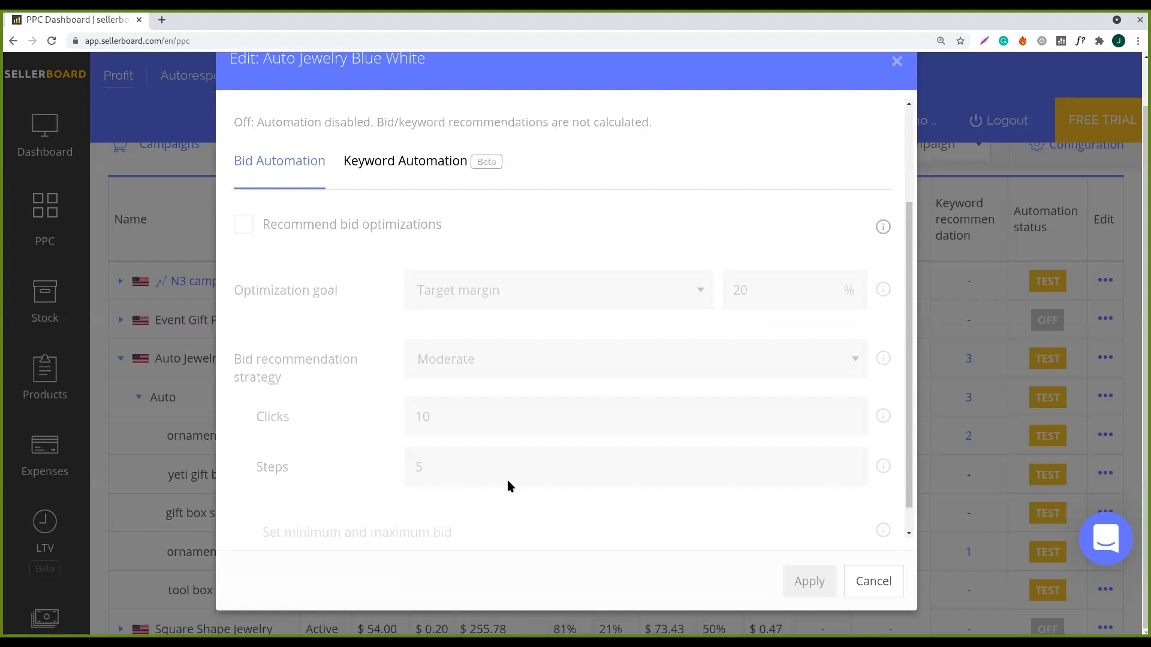
mouse_move(805, 430)
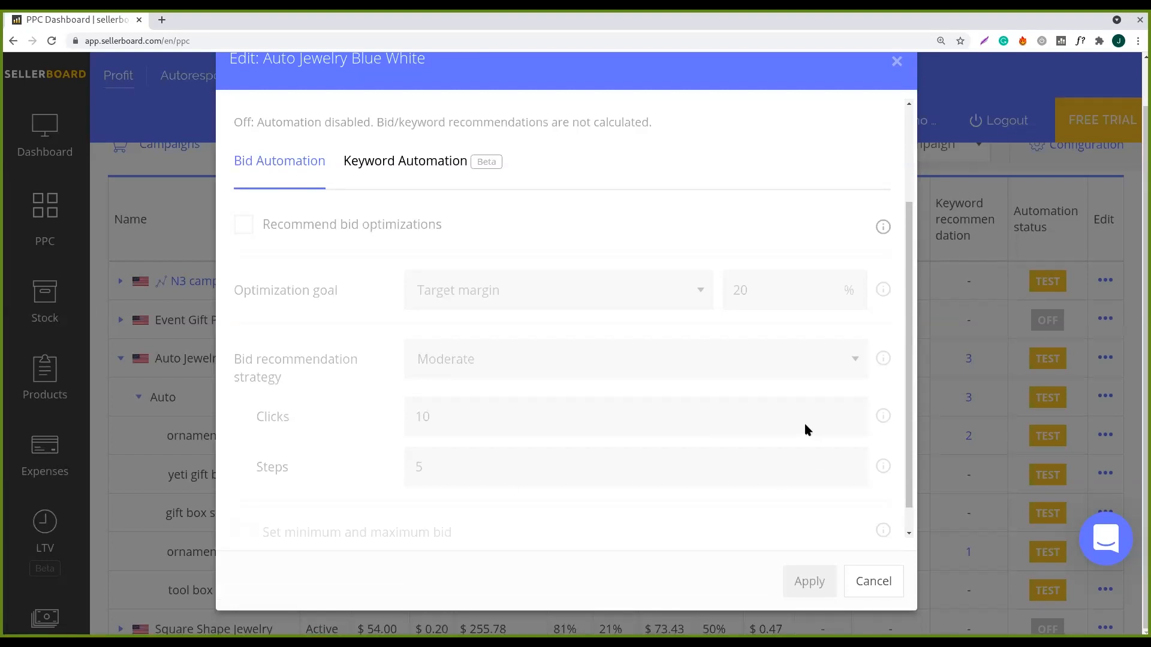
mouse_move(359, 257)
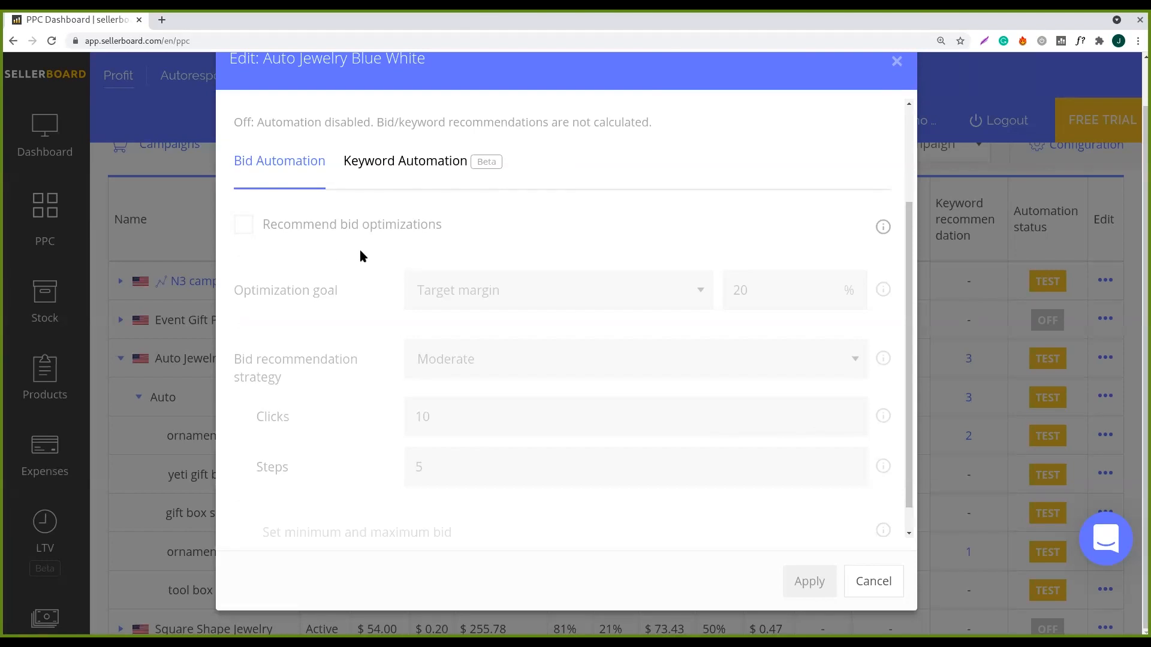
mouse_move(470, 294)
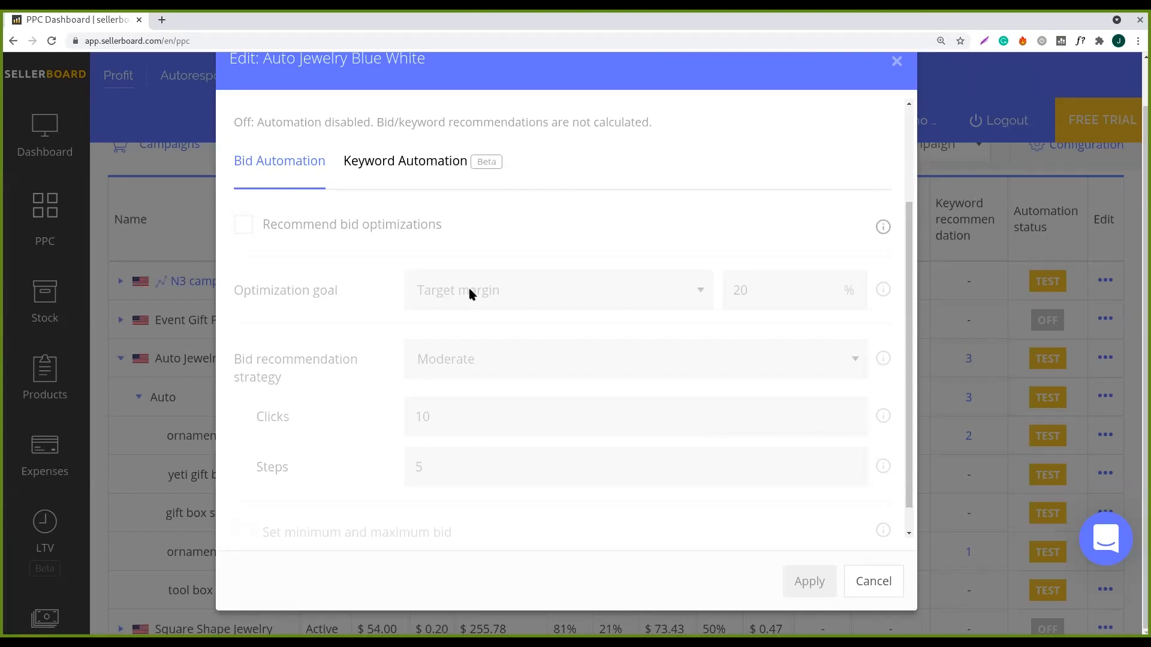
mouse_move(454, 273)
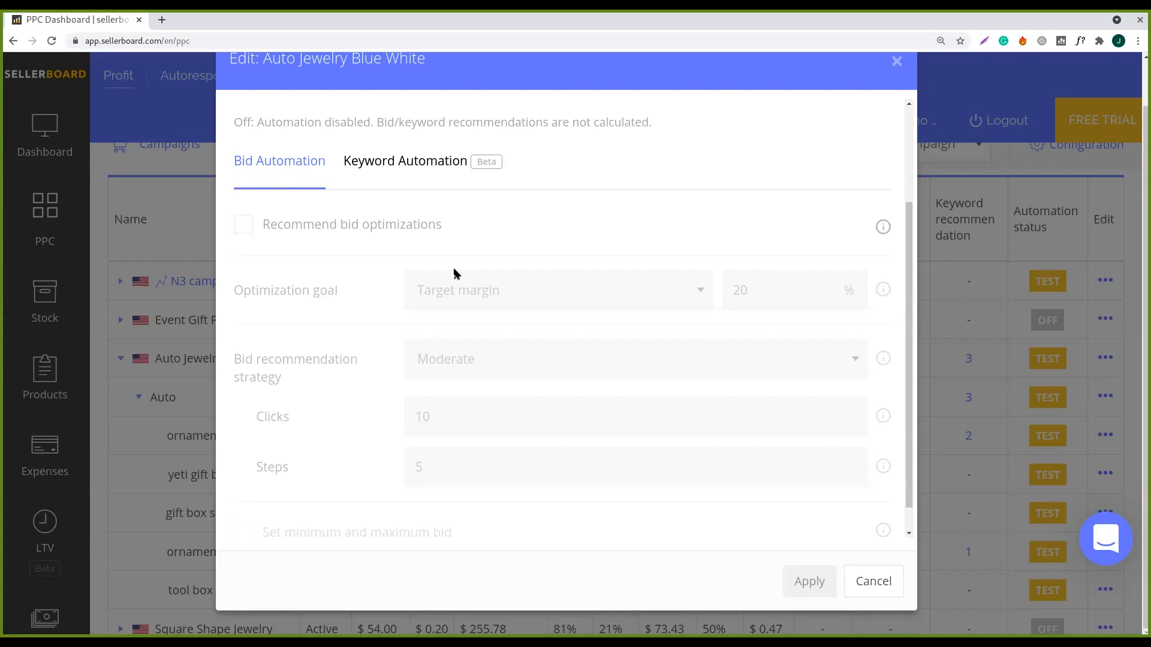
mouse_move(463, 286)
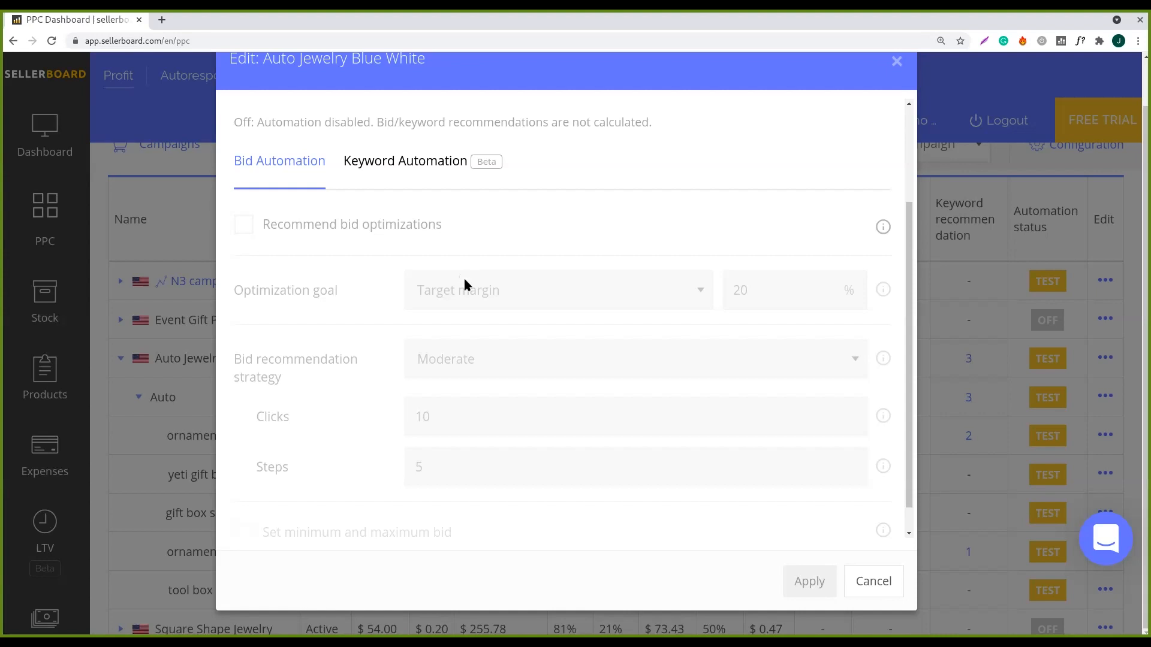
mouse_move(360, 299)
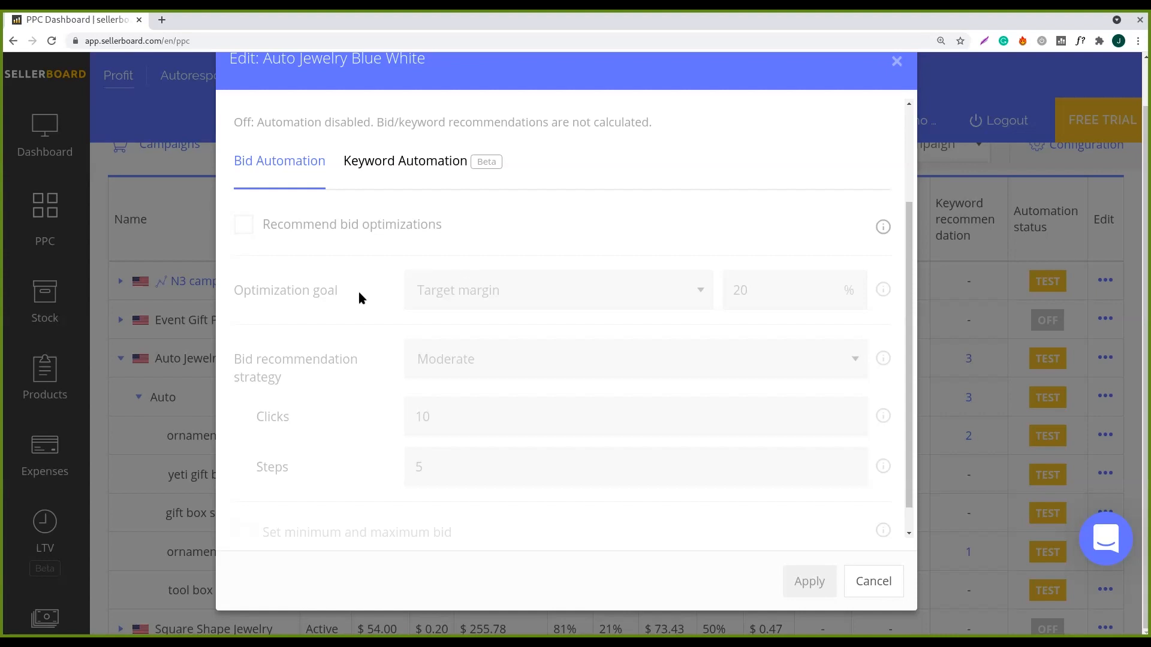
mouse_move(389, 304)
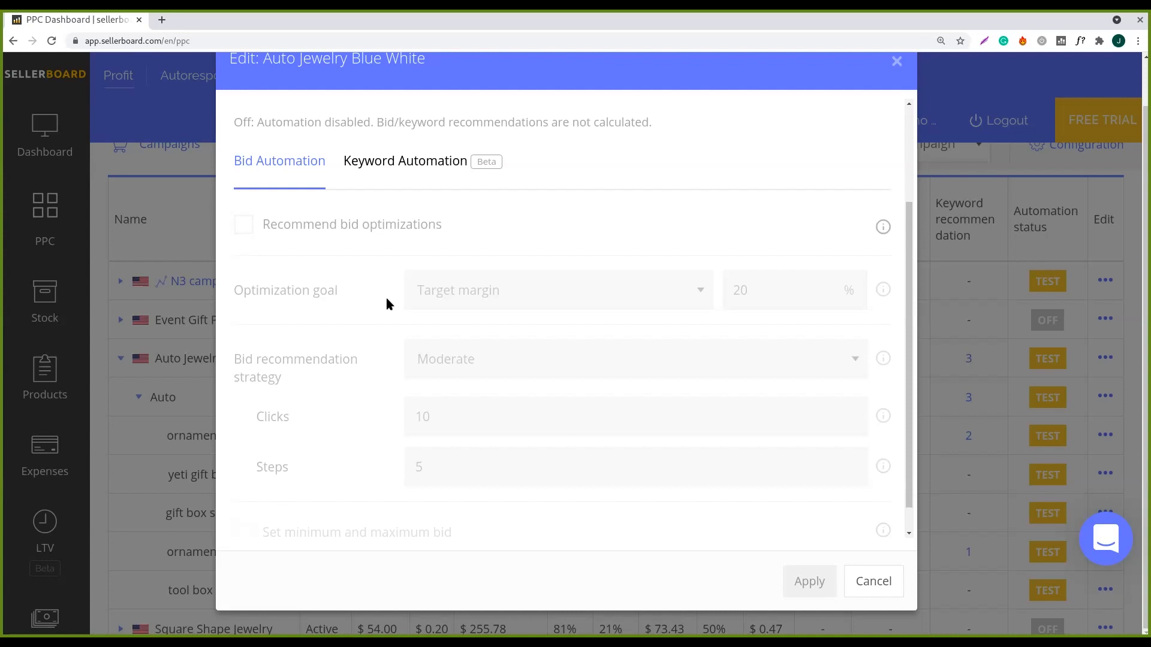
mouse_move(595, 315)
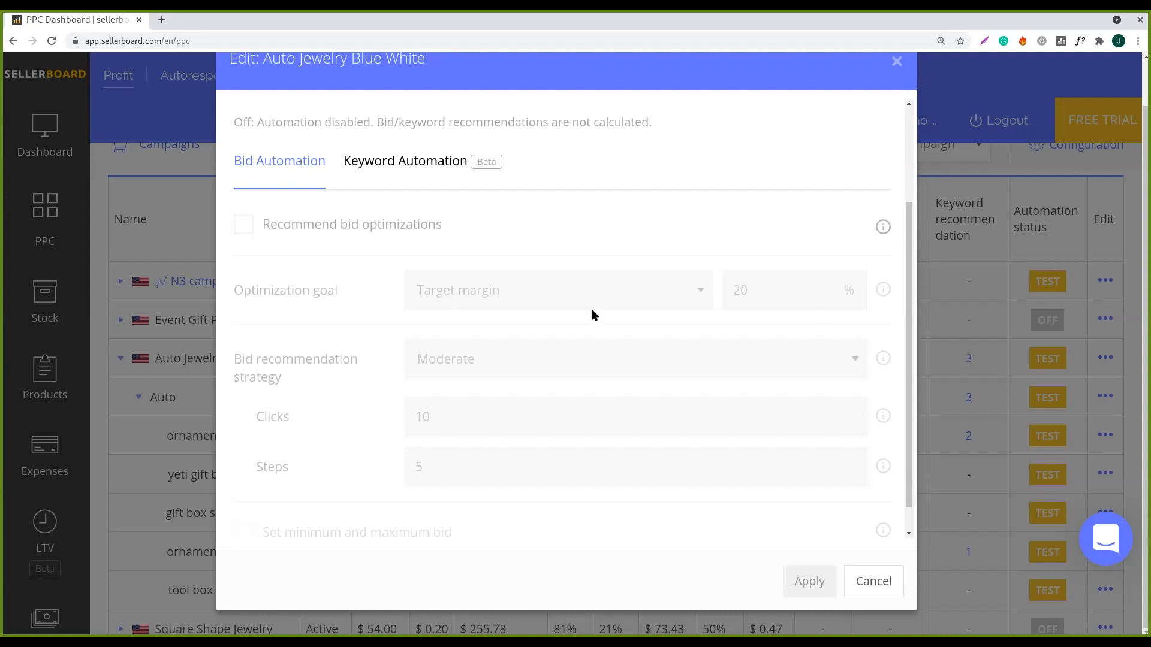
mouse_move(583, 322)
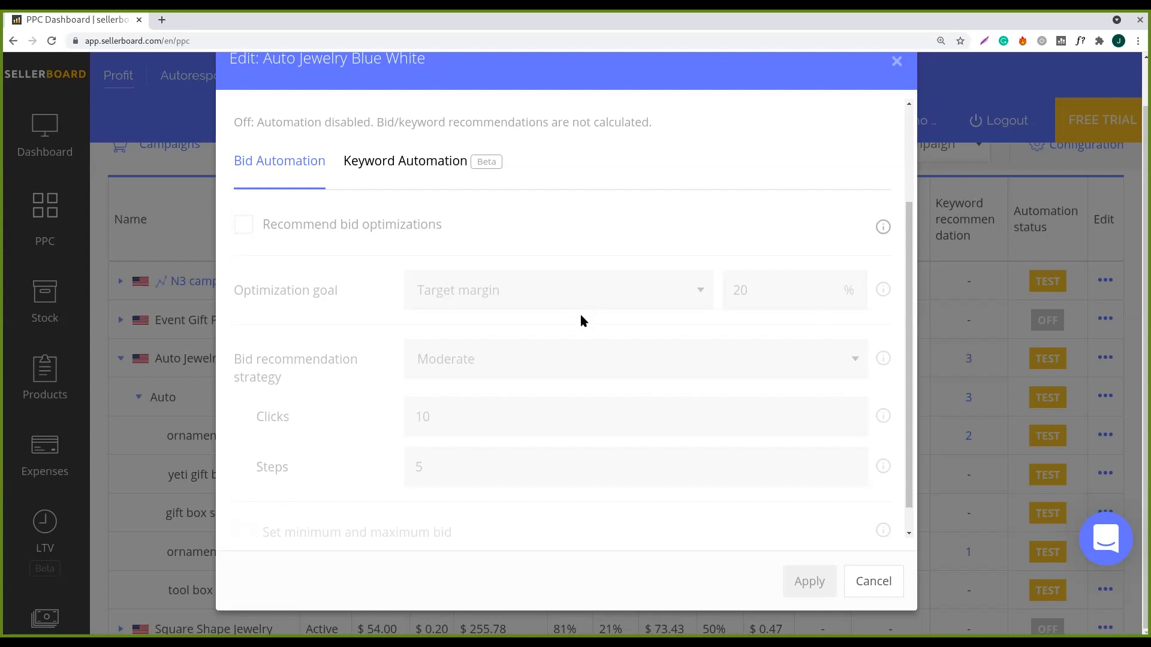
Step: Show the keyword automation rules: negate after 10 no-sale clicks, promote at 5 orders, Exact match
scroll("up", 3)
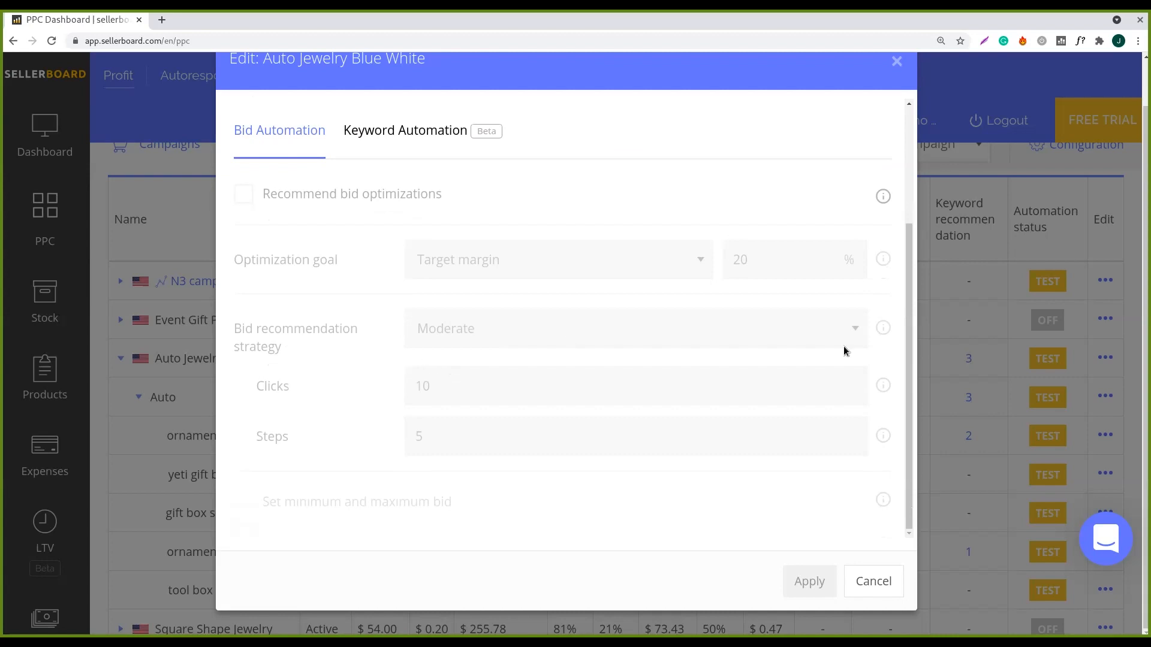
mouse_move(470, 393)
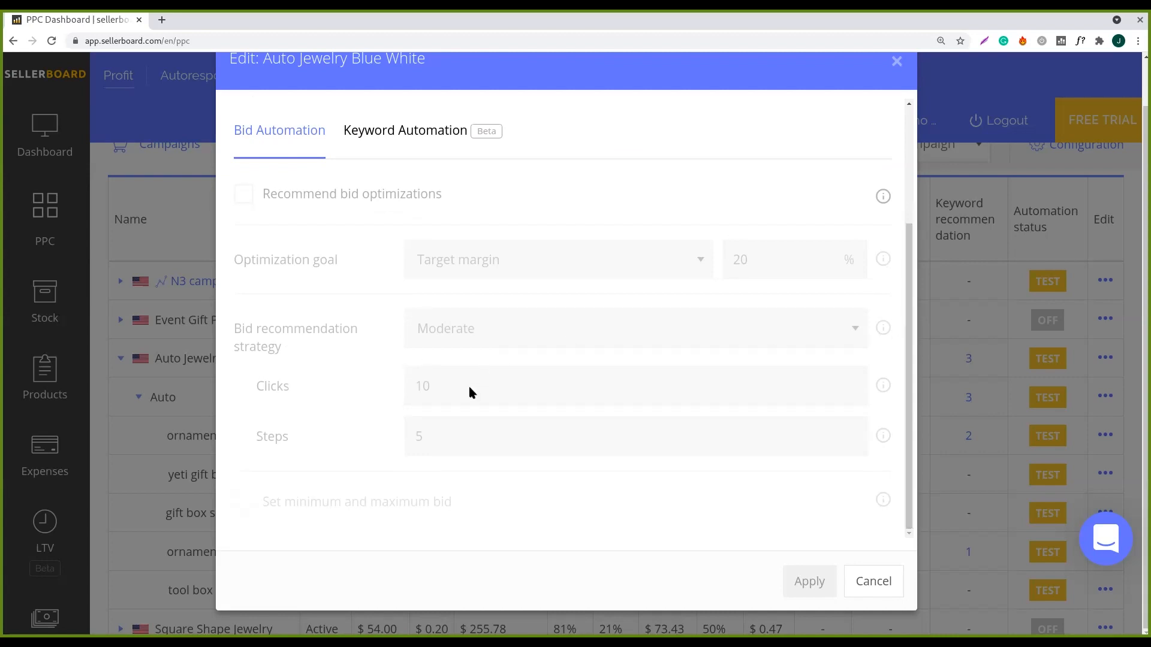
mouse_move(411, 394)
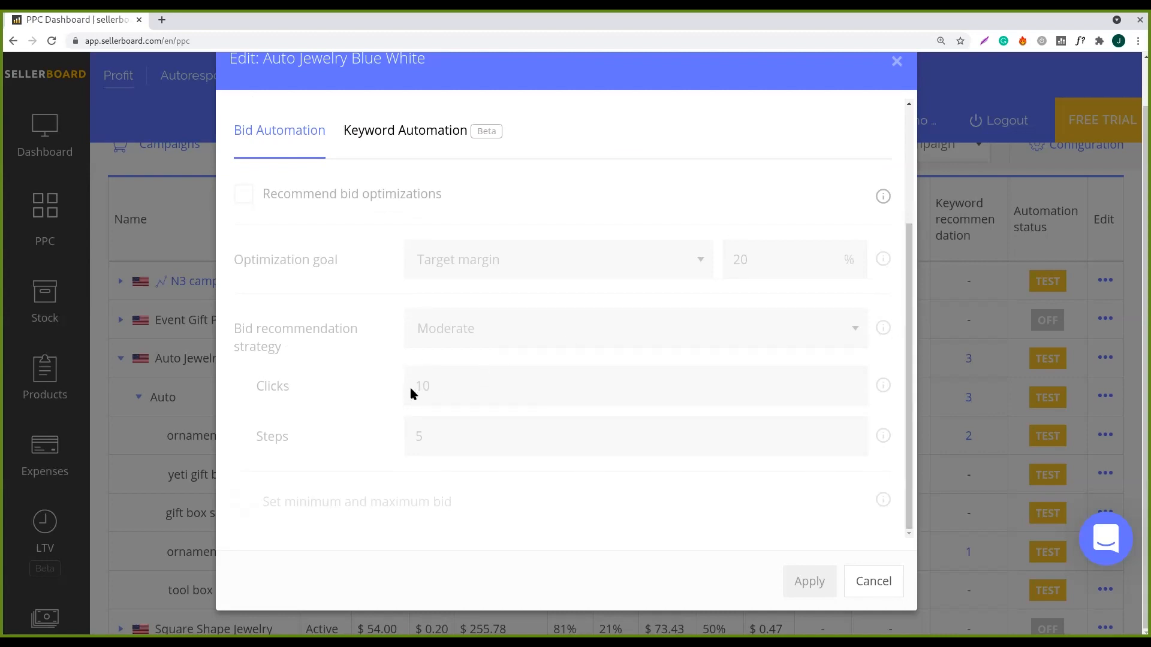
mouse_move(425, 389)
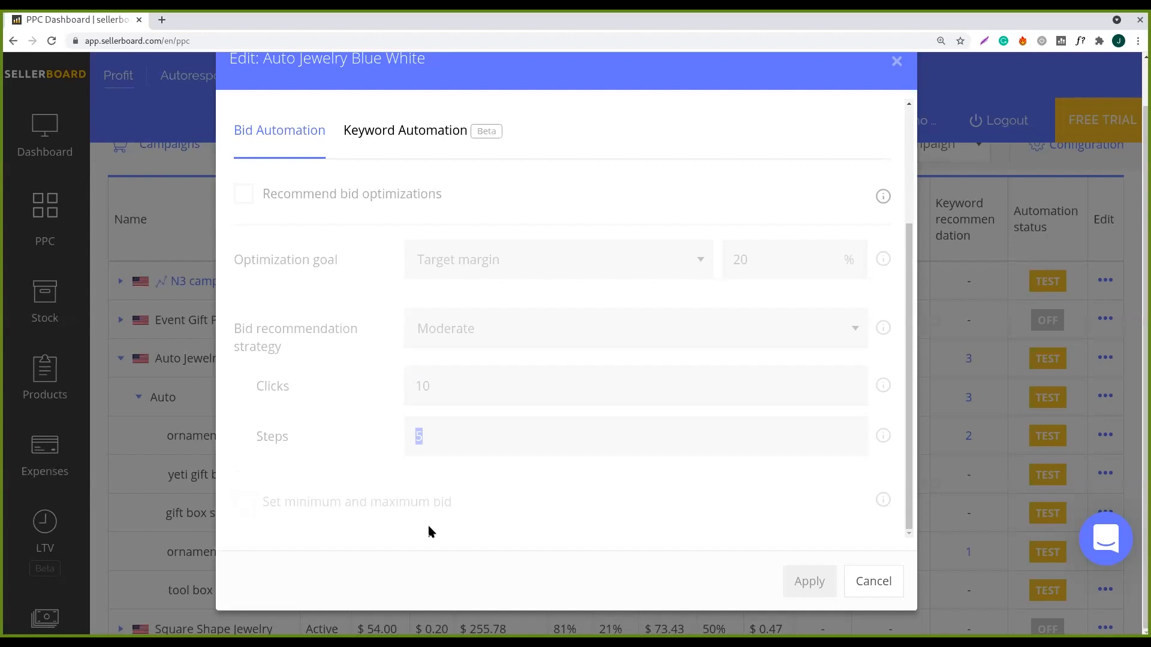
mouse_move(905, 470)
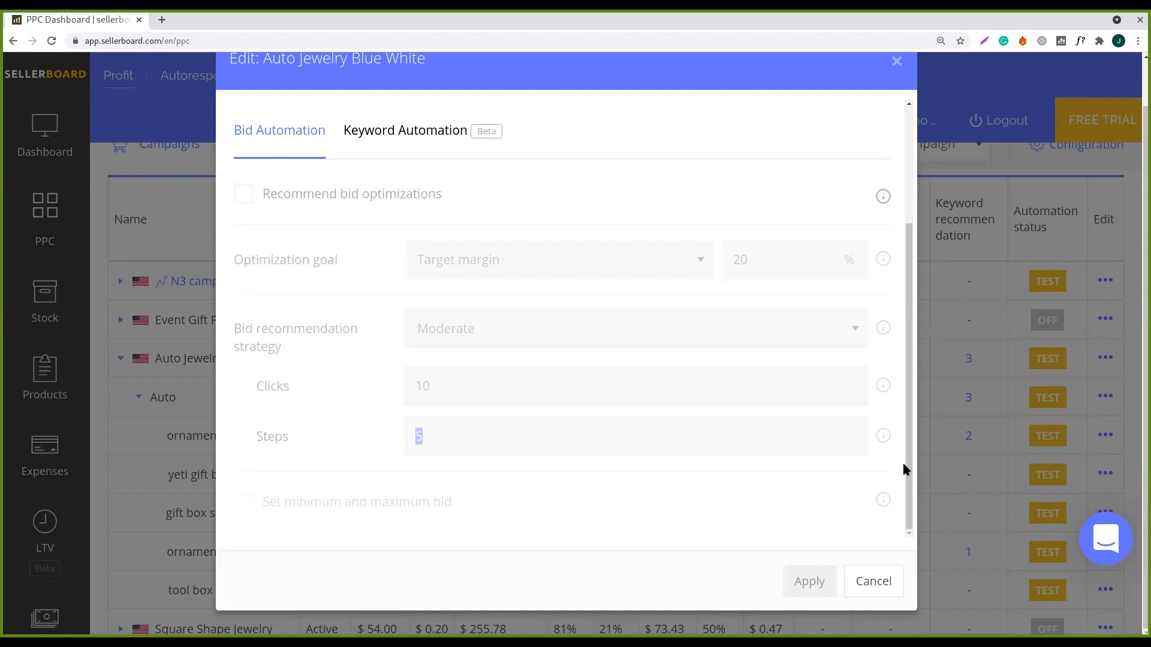
mouse_move(879, 472)
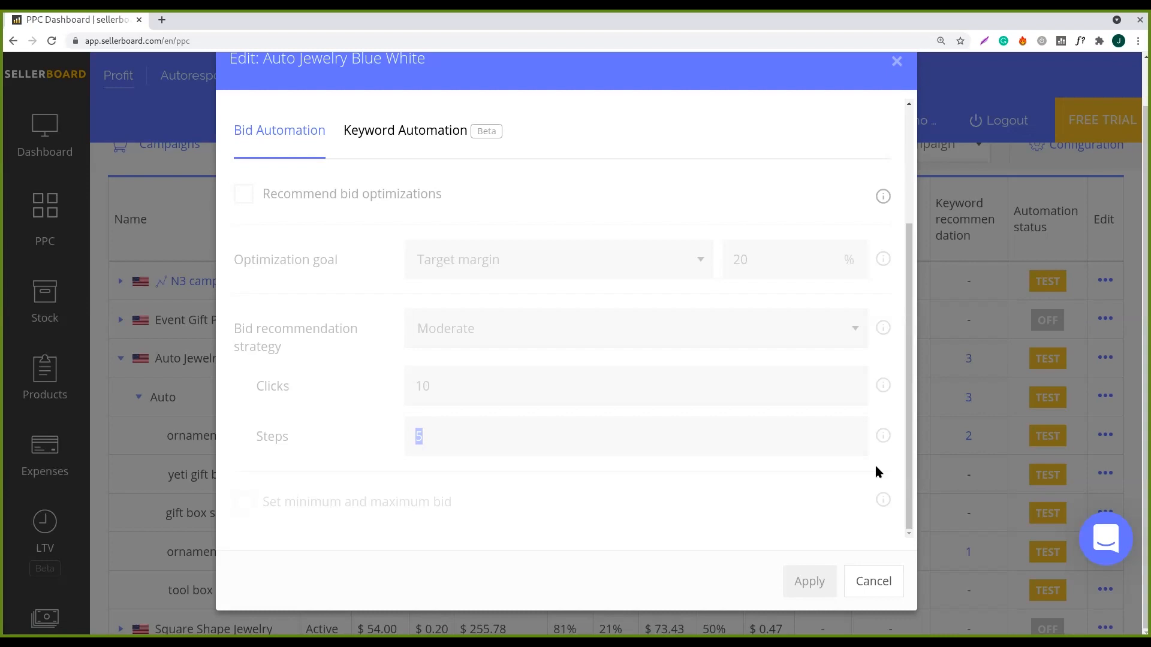
mouse_move(457, 309)
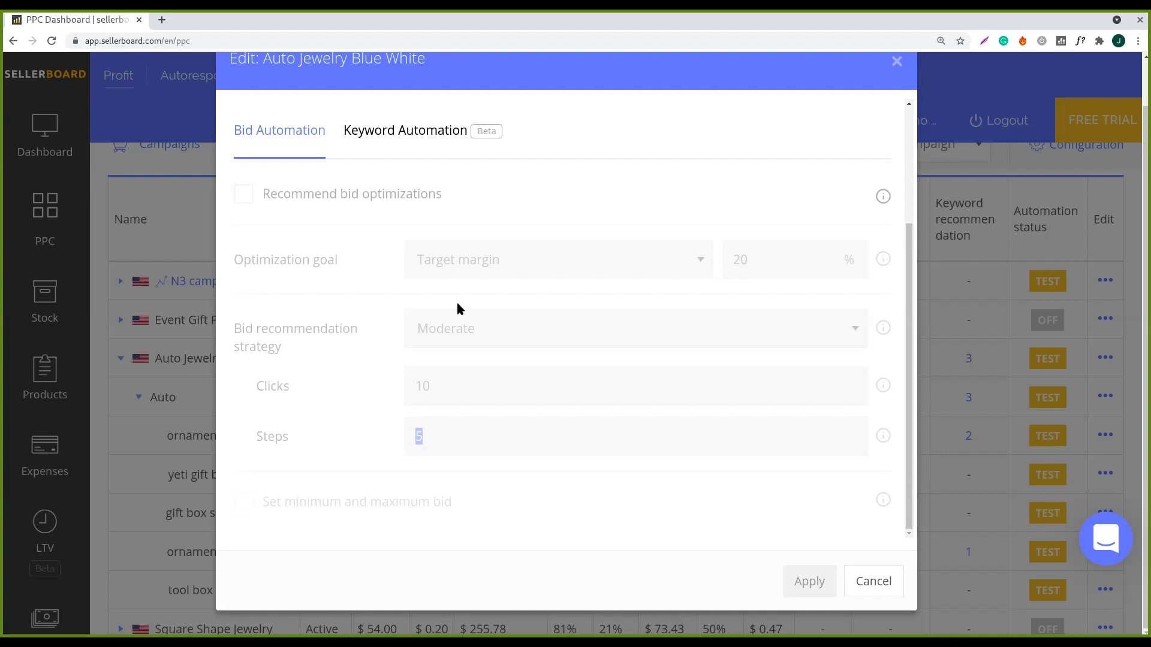
mouse_move(442, 360)
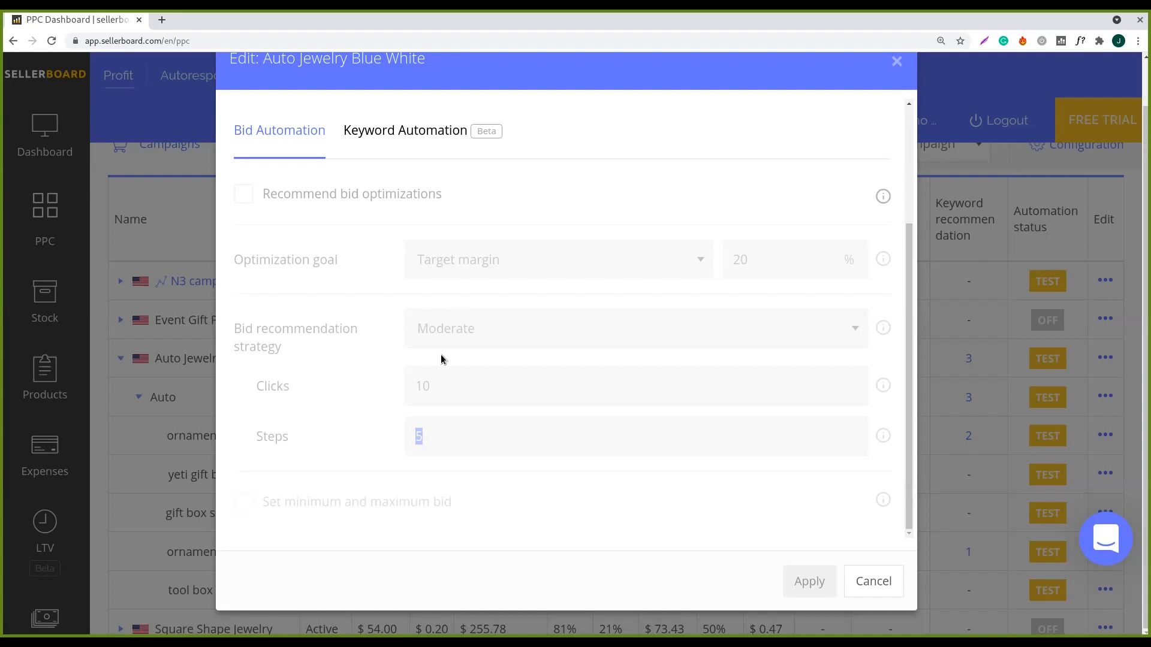
mouse_move(452, 419)
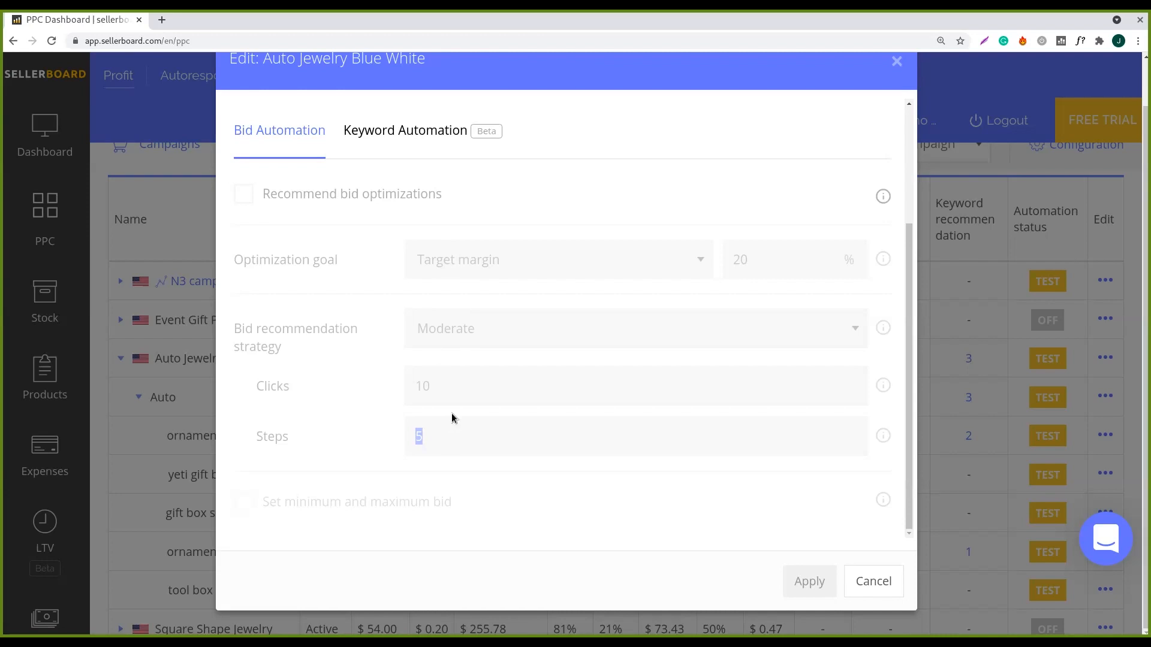
mouse_move(454, 414)
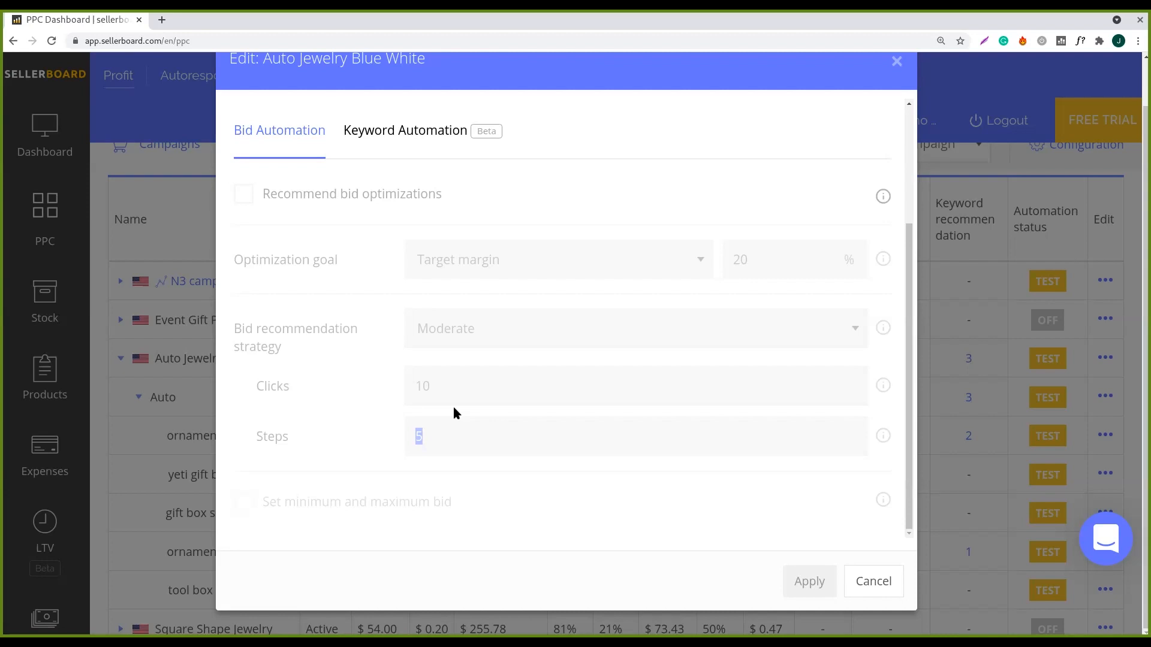
mouse_move(512, 515)
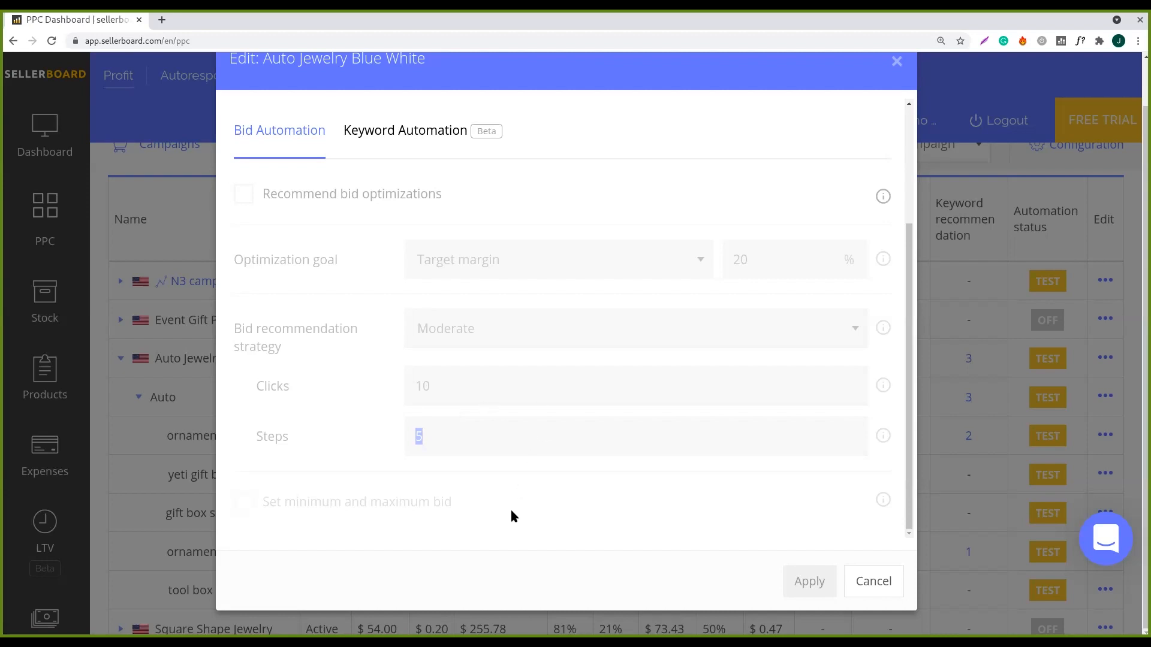
mouse_move(481, 389)
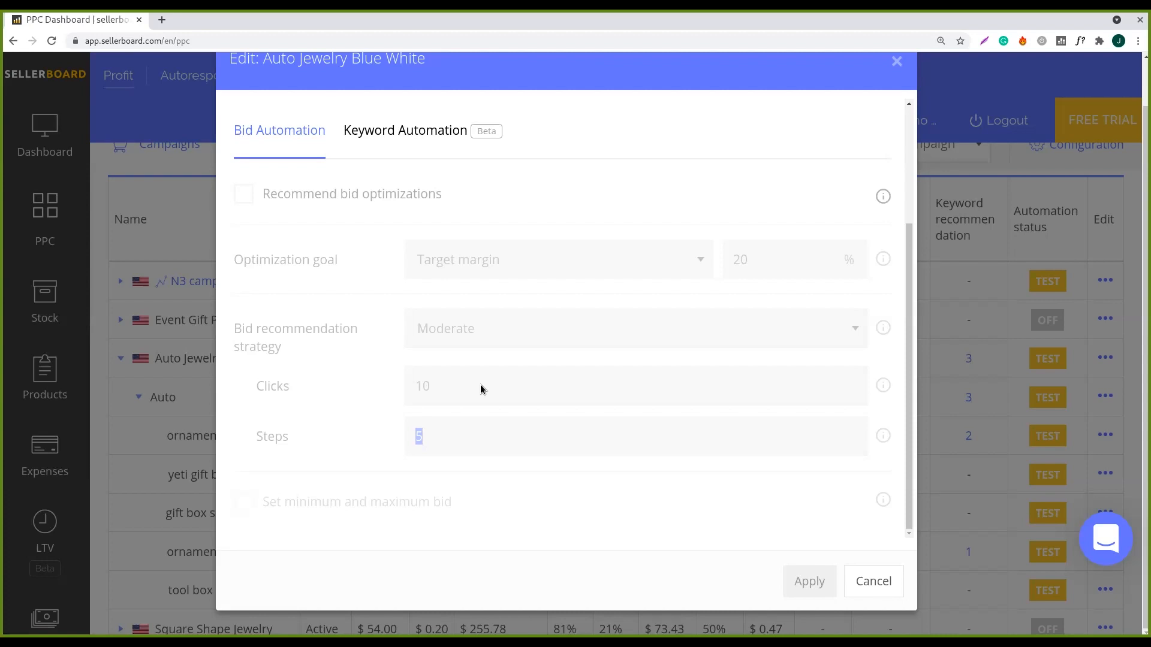
mouse_move(489, 420)
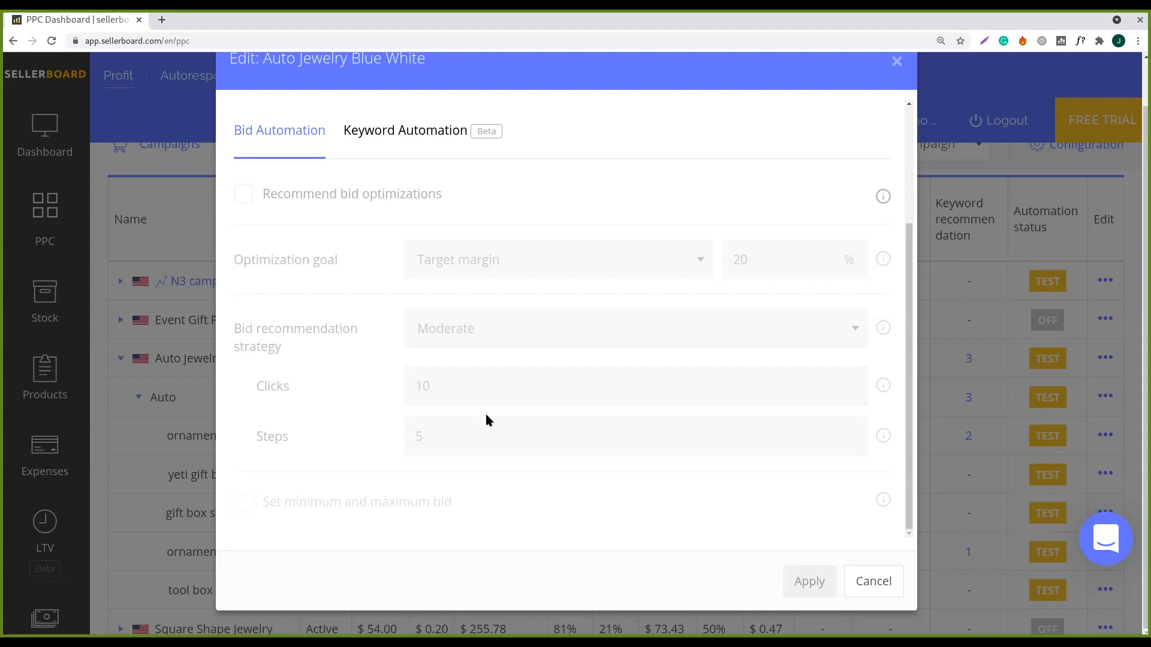
mouse_move(489, 412)
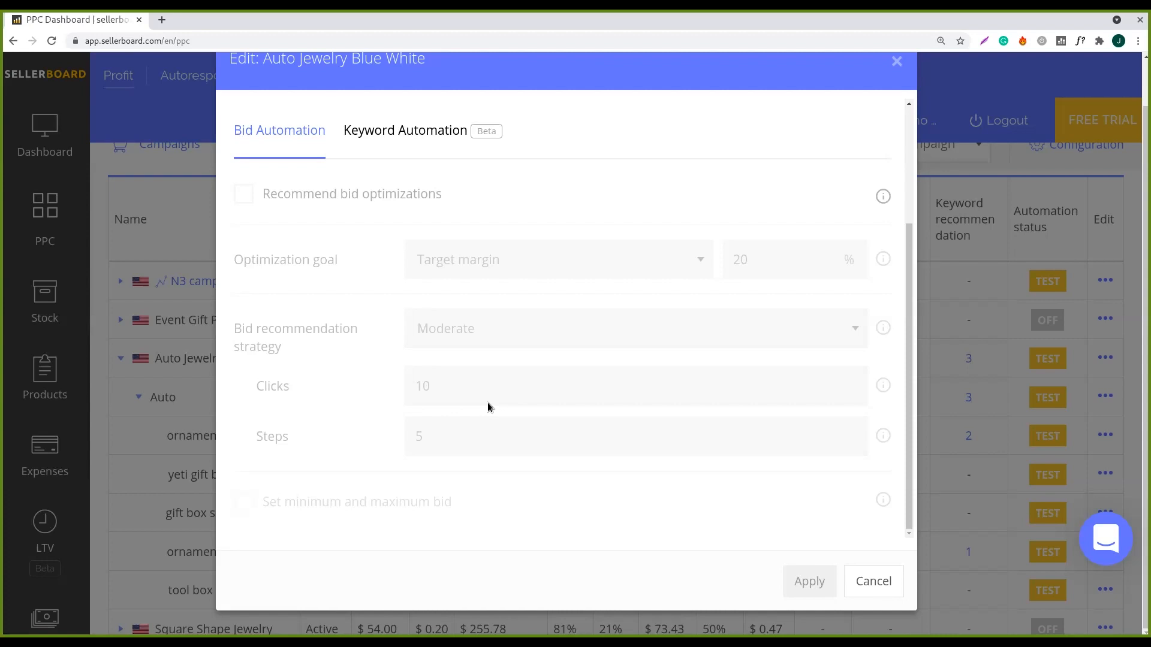
mouse_move(488, 457)
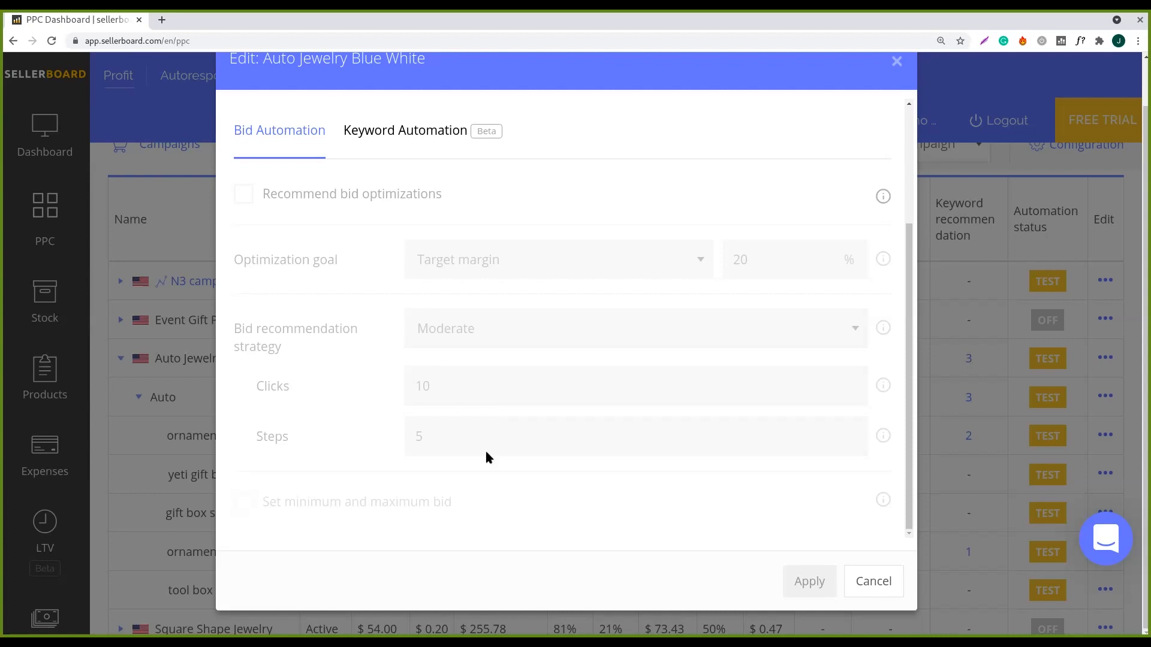
mouse_move(483, 236)
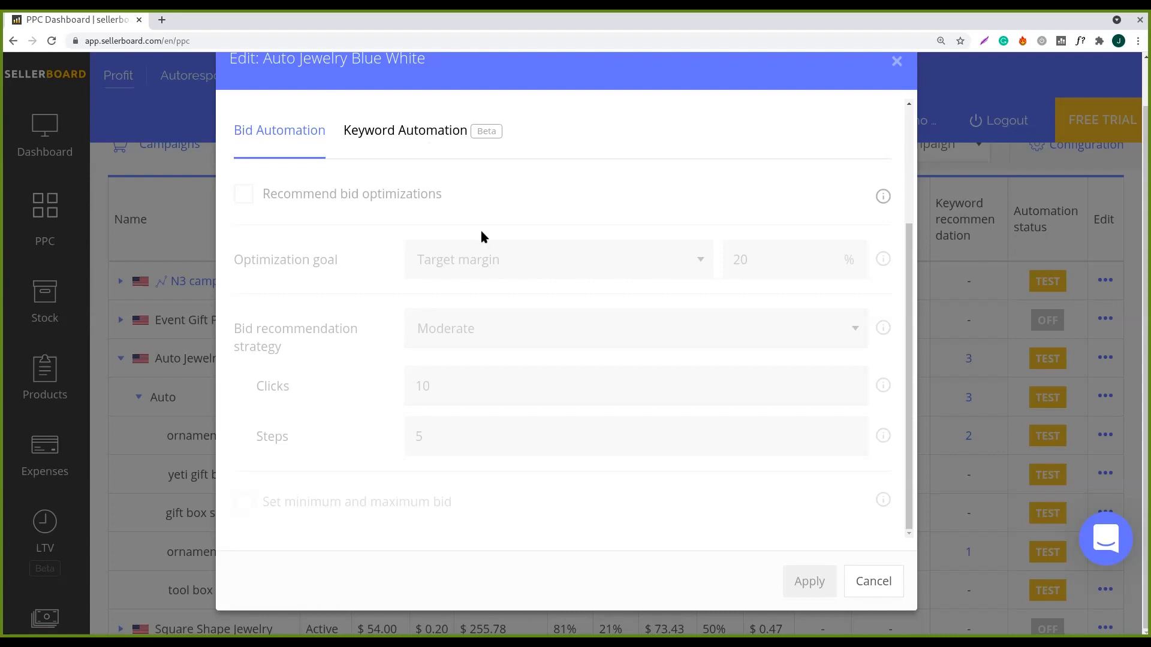
left_click(404, 130)
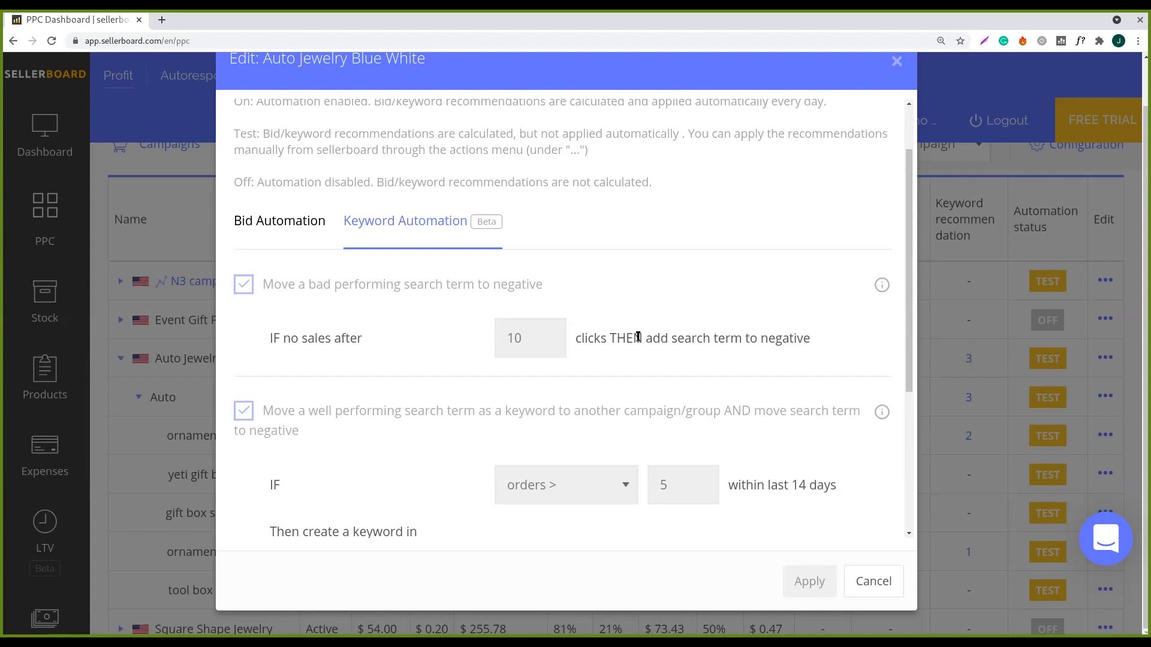
mouse_move(632, 358)
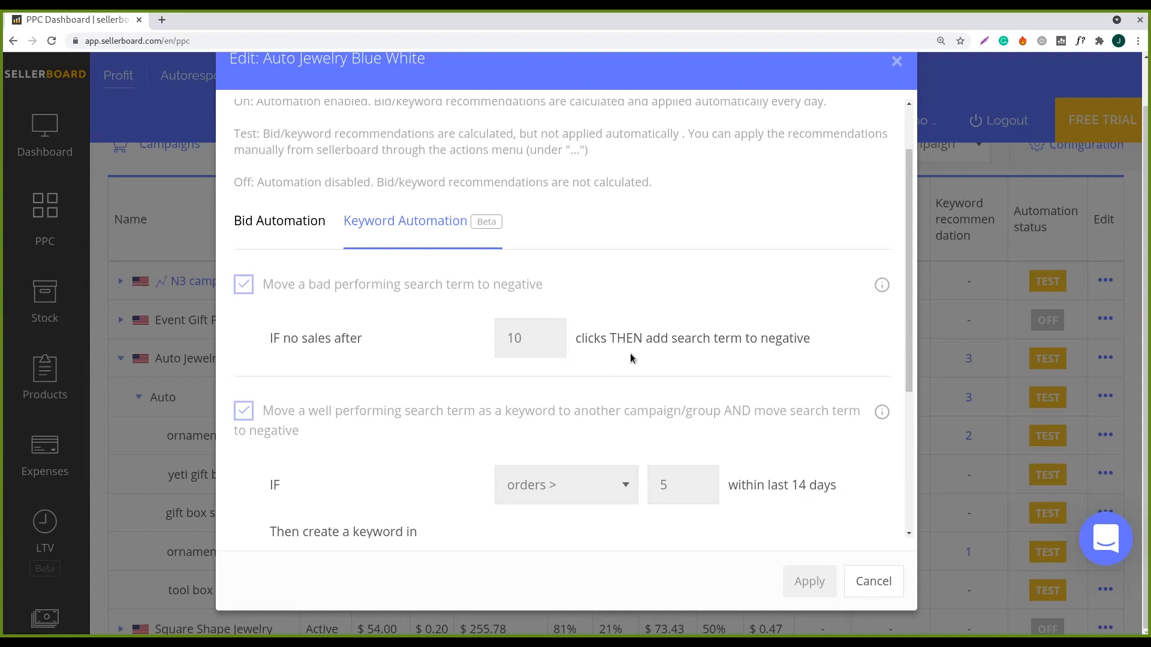
mouse_move(916, 327)
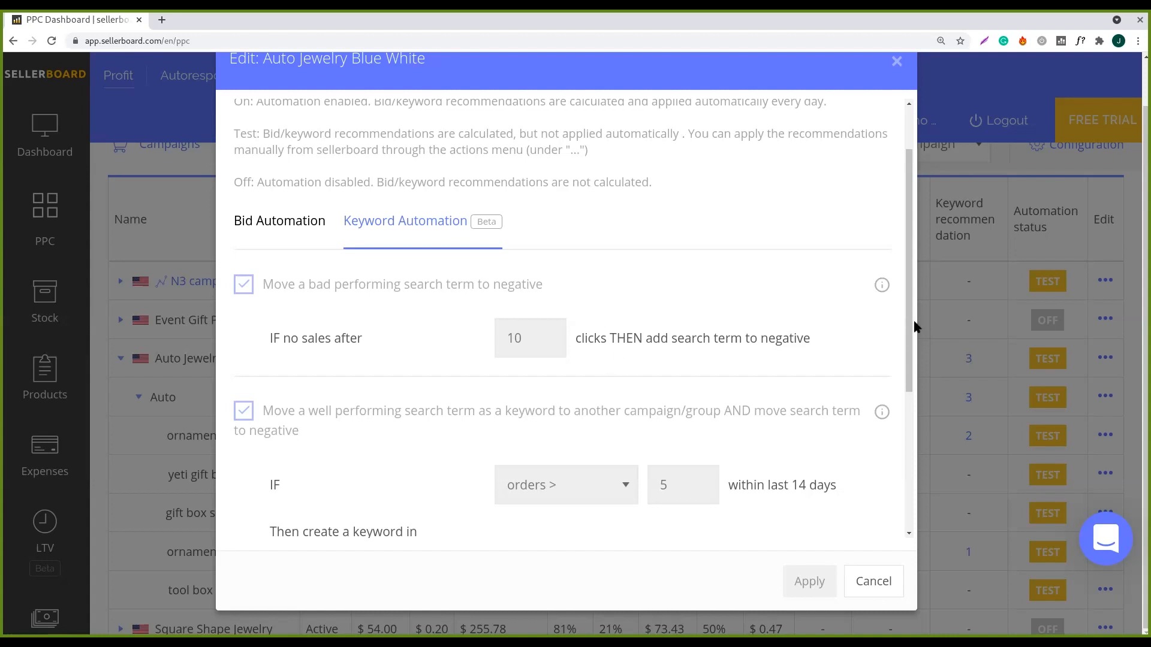
scroll("down", 3)
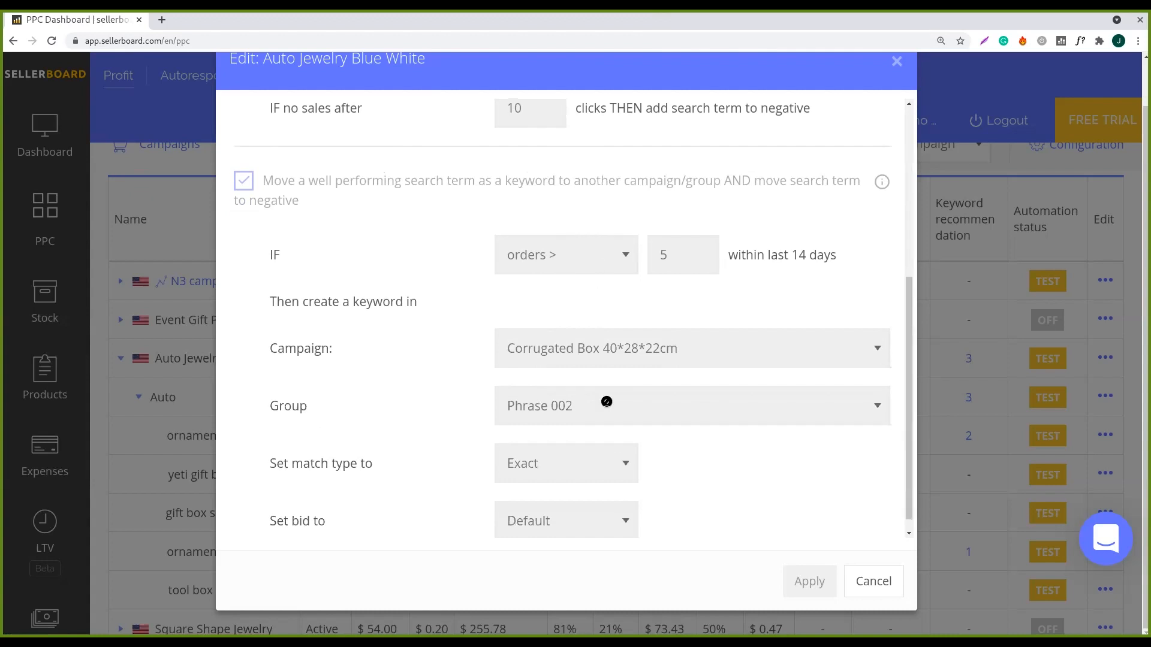
mouse_move(709, 496)
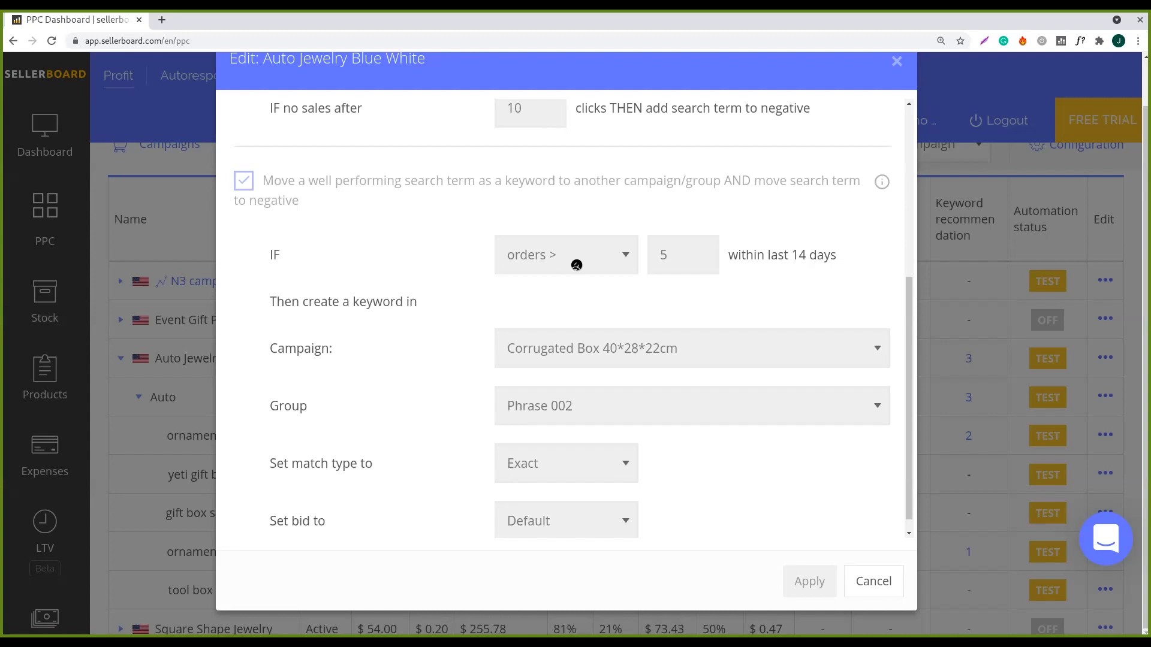
mouse_move(750, 270)
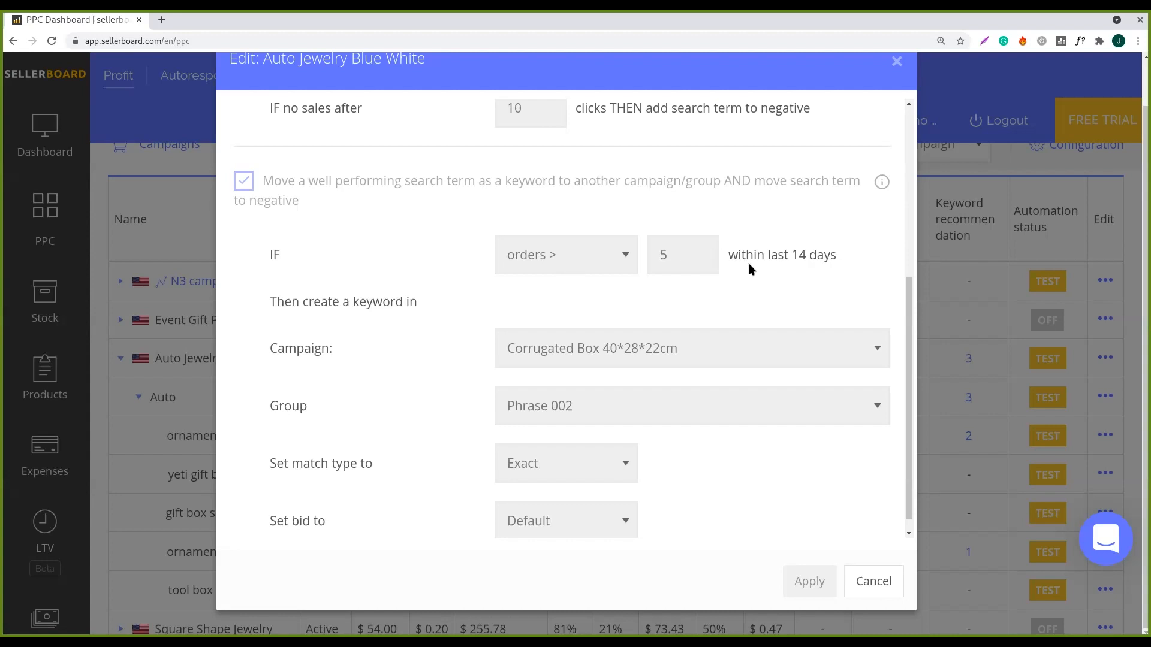
mouse_move(791, 255)
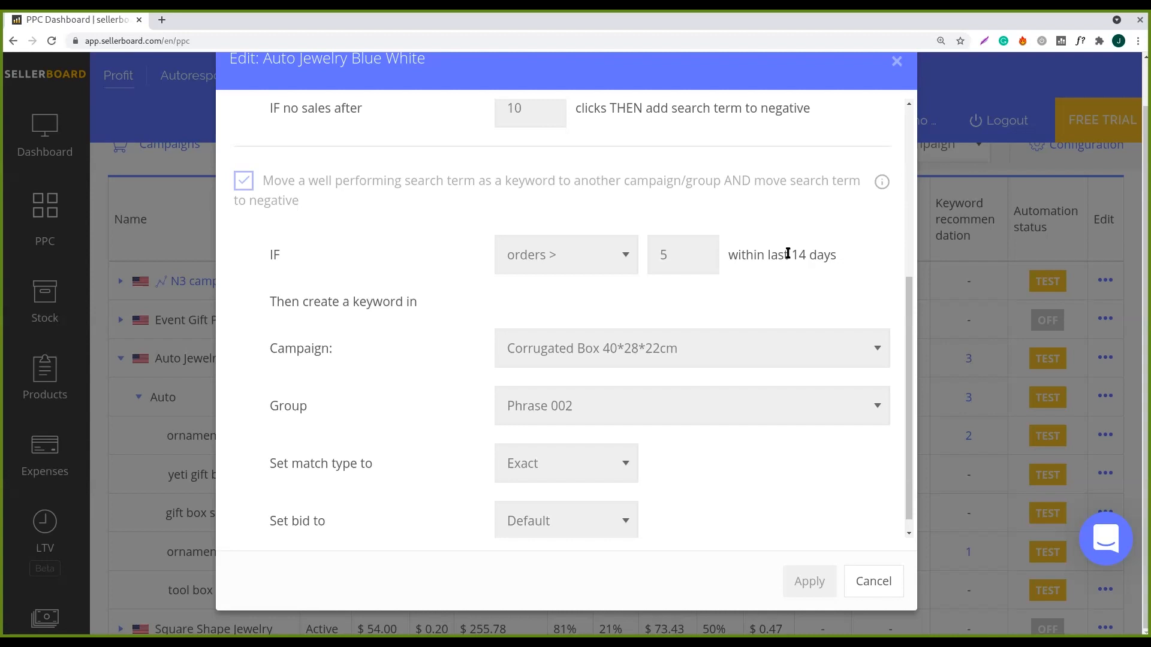
mouse_move(816, 279)
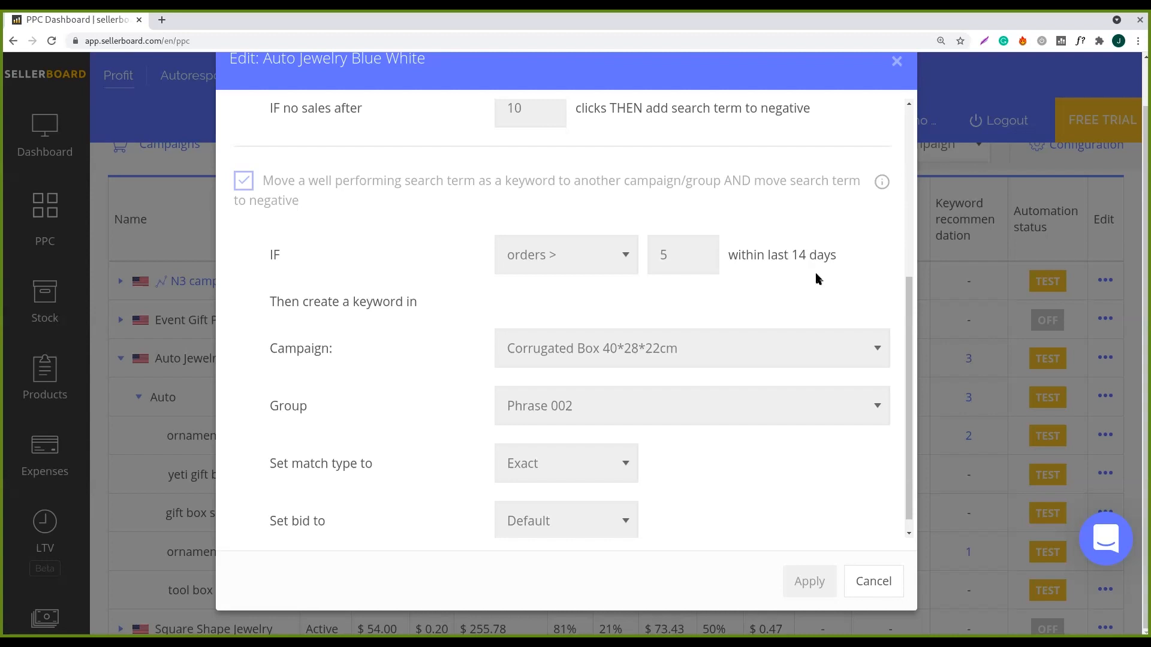
mouse_move(635, 301)
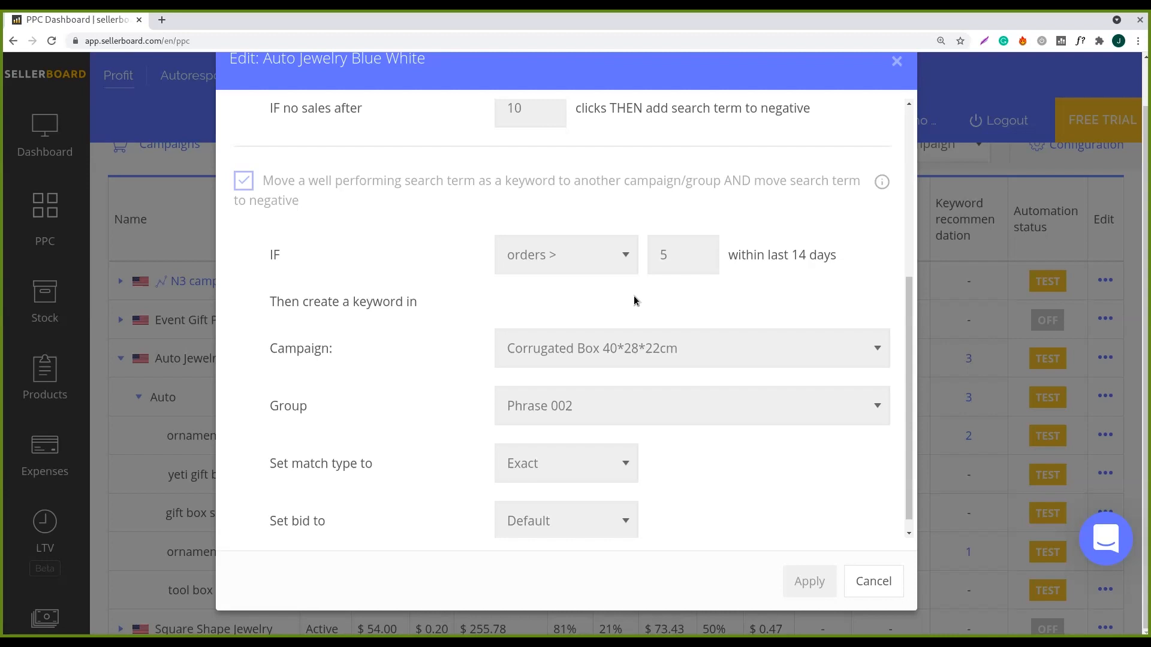
mouse_move(821, 254)
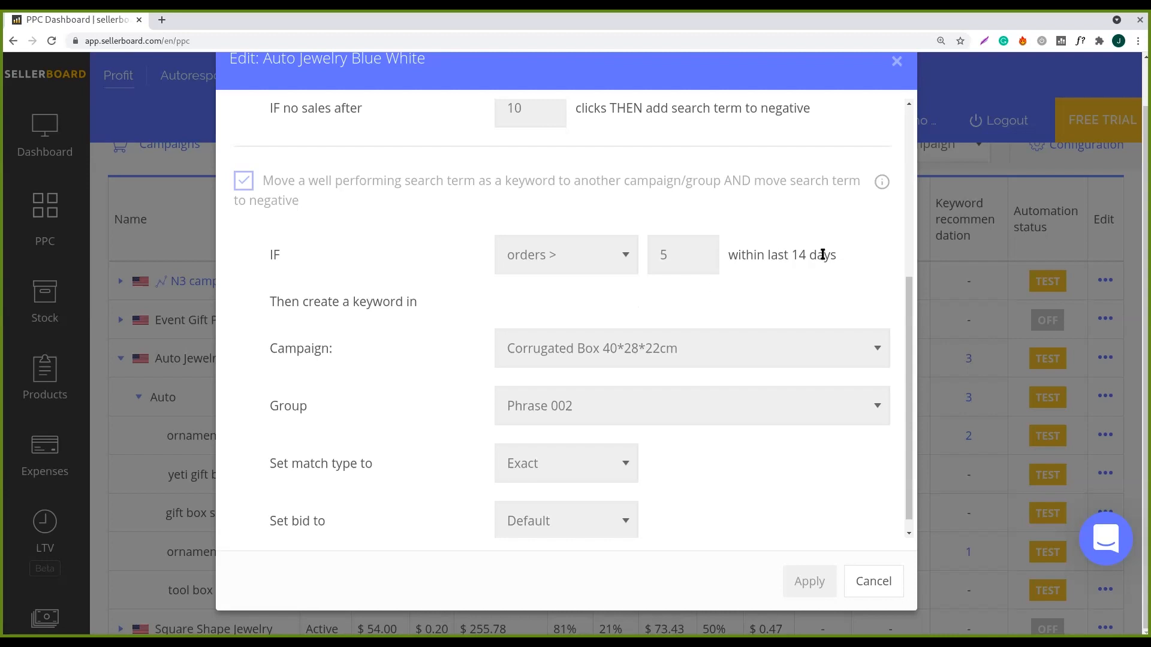
mouse_move(827, 277)
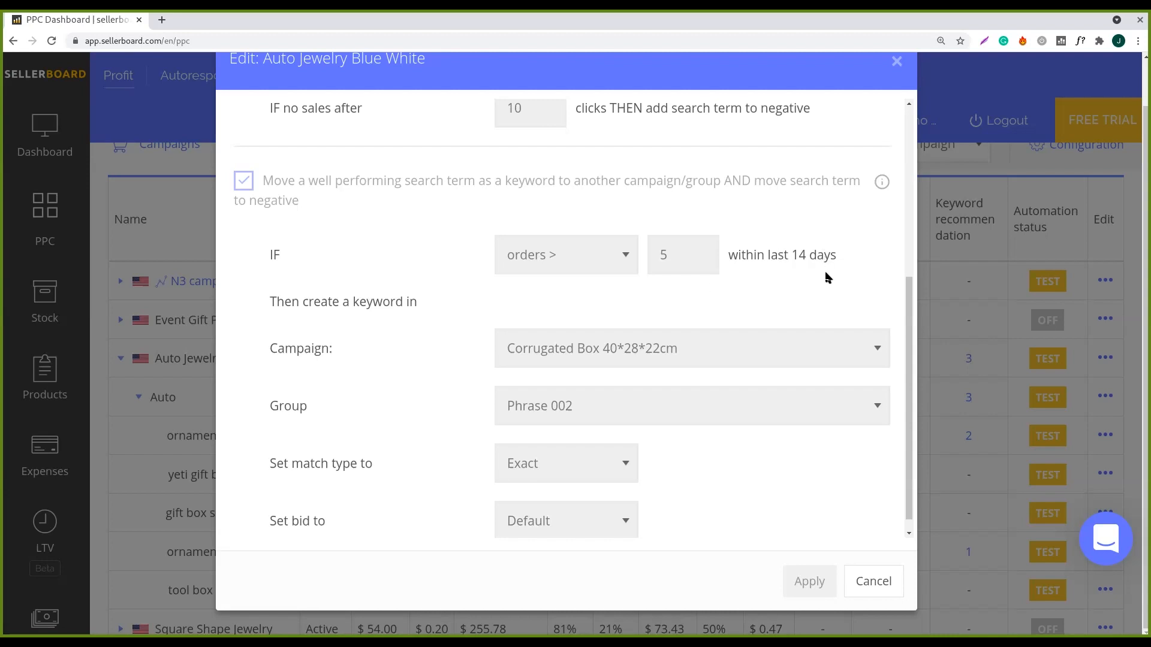
mouse_move(798, 302)
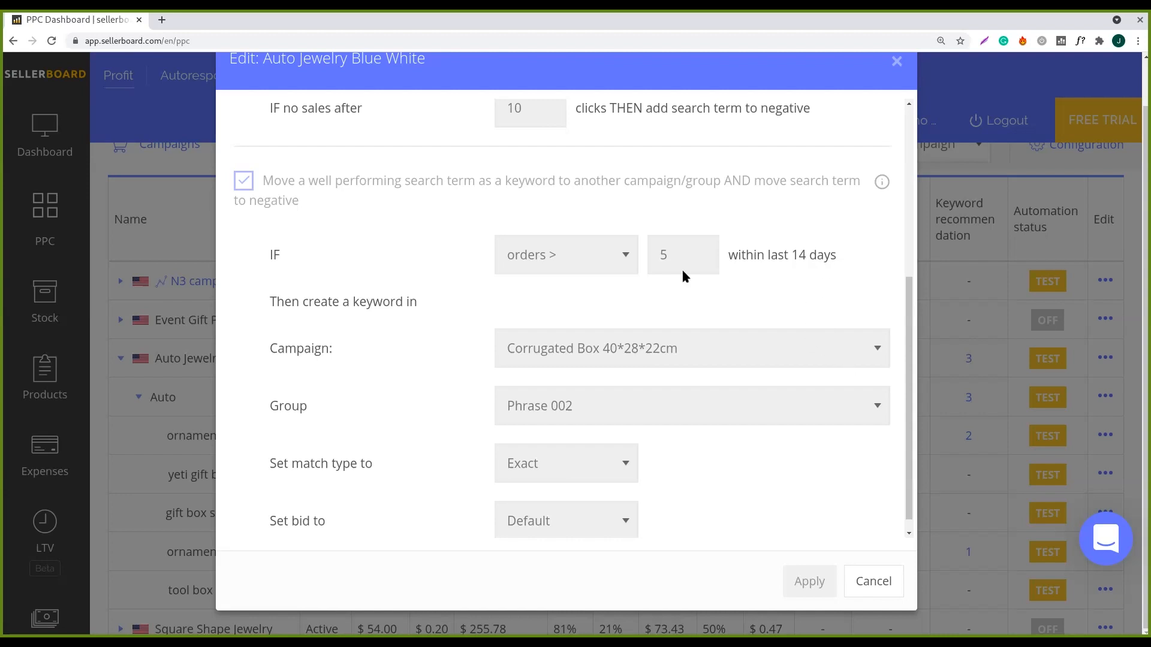
mouse_move(730, 254)
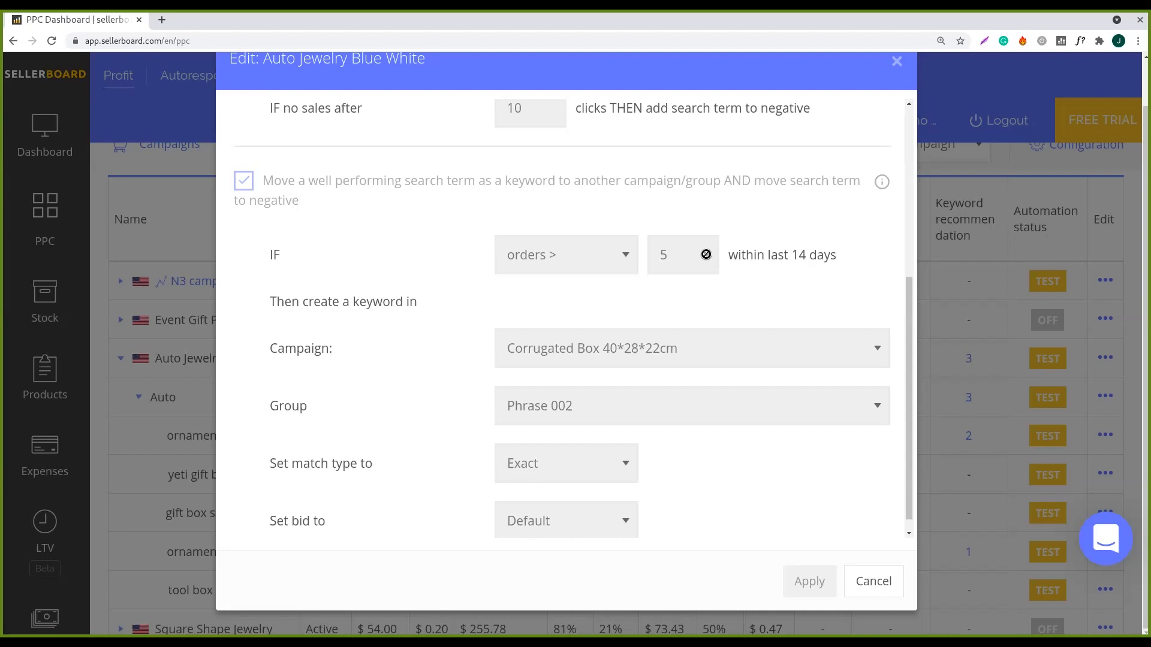
scroll("down", 3)
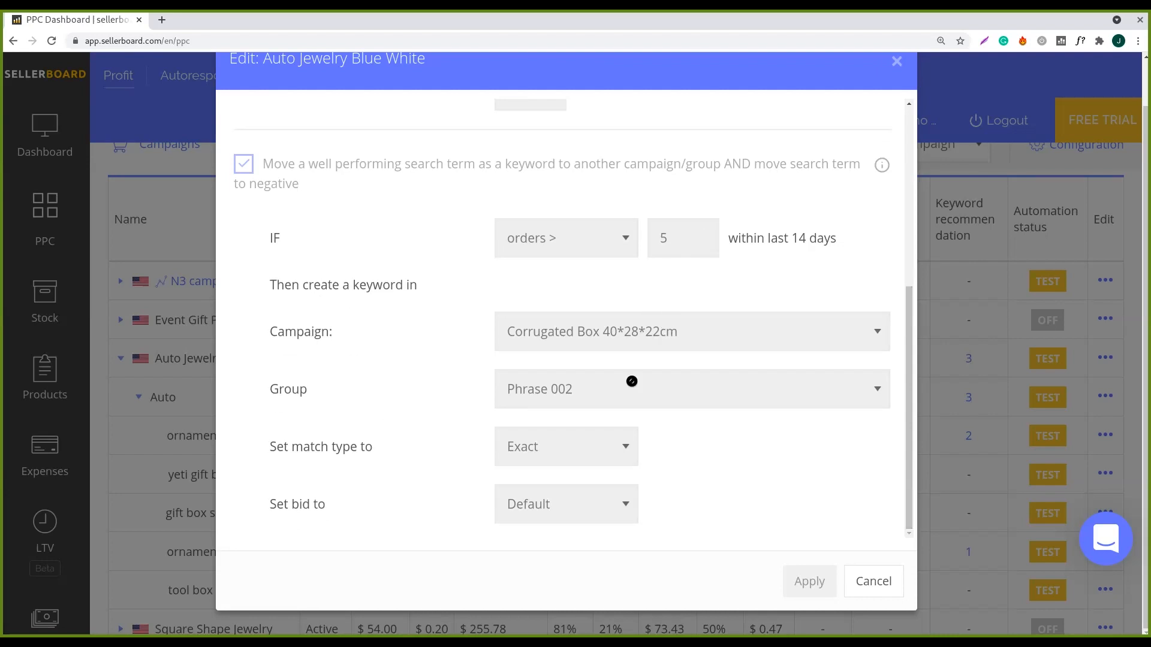
mouse_move(584, 489)
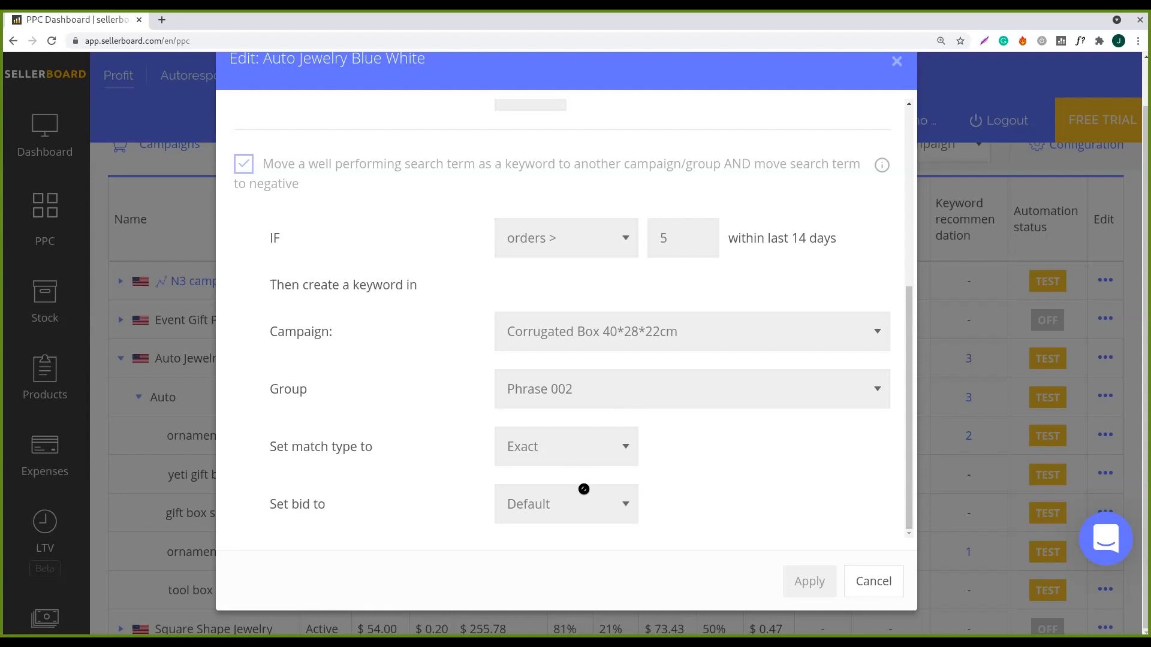
mouse_move(908, 460)
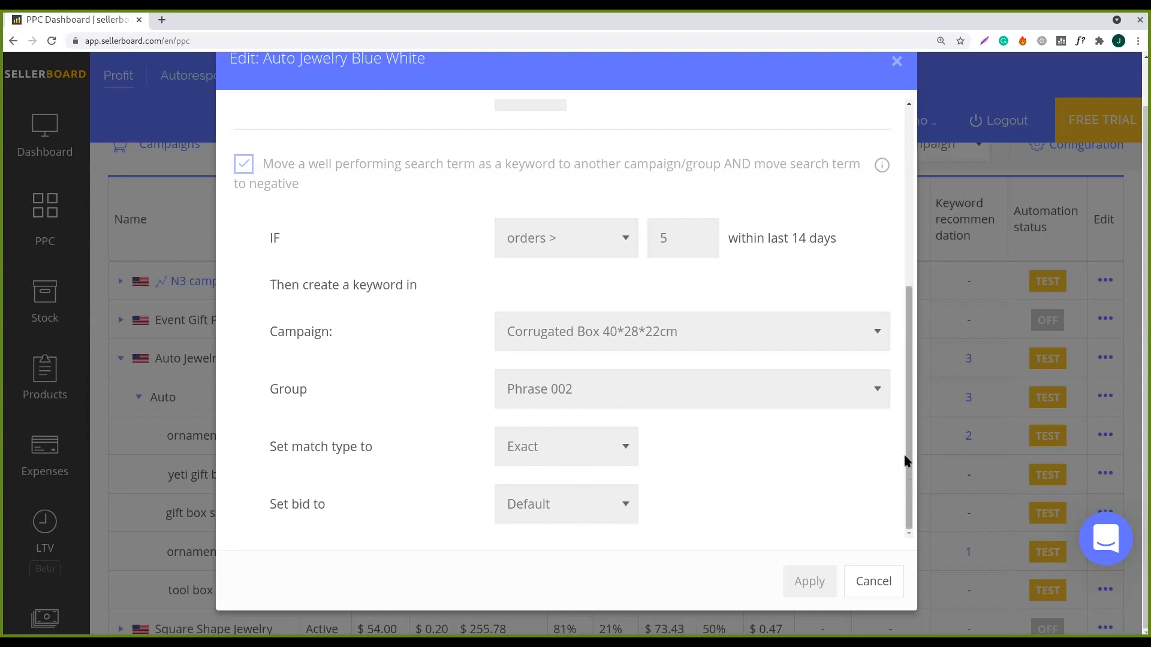
mouse_move(661, 508)
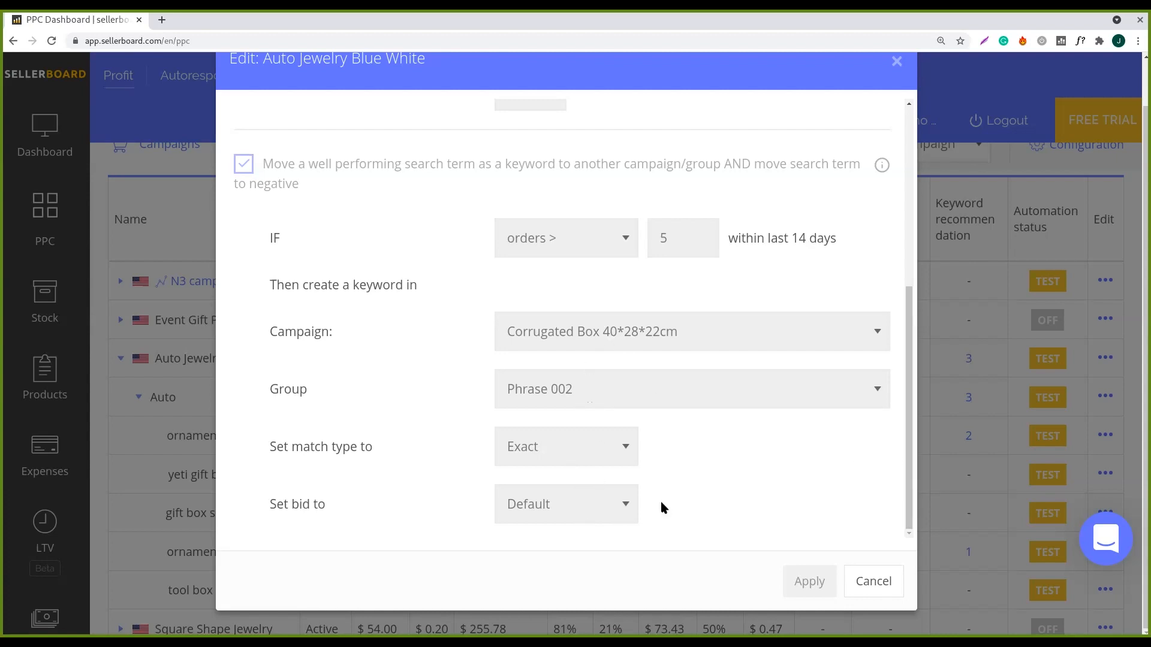
mouse_move(765, 504)
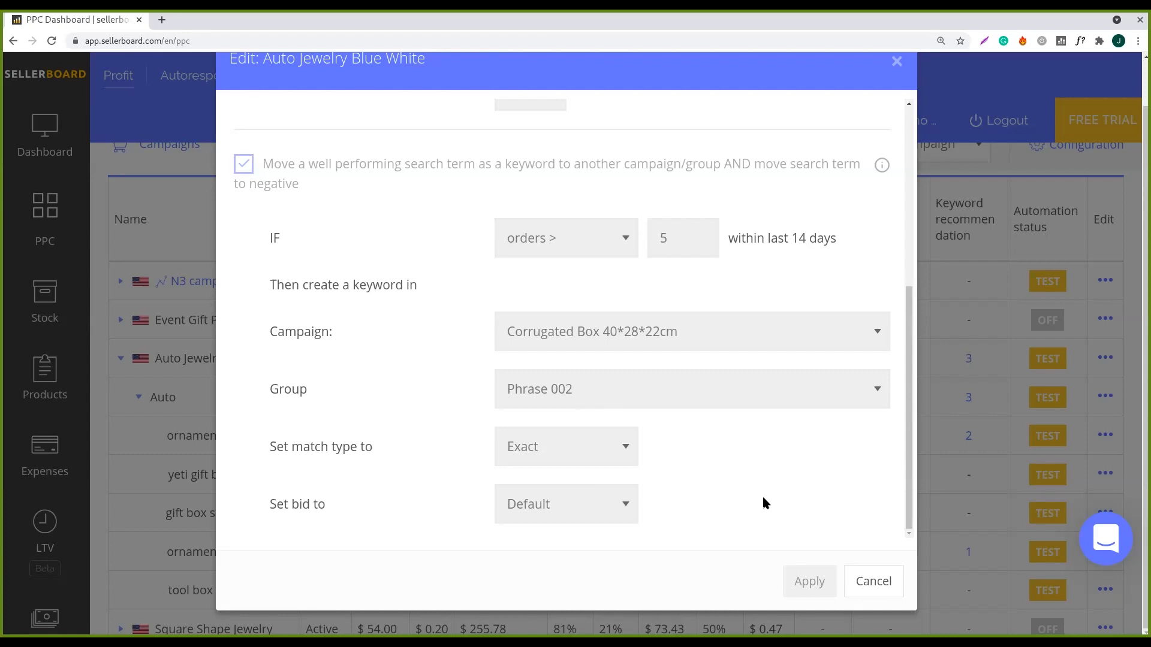
mouse_move(534, 354)
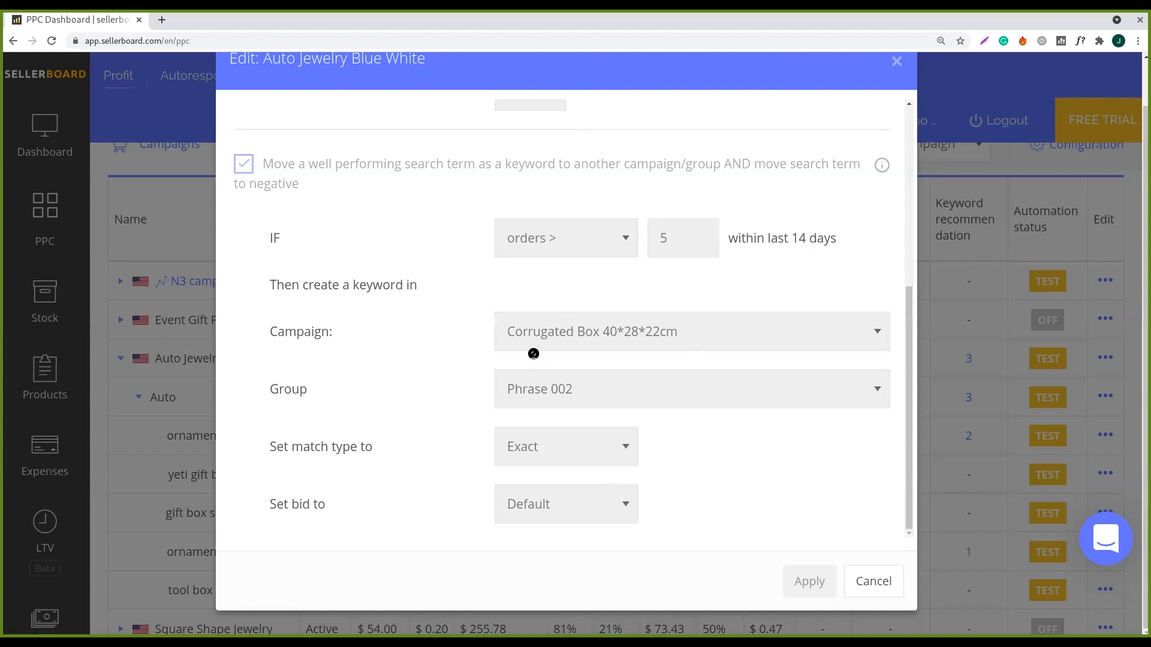
mouse_move(658, 345)
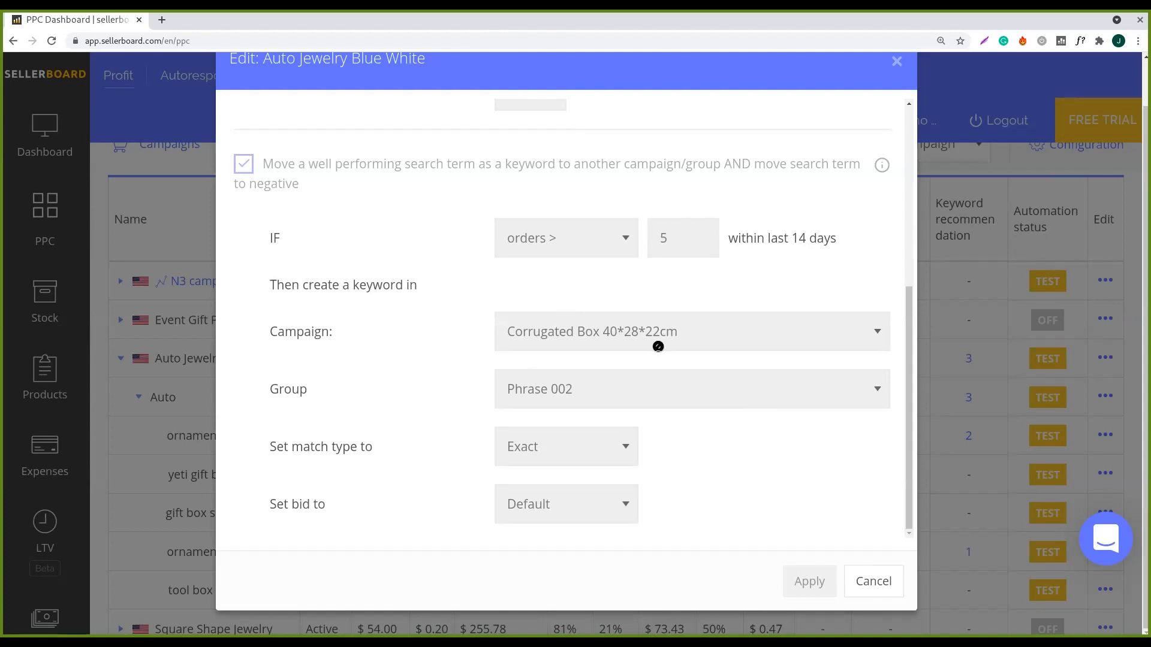
mouse_move(393, 457)
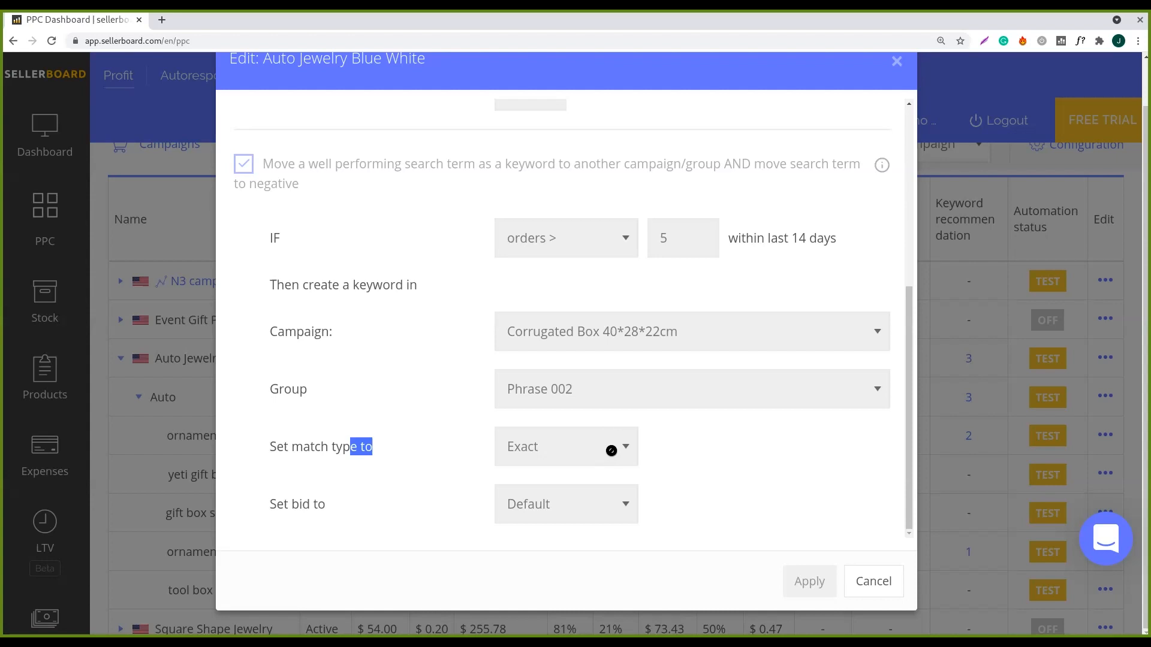
mouse_move(634, 485)
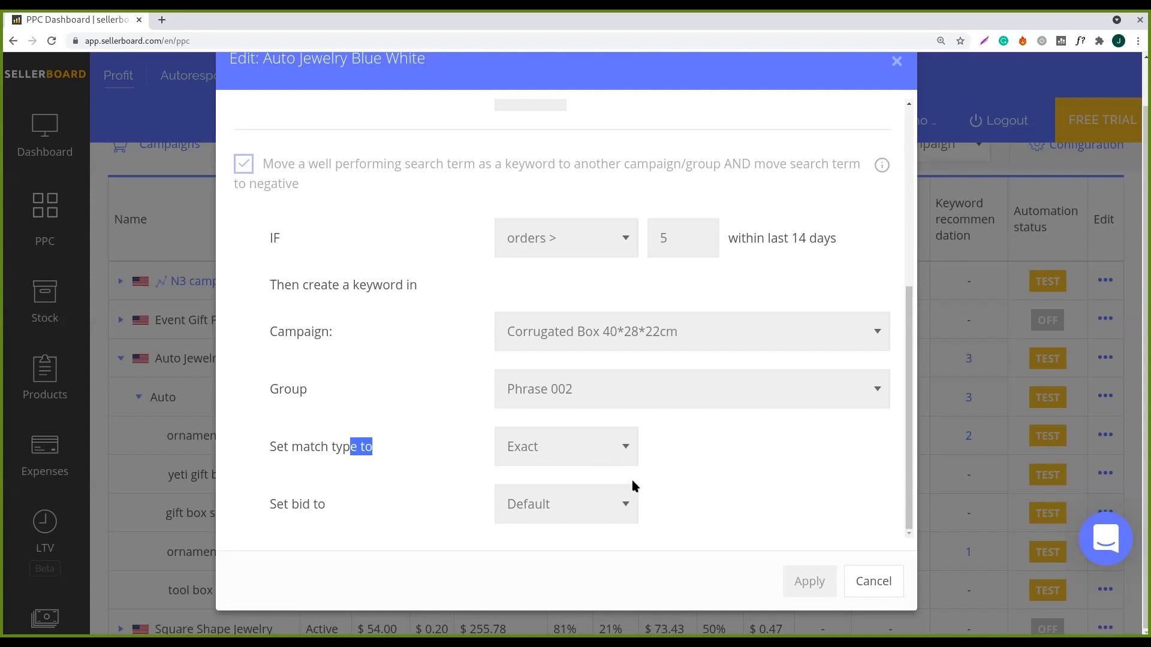
mouse_move(606, 514)
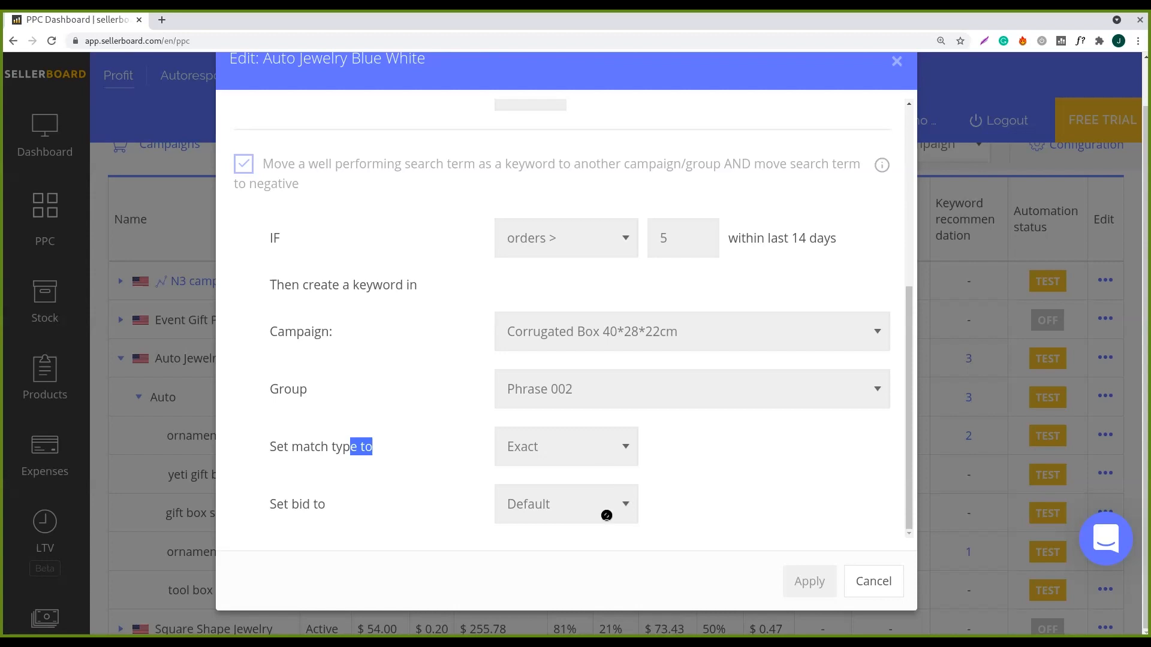
mouse_move(630, 340)
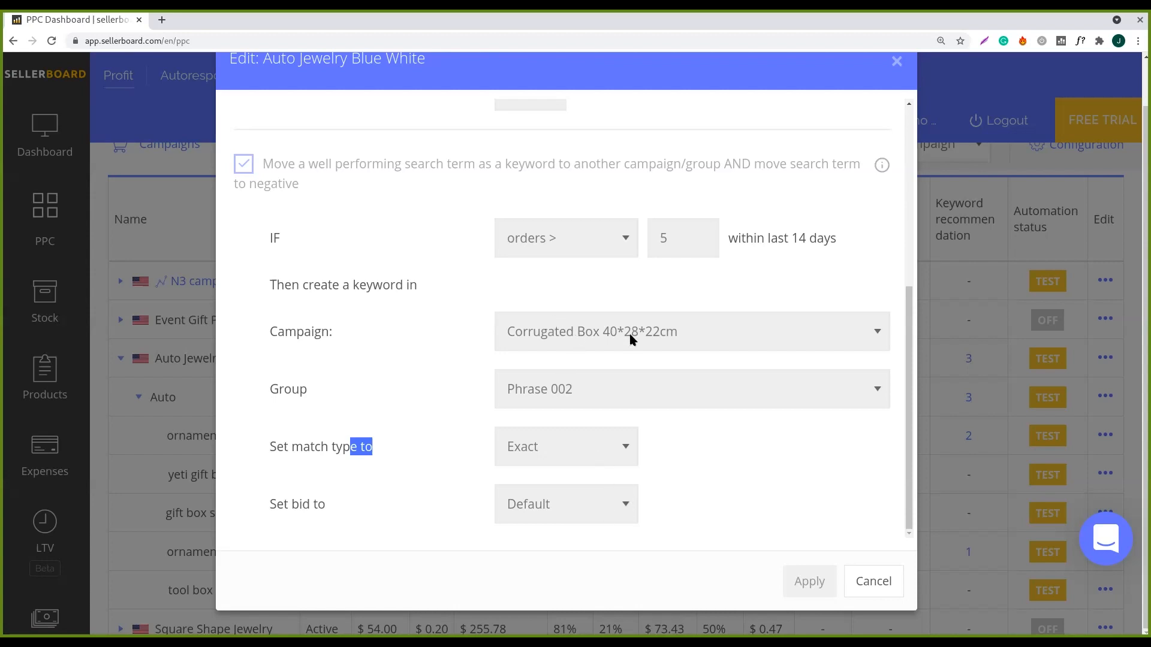
mouse_move(572, 447)
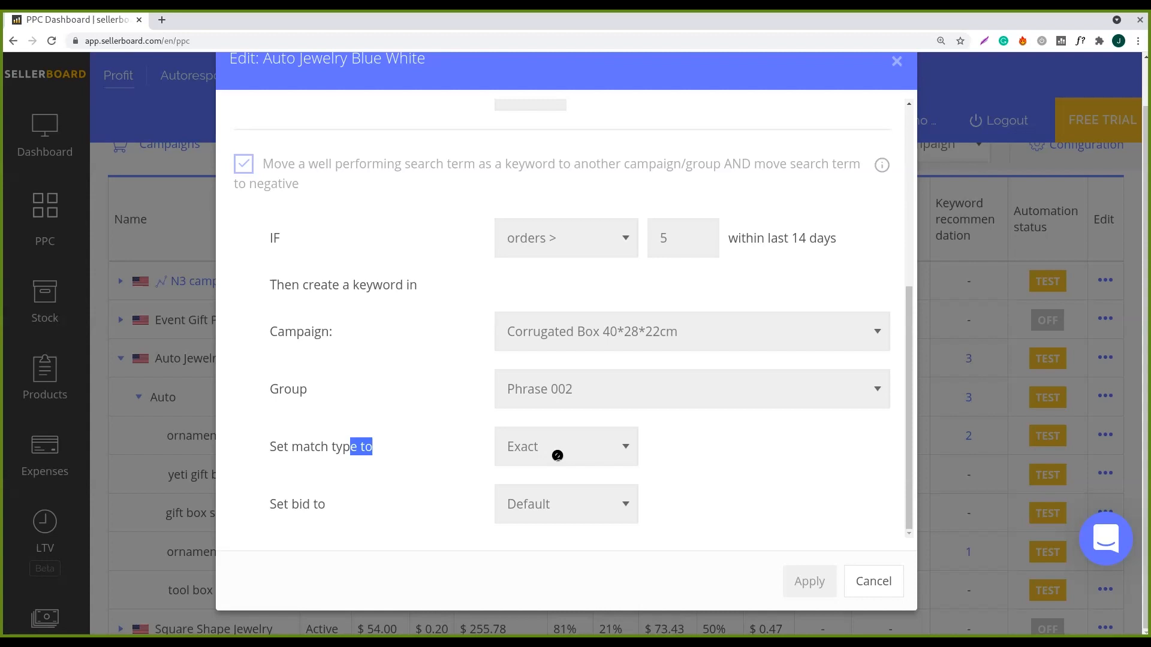
mouse_move(625, 507)
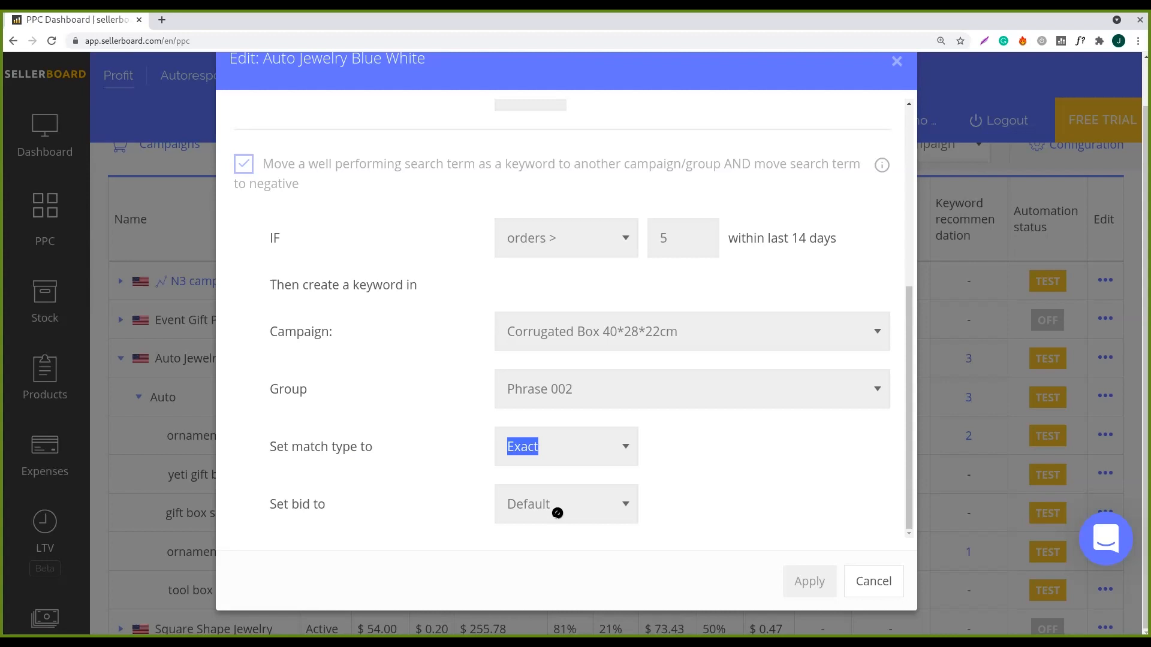
mouse_move(574, 503)
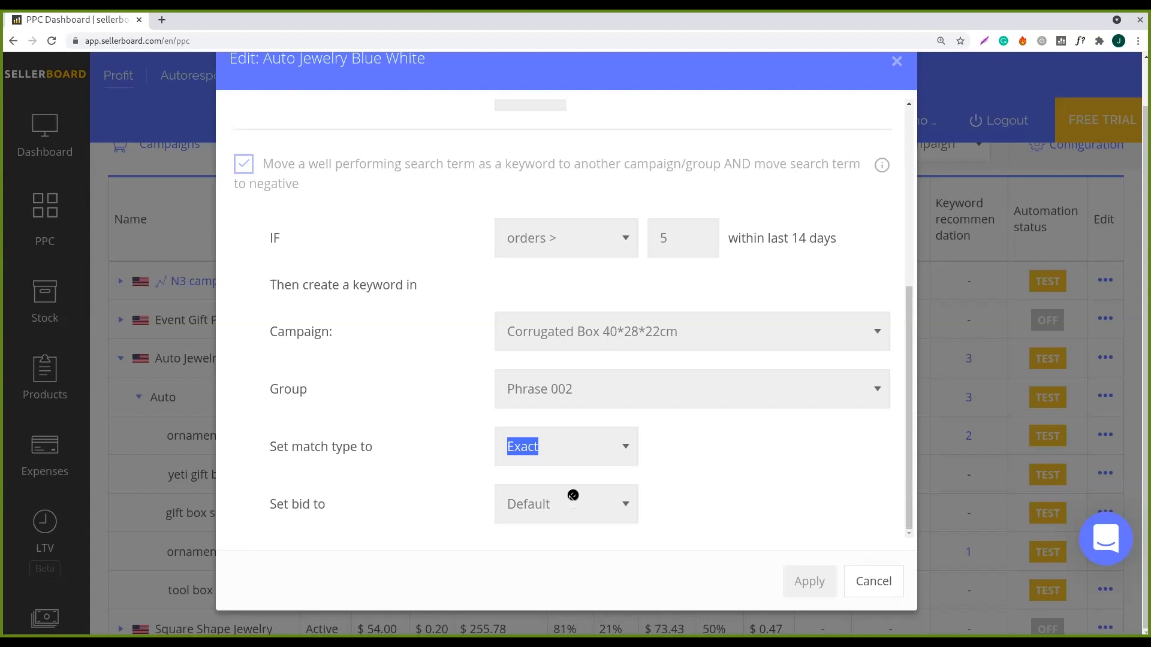
mouse_move(586, 436)
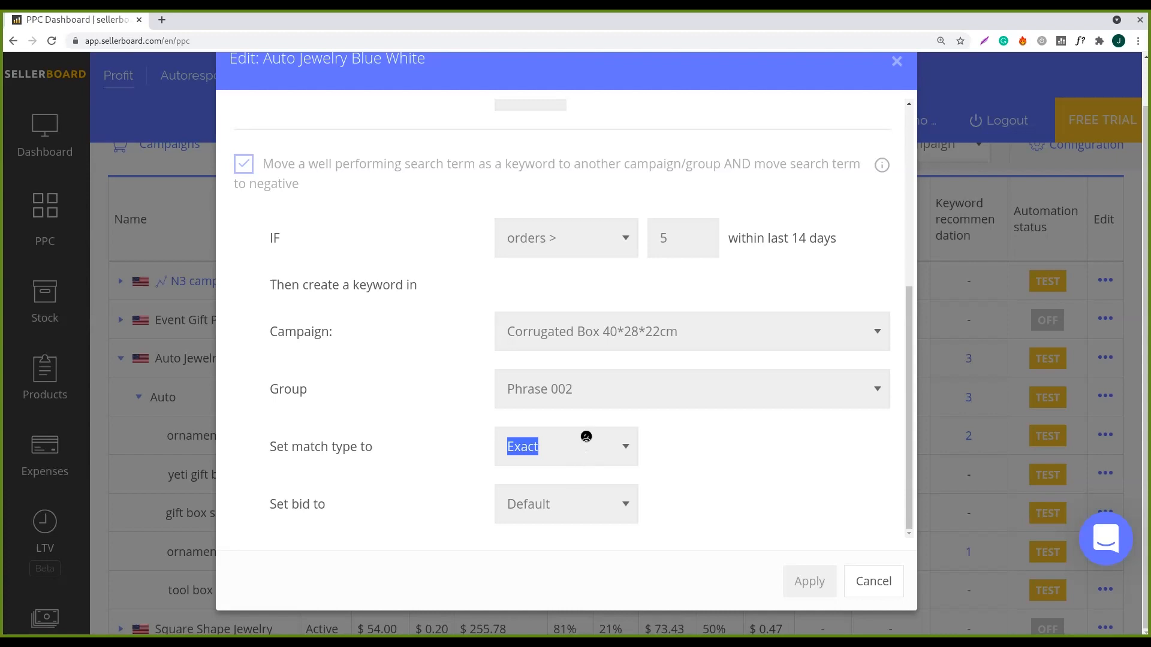
mouse_move(701, 457)
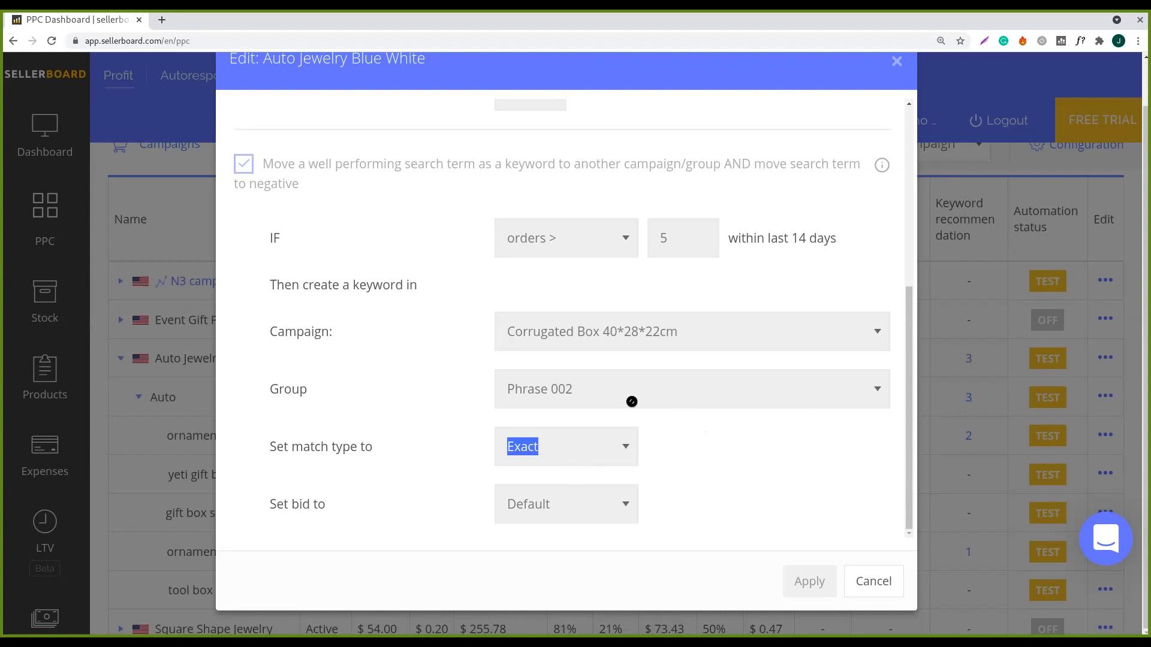
mouse_move(902, 378)
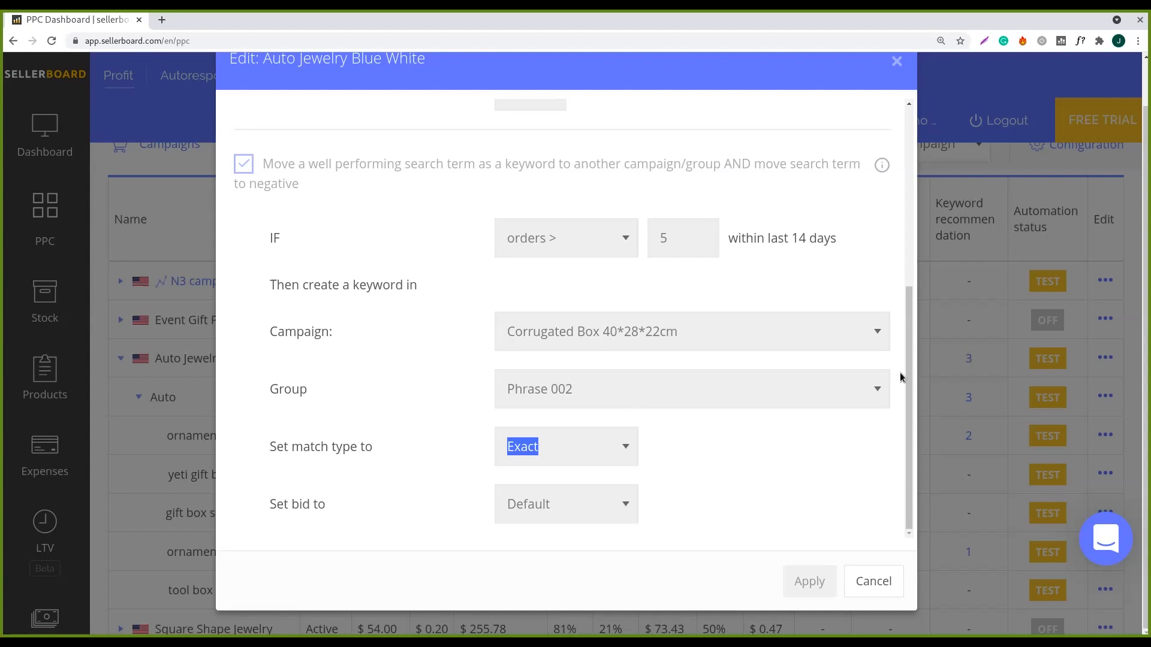
scroll("up", 3)
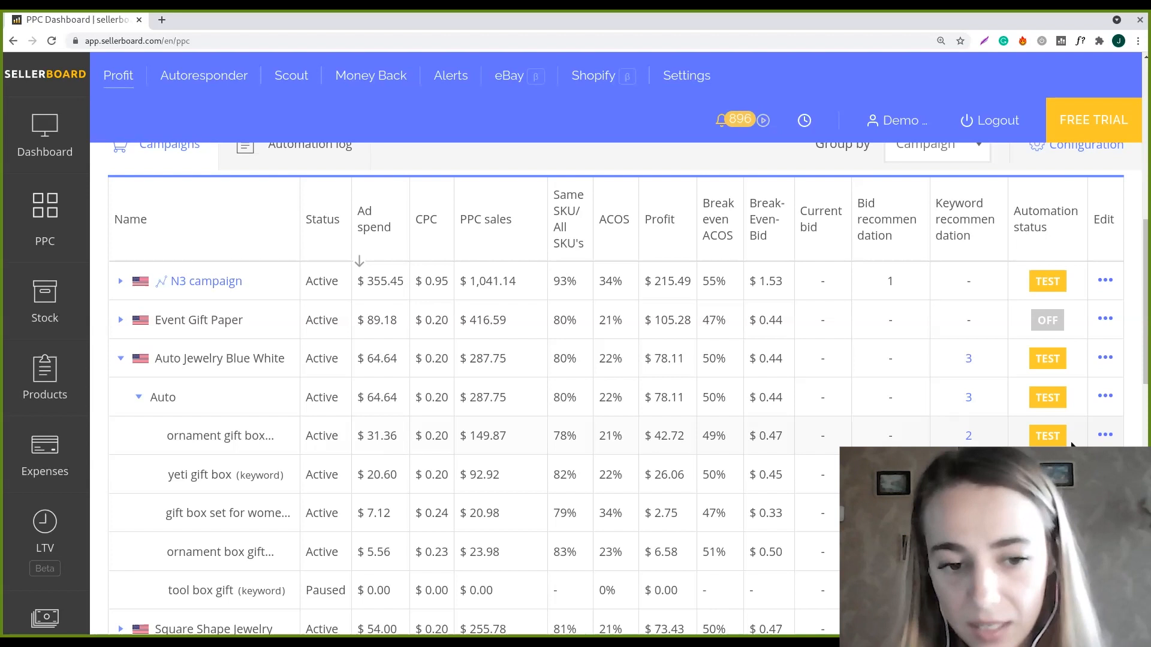
mouse_move(1096, 422)
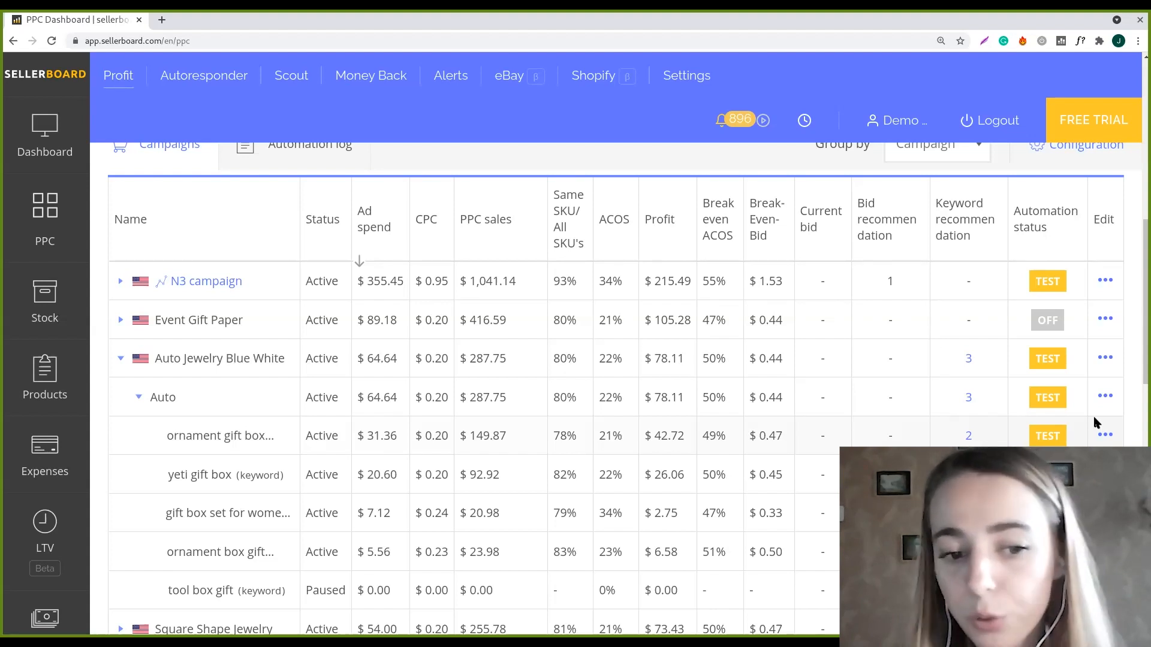
mouse_move(1130, 281)
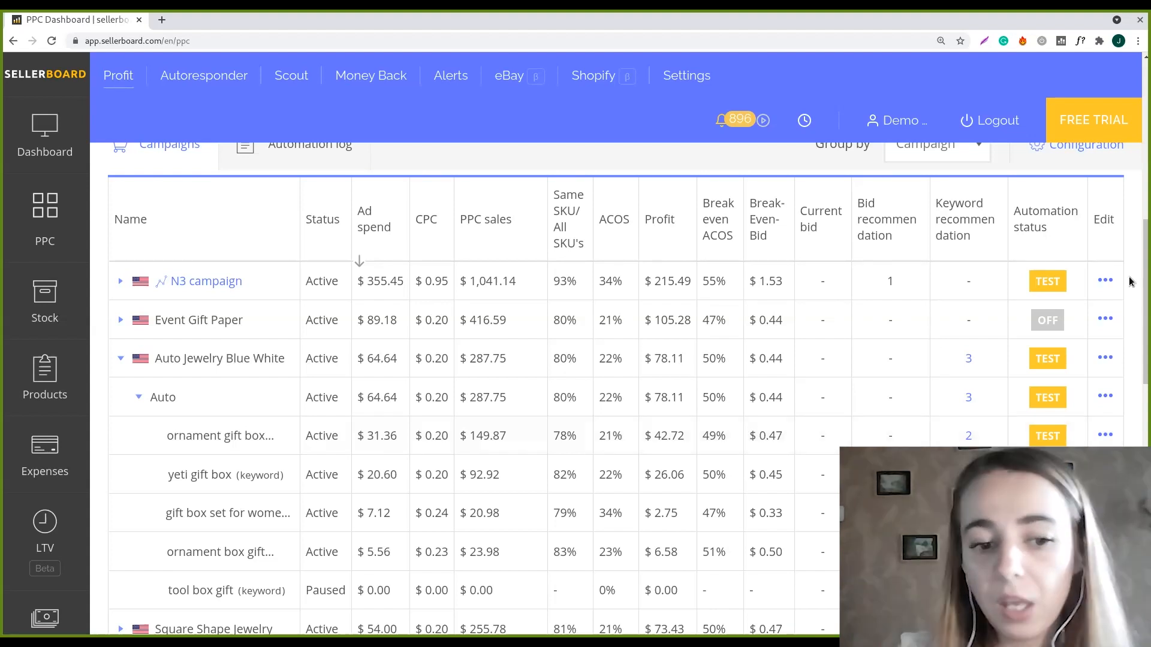
mouse_move(1005, 416)
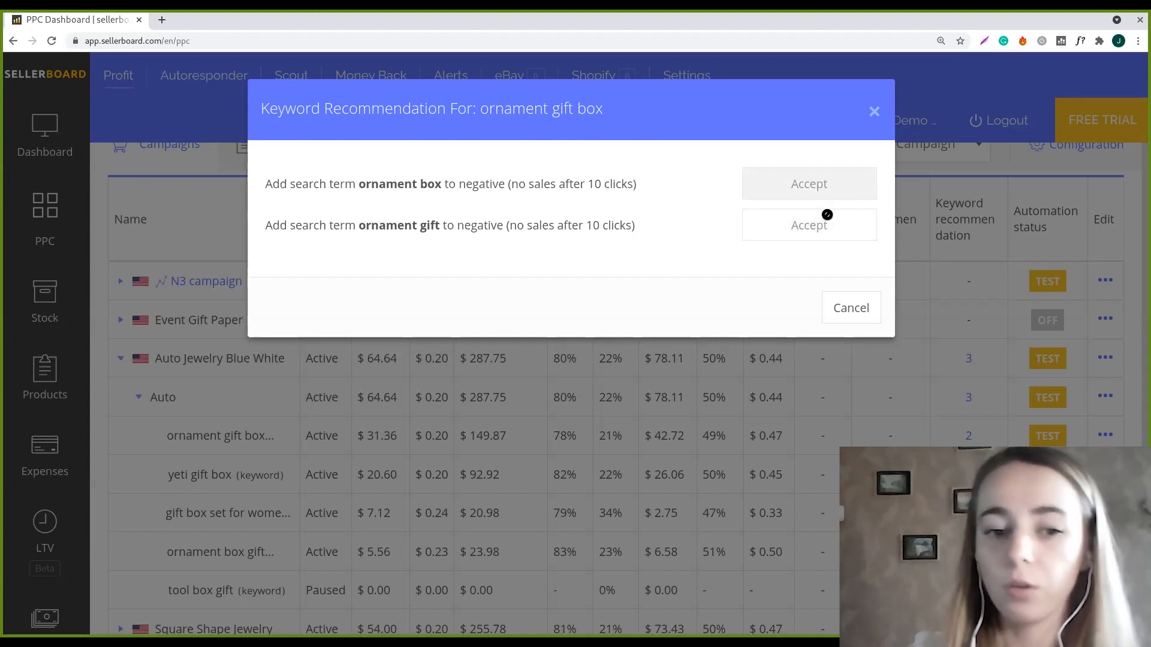
mouse_move(836, 208)
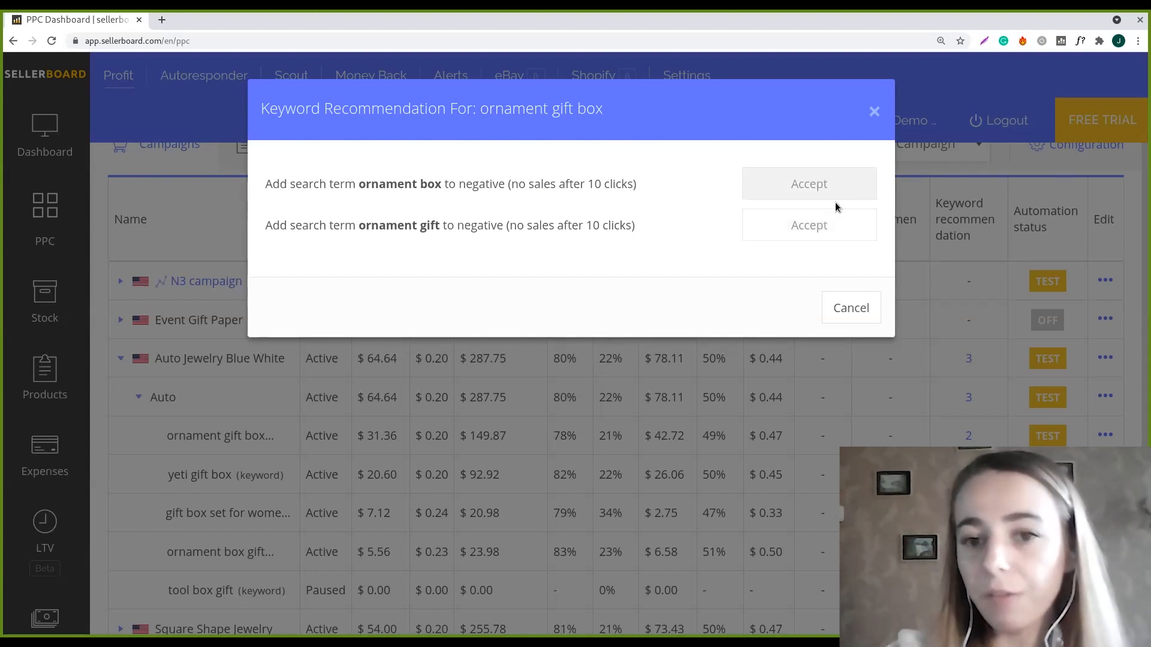
mouse_move(808, 183)
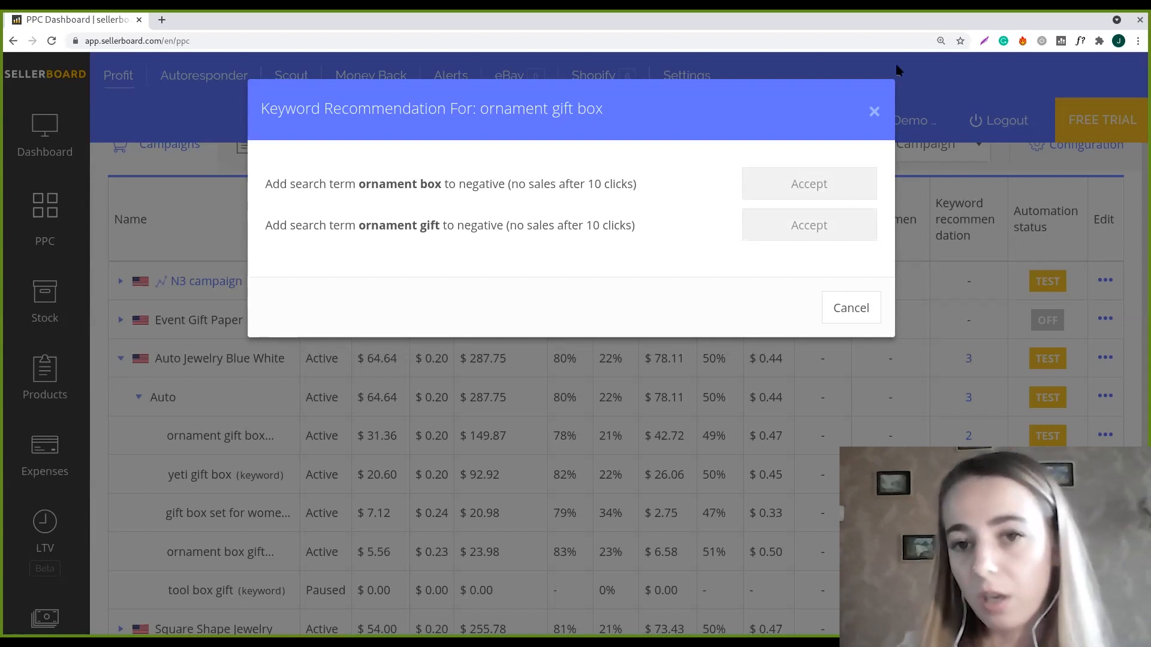
Step: Close the ornament gift box recommendation window after accepting both negatives
left_click(850, 308)
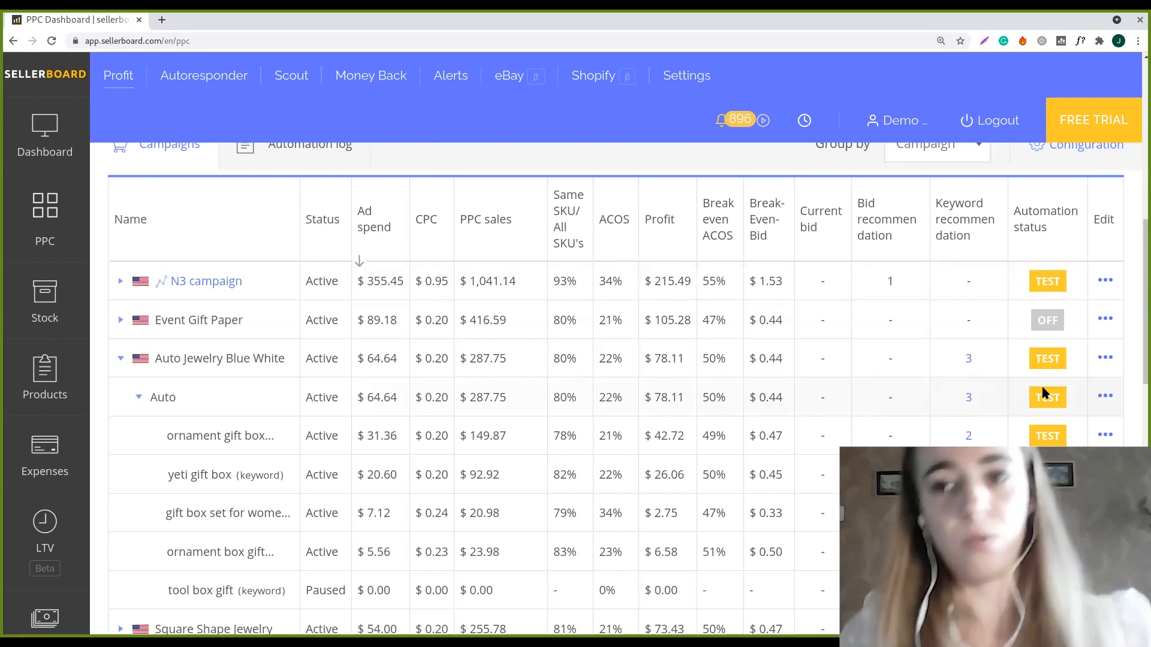
mouse_move(1119, 267)
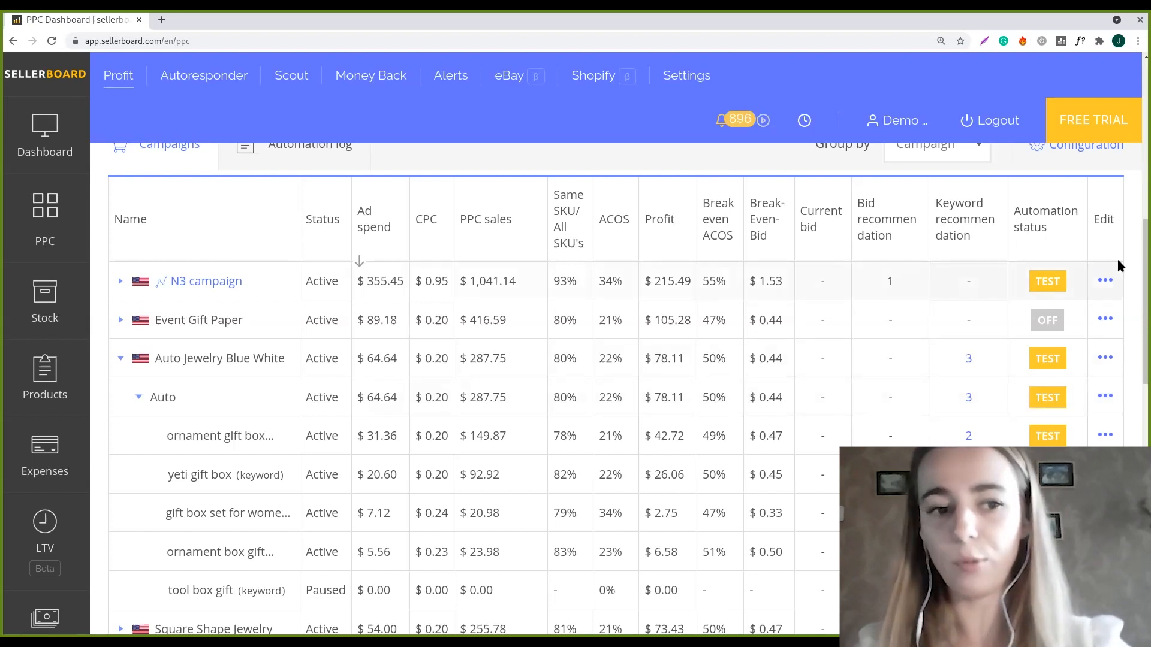